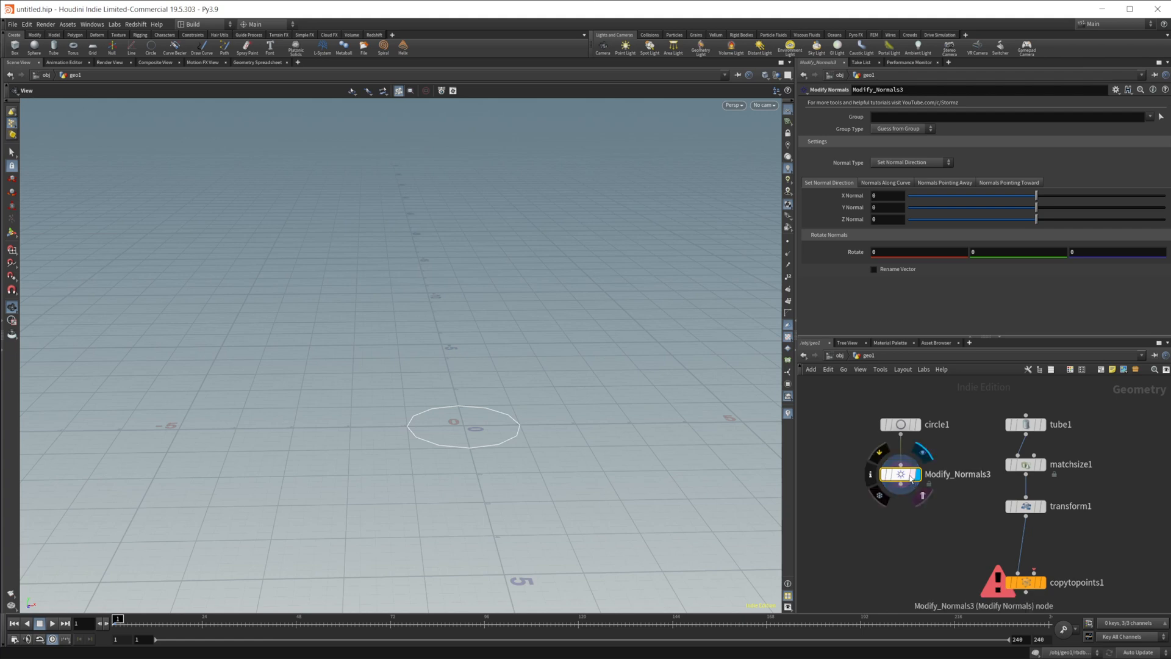
pyautogui.moveTo(904, 210)
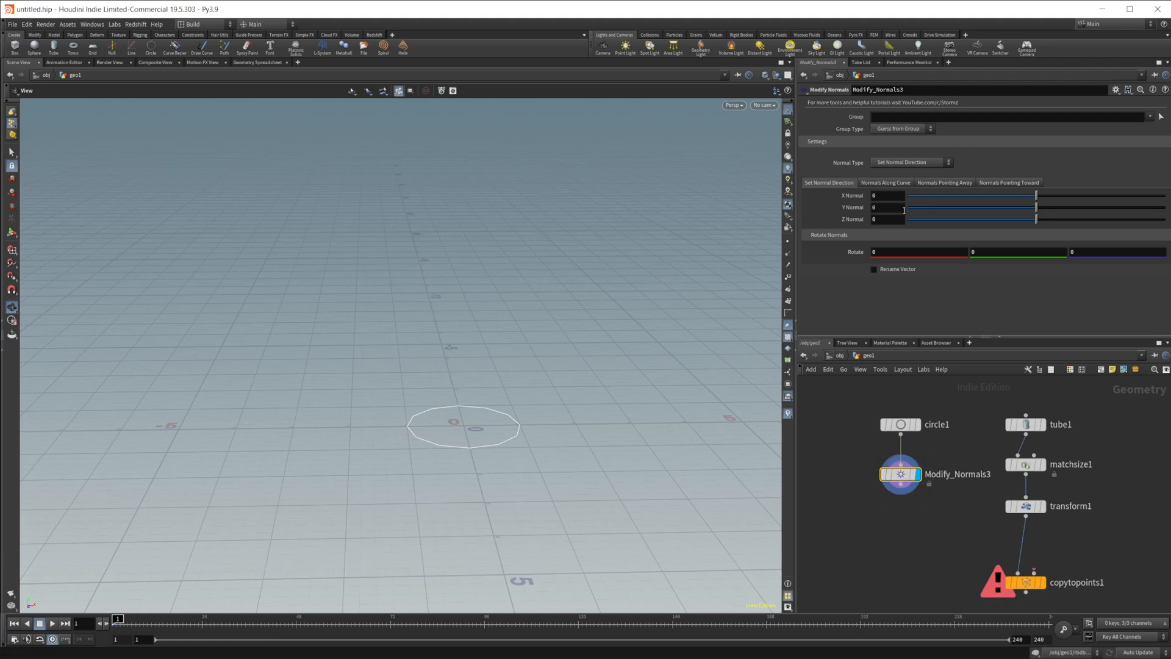
pyautogui.moveTo(909, 174)
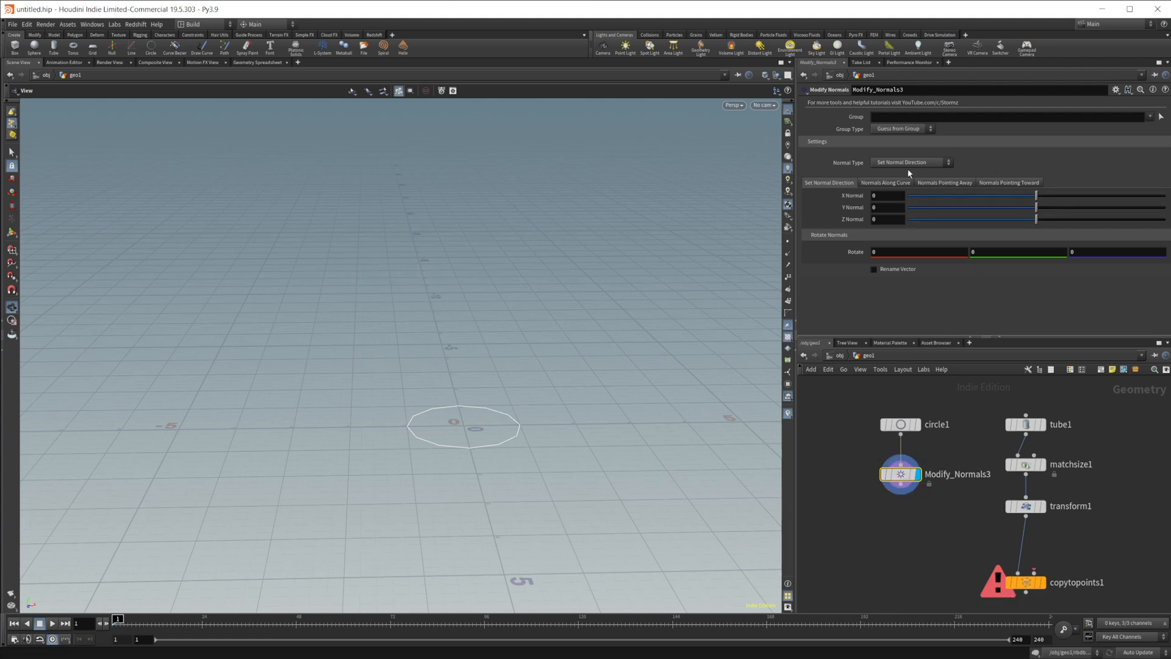
pyautogui.moveTo(898, 163)
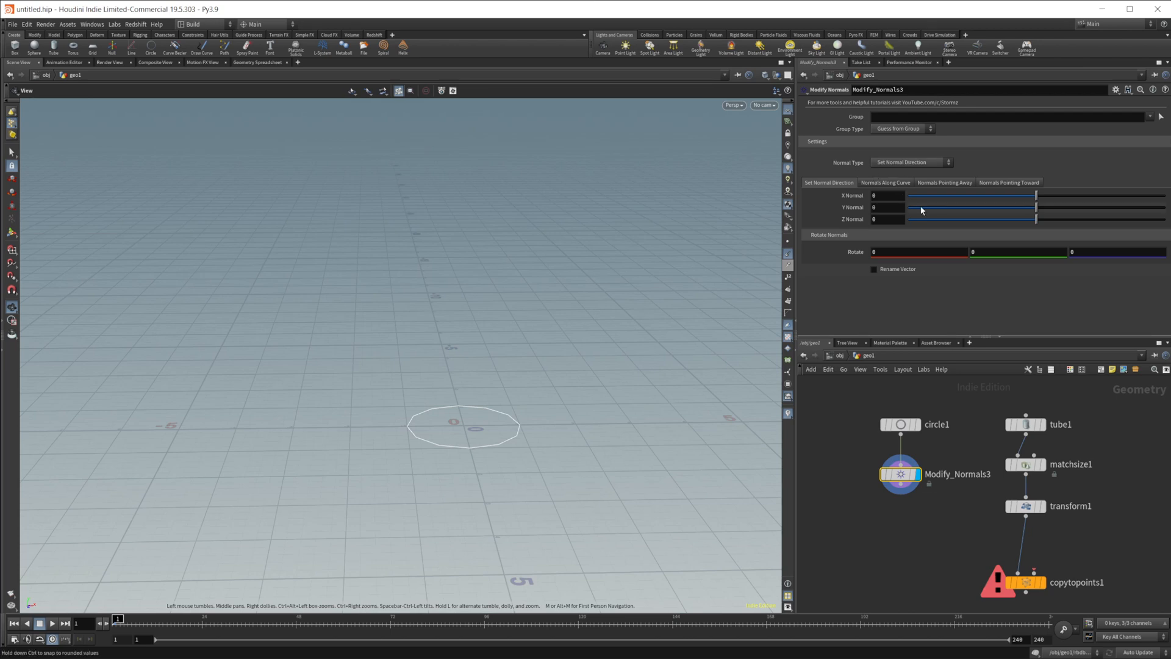
pyautogui.moveTo(936, 209)
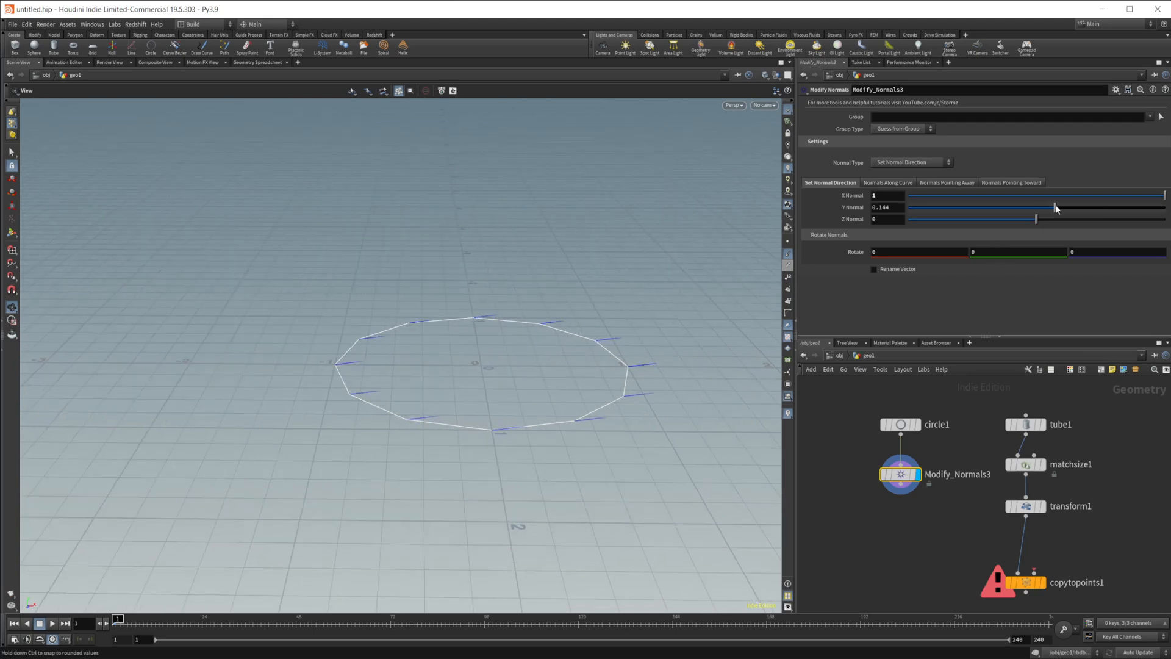
# Step: Tilt the custom normal direction toward negative Z, about -0.59
pyautogui.moveTo(1036, 219); pyautogui.dragTo(960, 219)
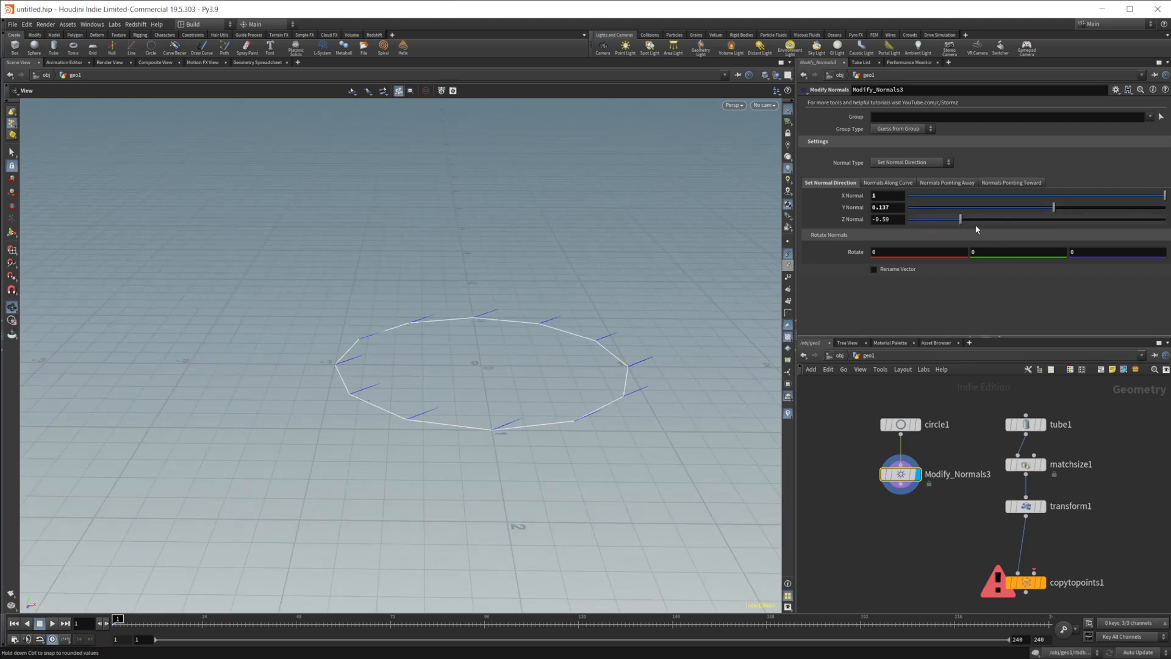
# Step: Switch normals to Normals Along Curve and try the orientation styles, ending on Primitive Centroid
pyautogui.click(911, 161)
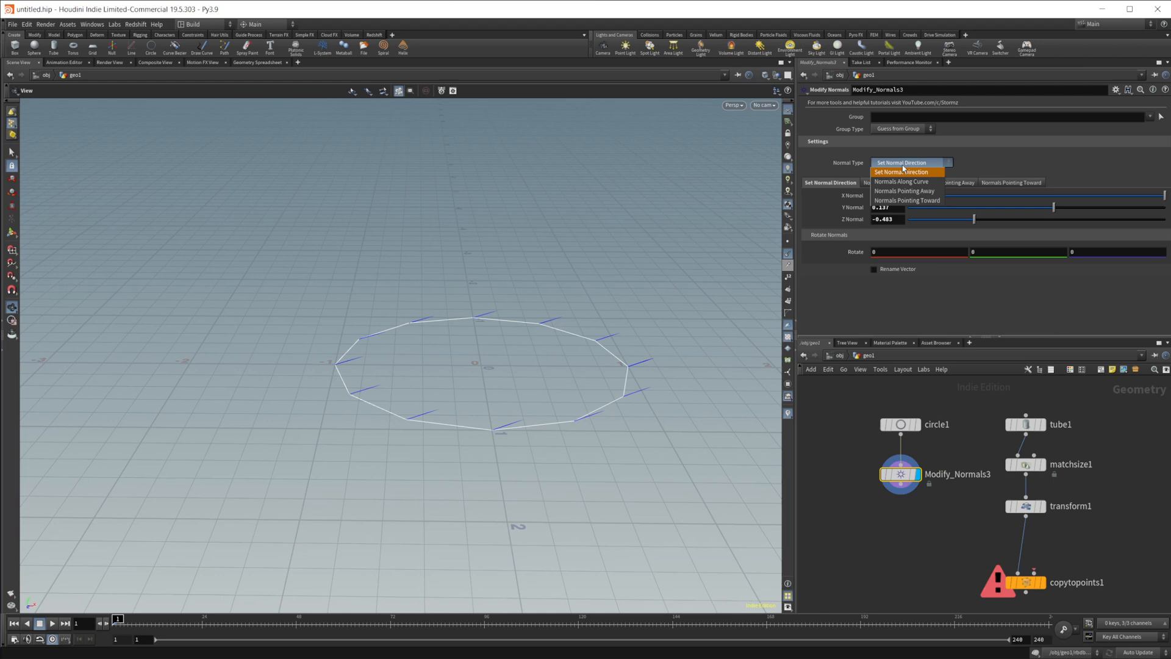
pyautogui.click(901, 182)
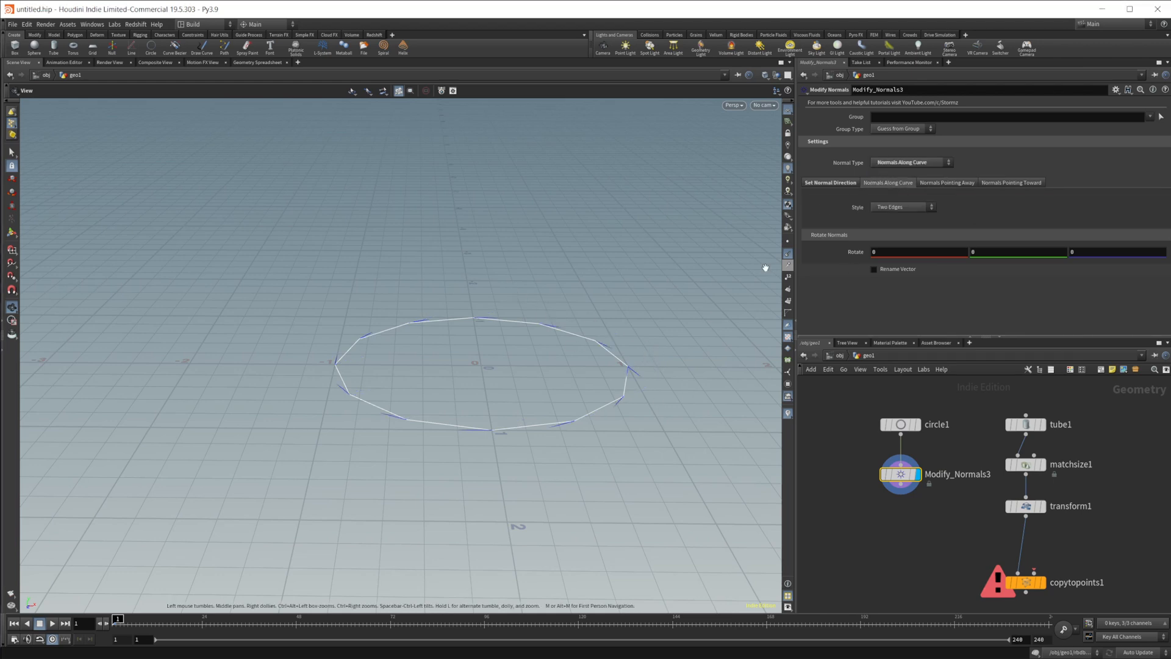
pyautogui.moveTo(346, 388)
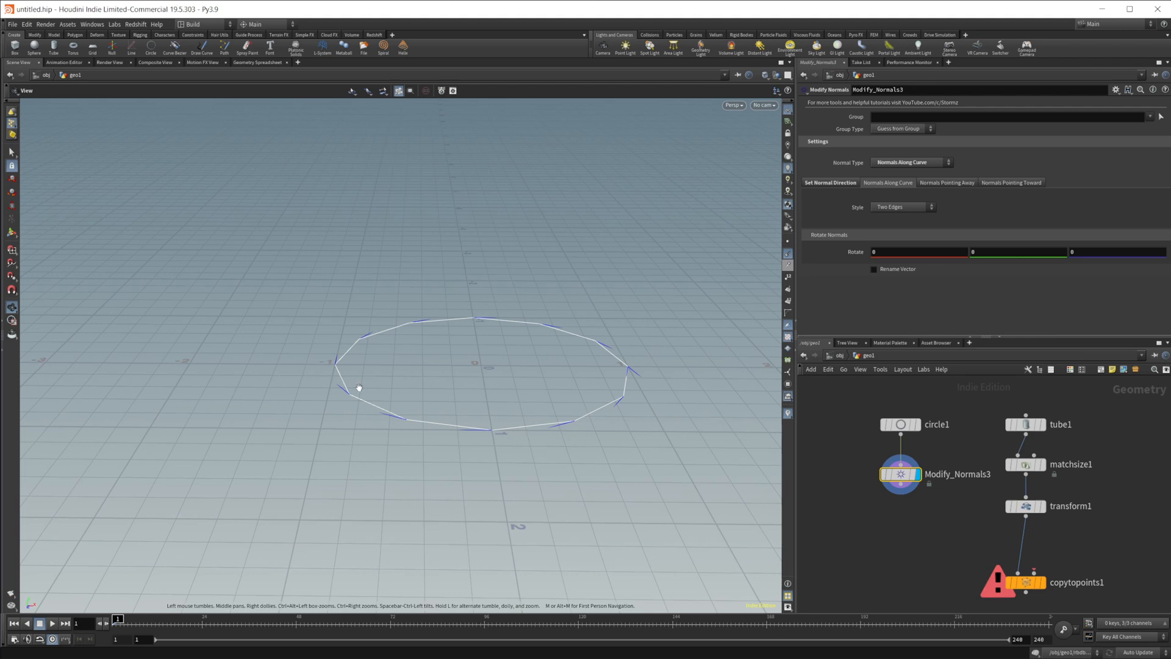
pyautogui.moveTo(903, 398)
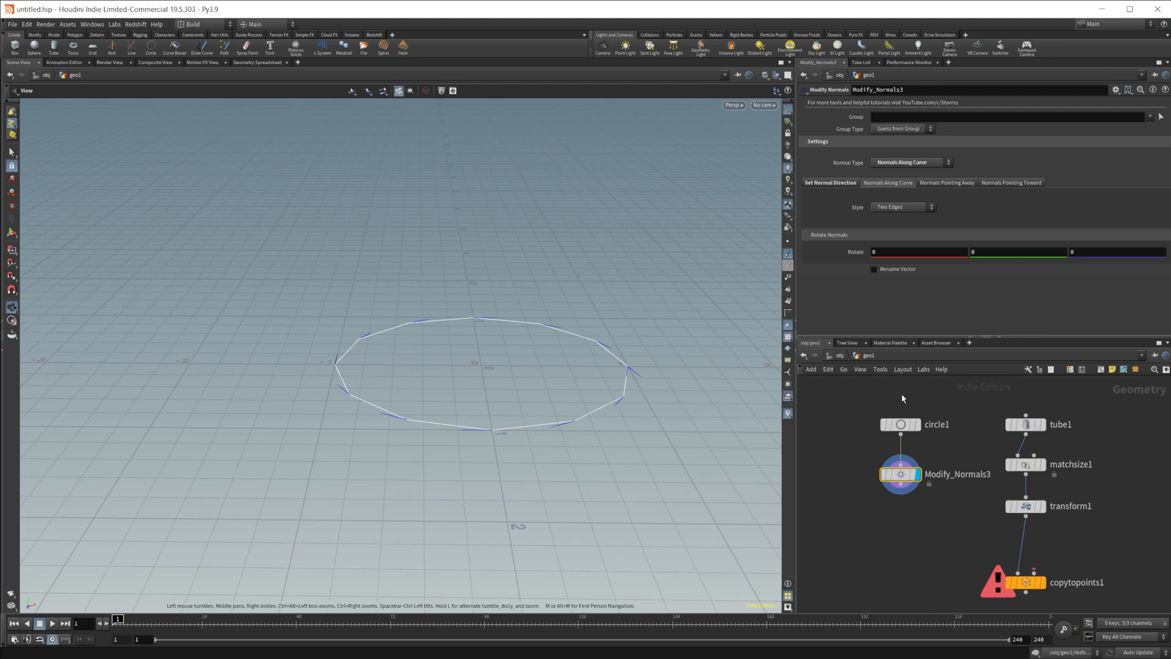
pyautogui.moveTo(881, 206)
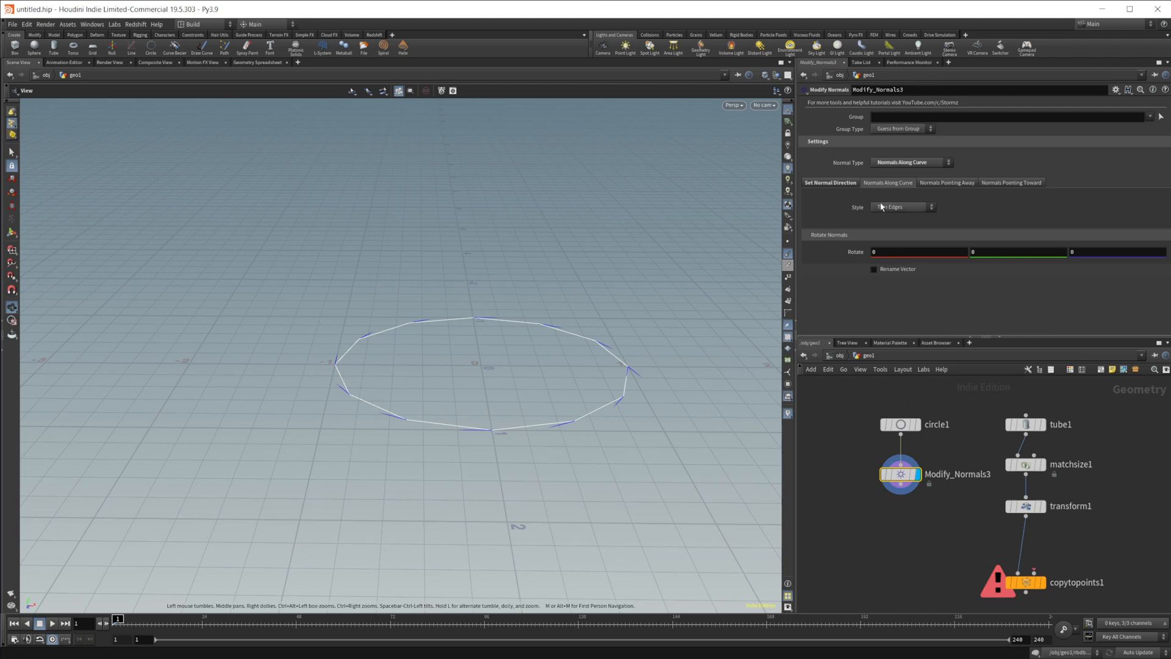
pyautogui.click(901, 207)
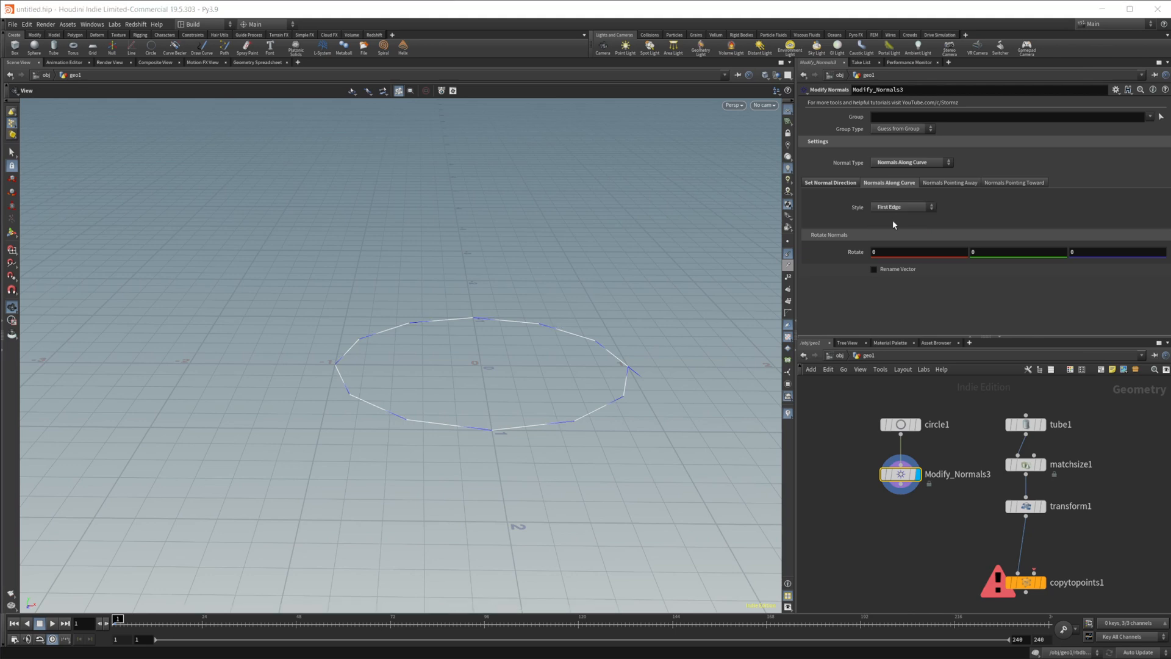
pyautogui.click(902, 207)
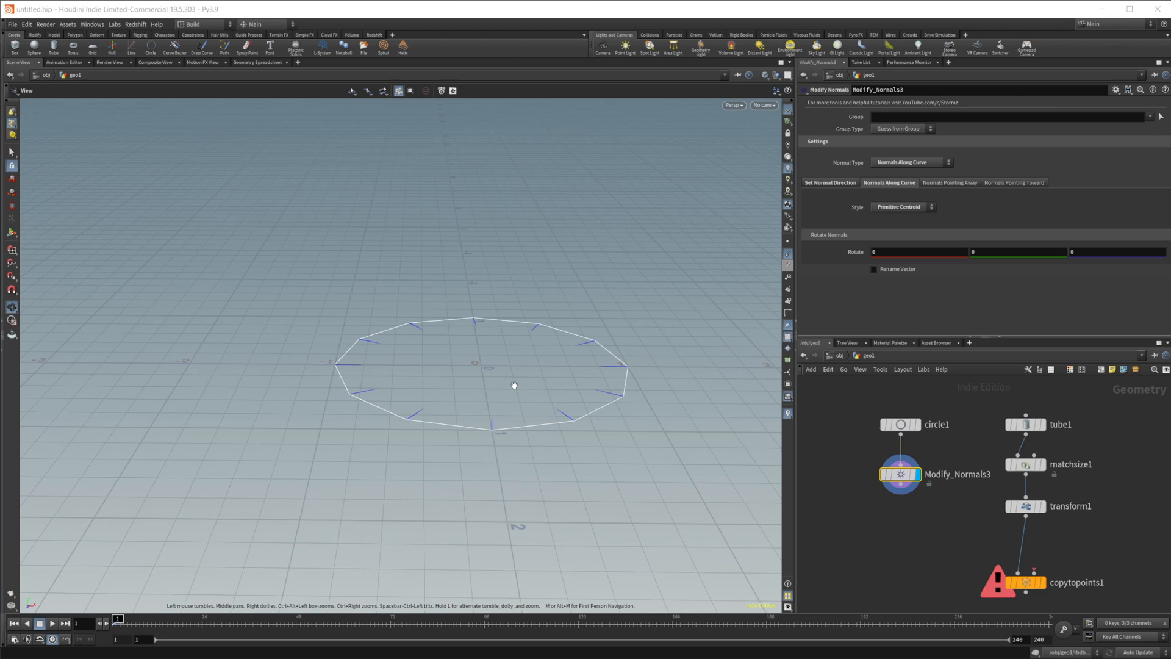
pyautogui.moveTo(488, 372)
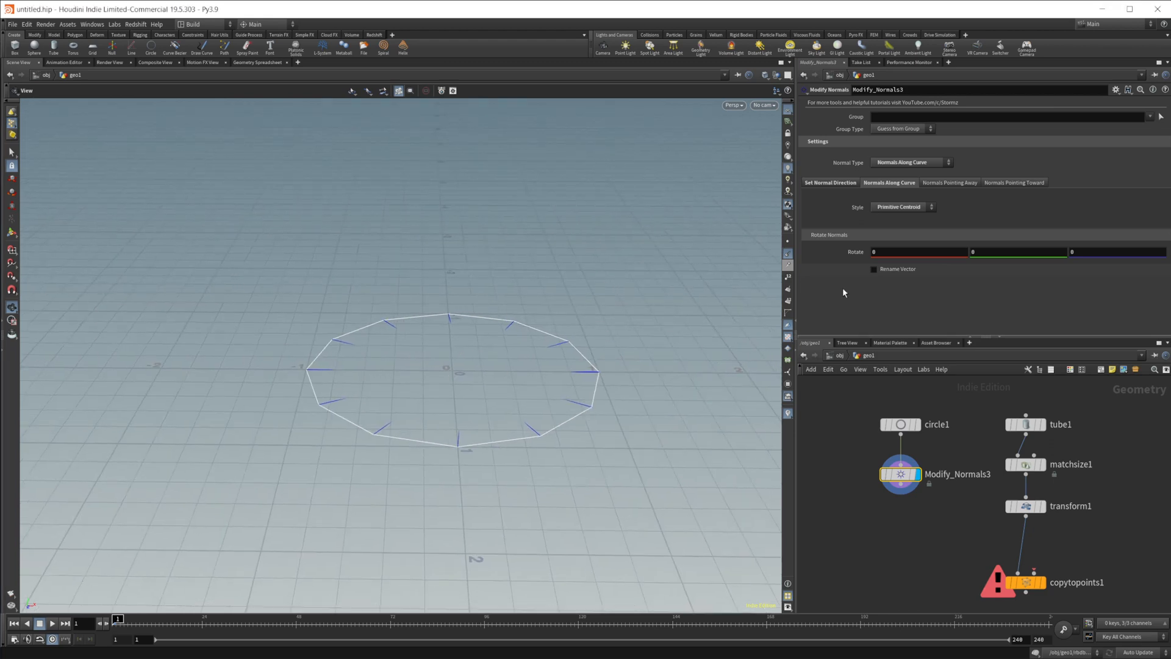
# Step: Switch to Normals Pointing Away and push the source position out to X 10
pyautogui.click(908, 162)
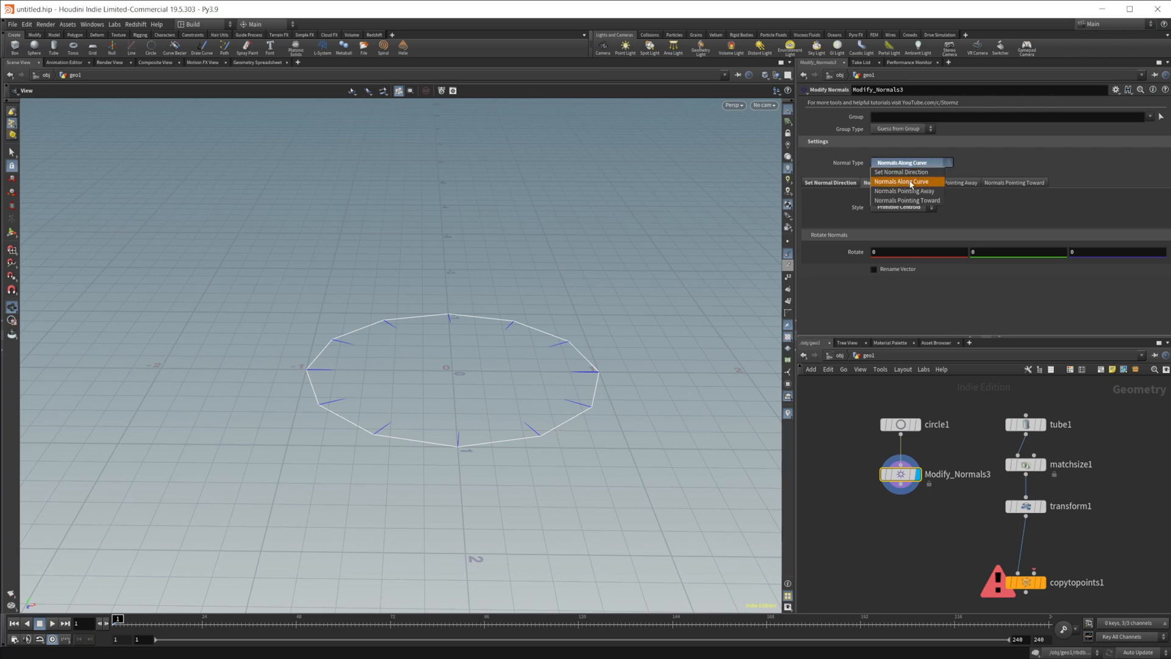
pyautogui.click(906, 191)
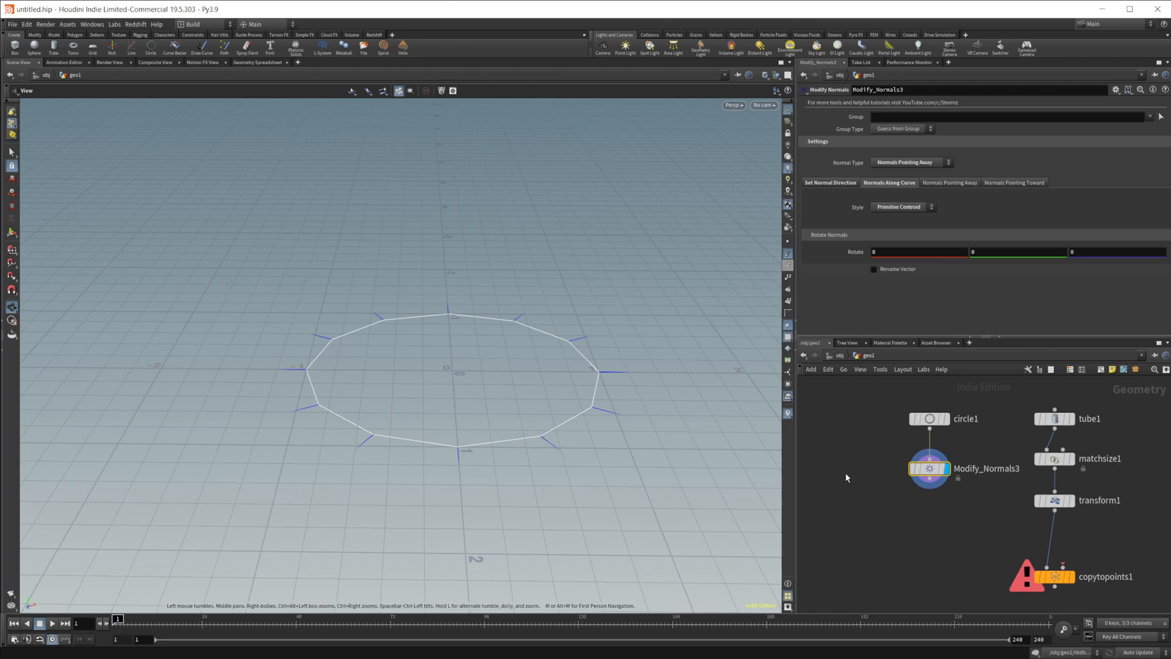
pyautogui.moveTo(950, 192)
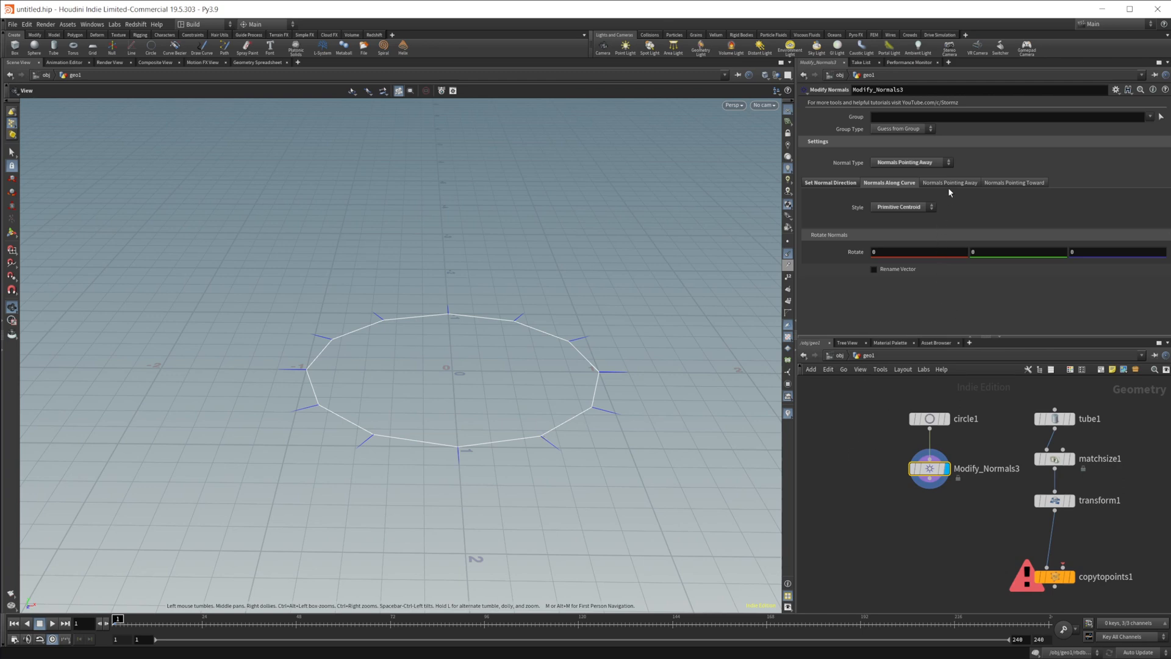
pyautogui.click(889, 183)
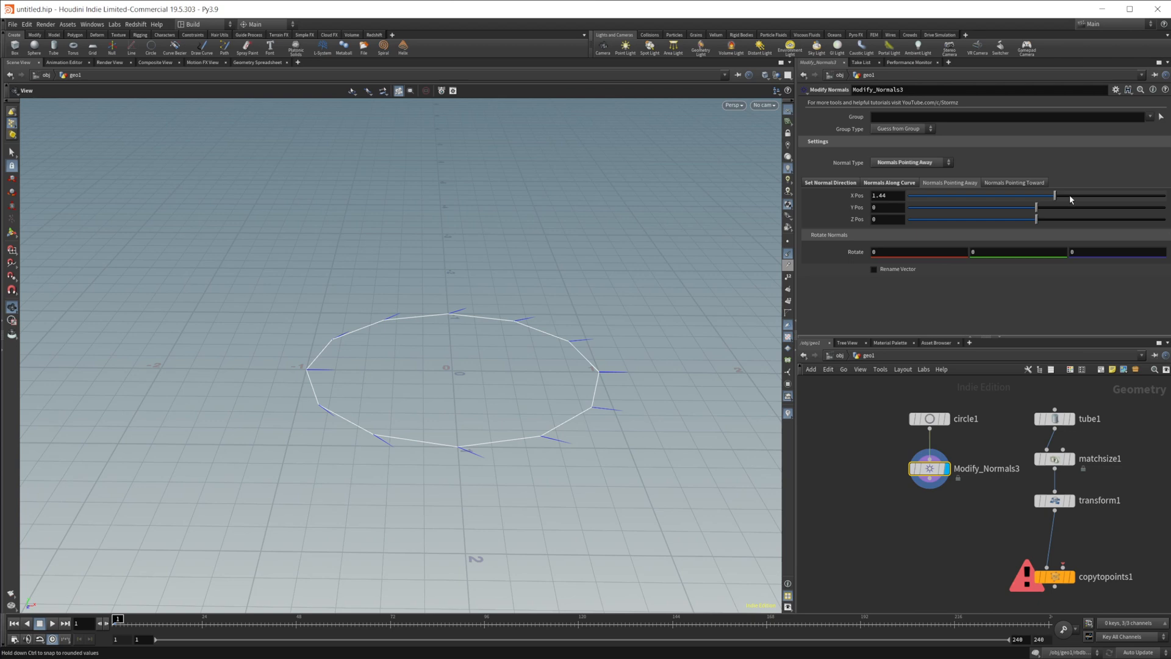
pyautogui.moveTo(1054, 195); pyautogui.dragTo(1044, 195)
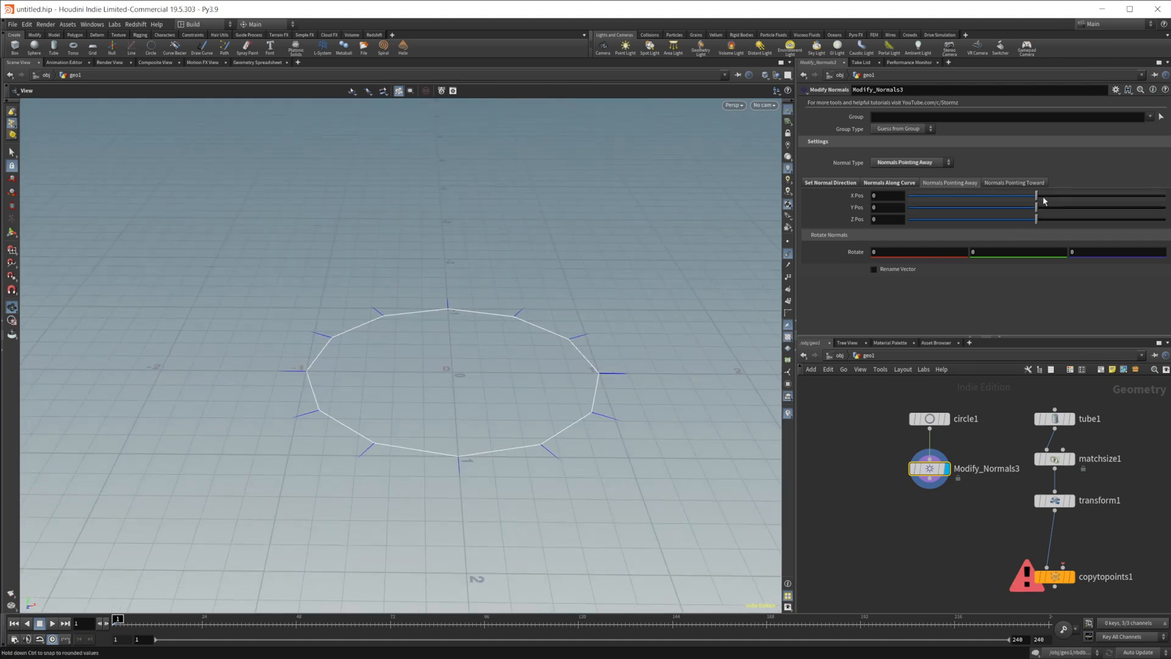
pyautogui.moveTo(1036, 196); pyautogui.dragTo(1120, 196)
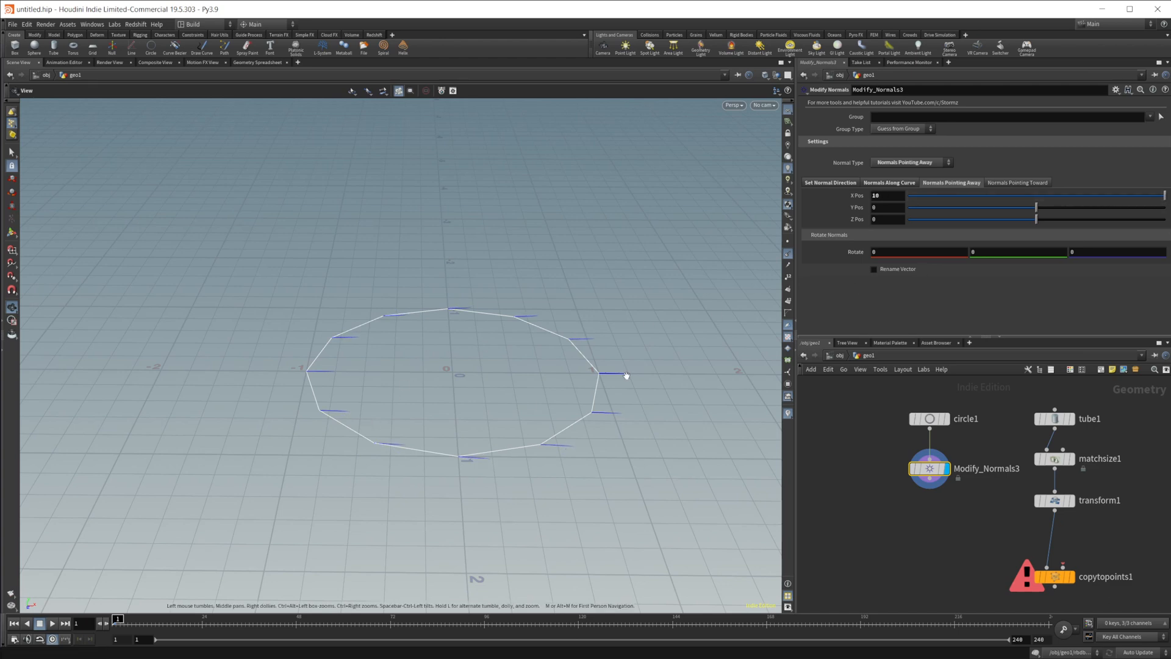
pyautogui.moveTo(565, 400)
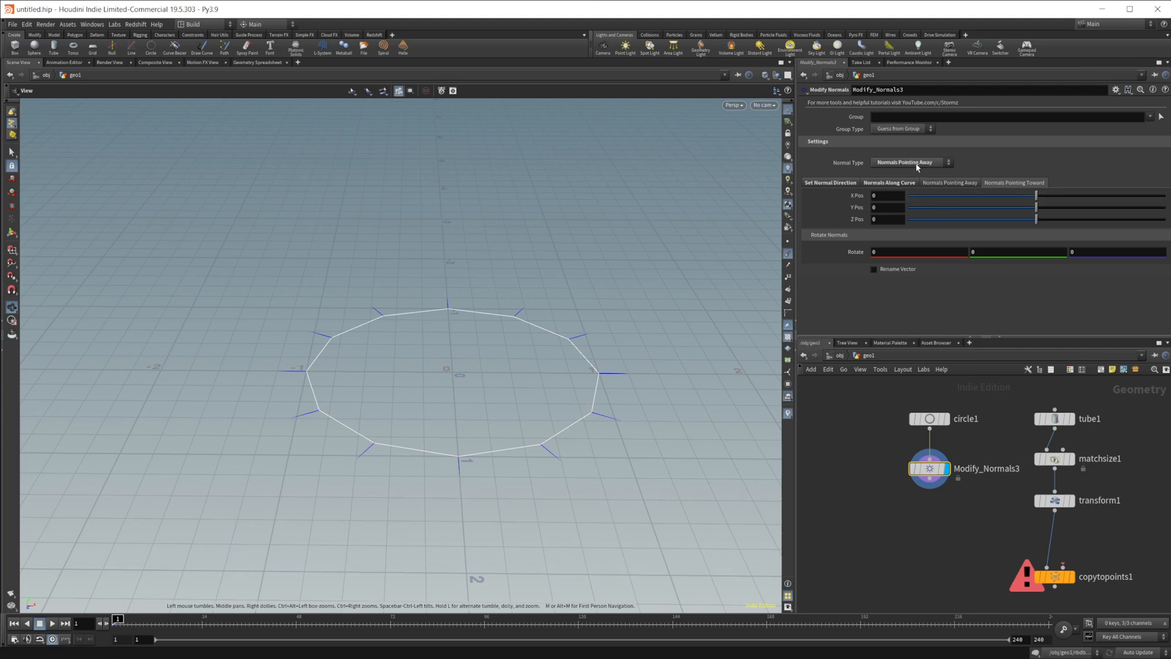
# Step: Change Normal Type to Normals Pointing Toward with the position at 0, 0, 0
pyautogui.click(910, 162)
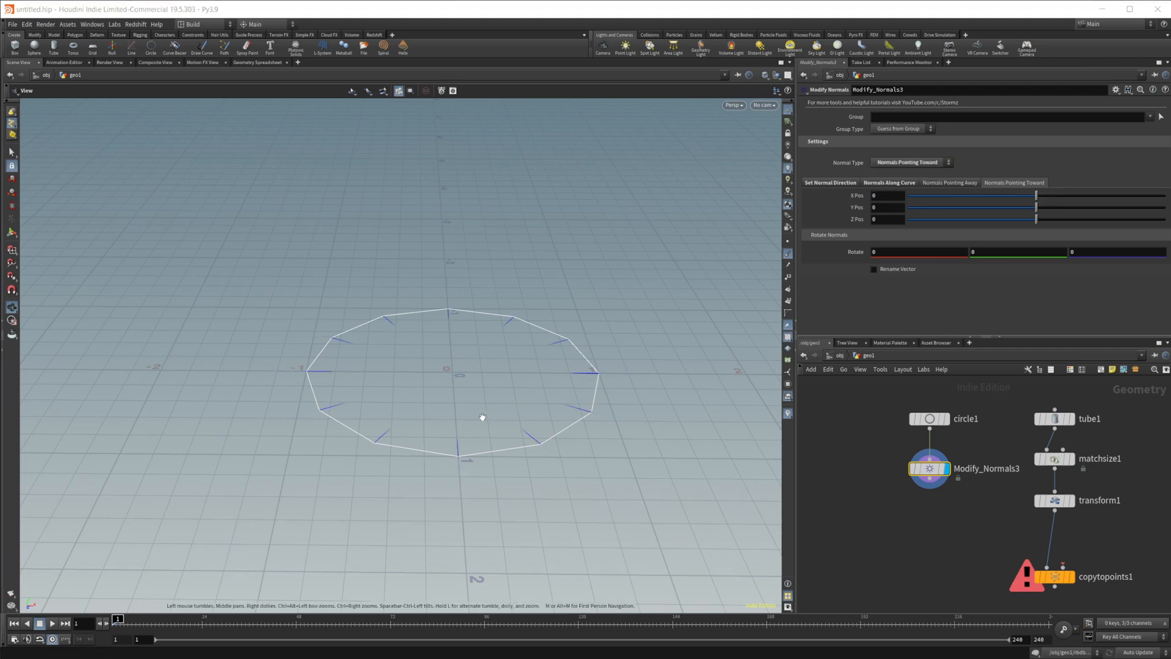
pyautogui.moveTo(464, 413)
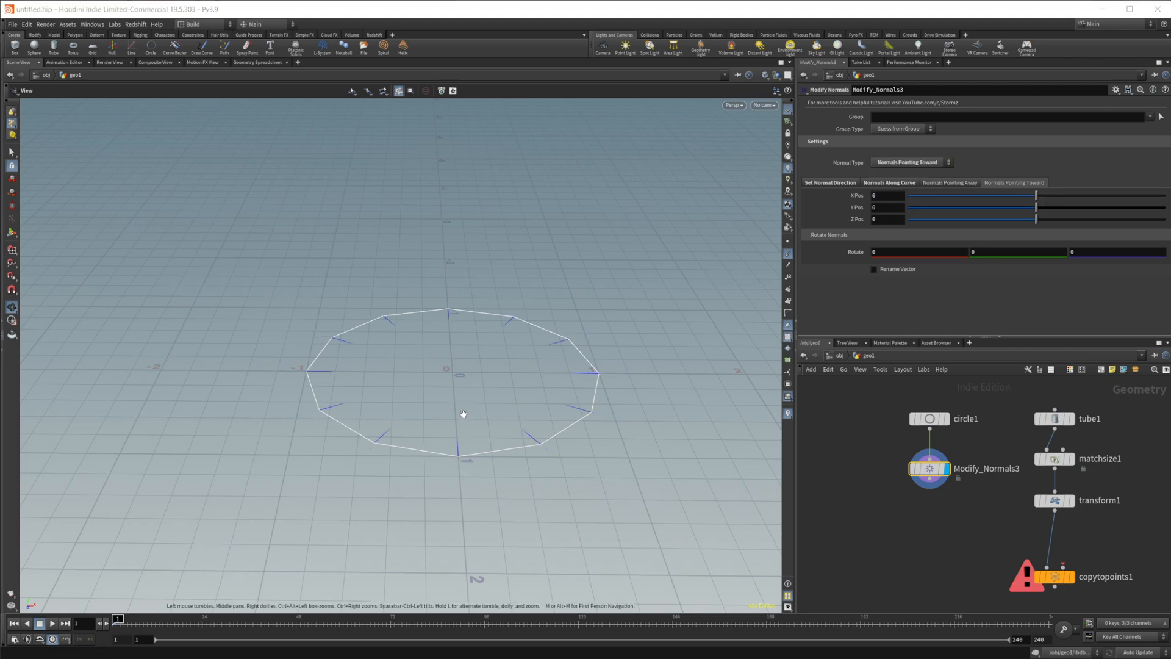
pyautogui.moveTo(497, 352)
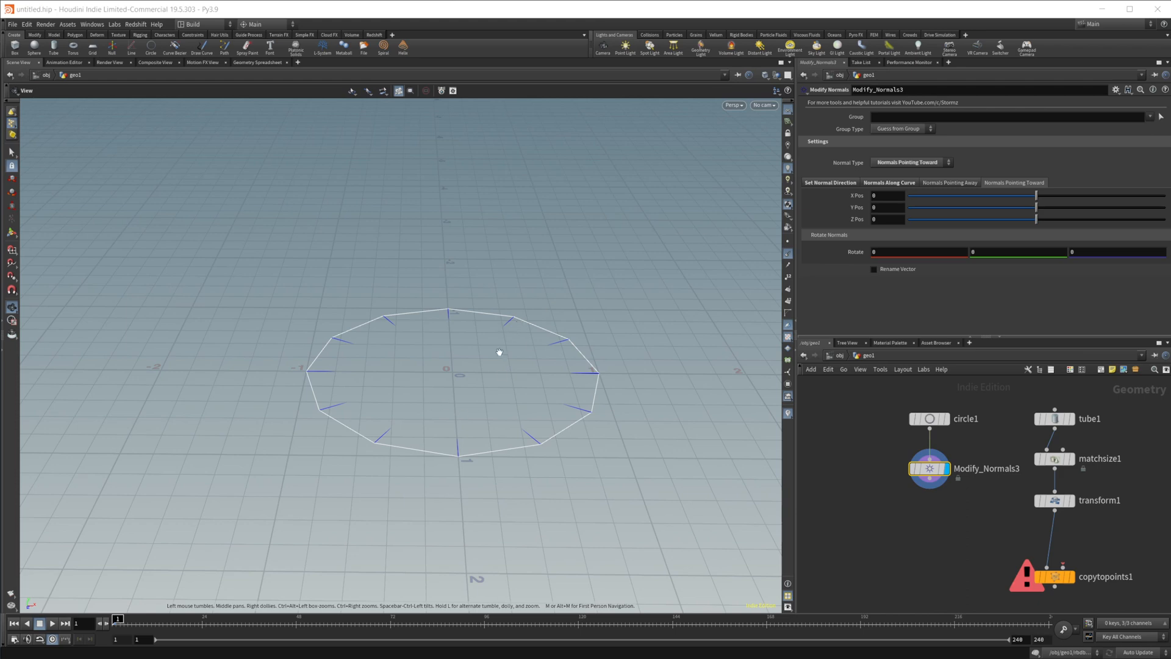
pyautogui.moveTo(464, 444)
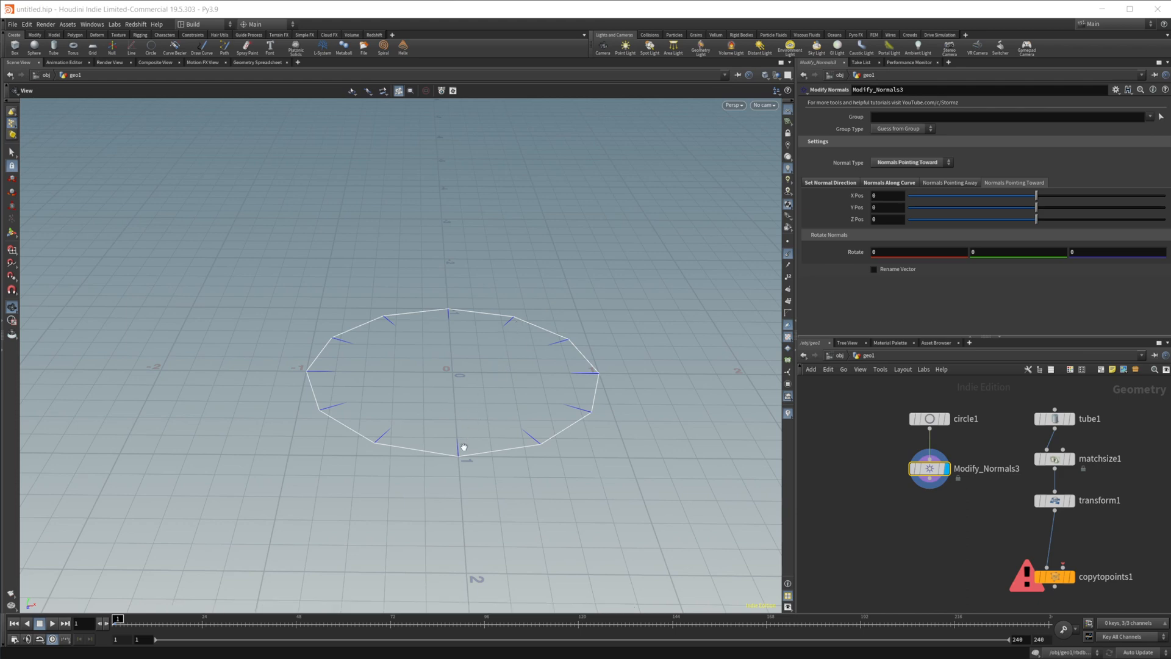
pyautogui.moveTo(924, 266)
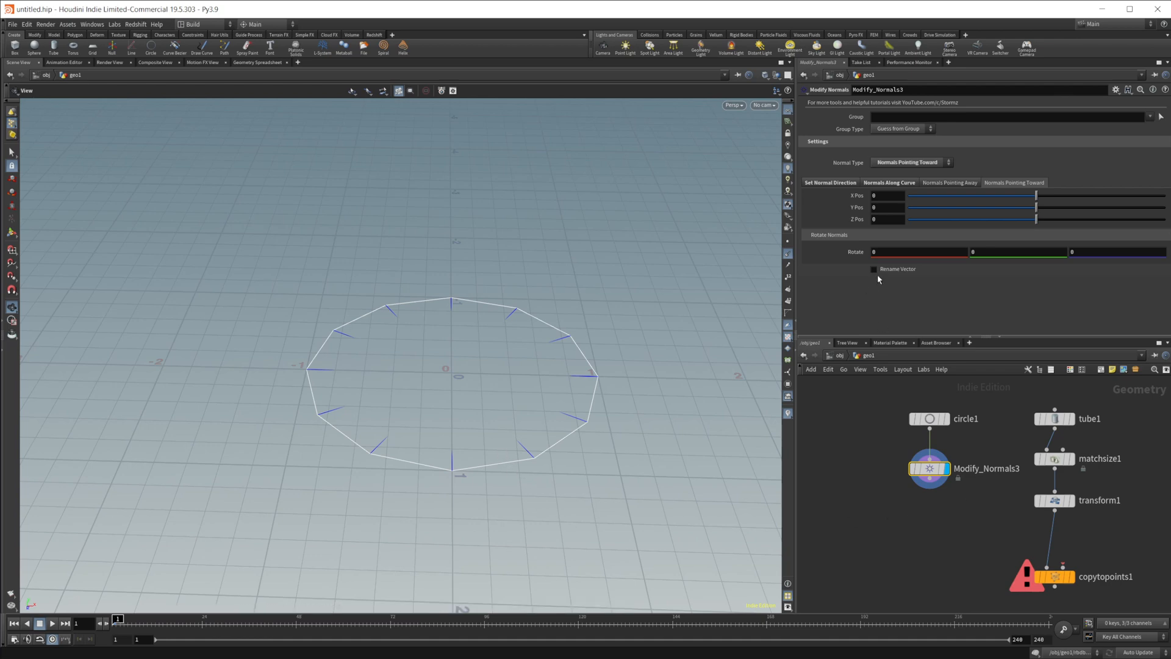
# Step: Enable vector renaming on the Modify Normals node, leaving the name empty
pyautogui.click(874, 269)
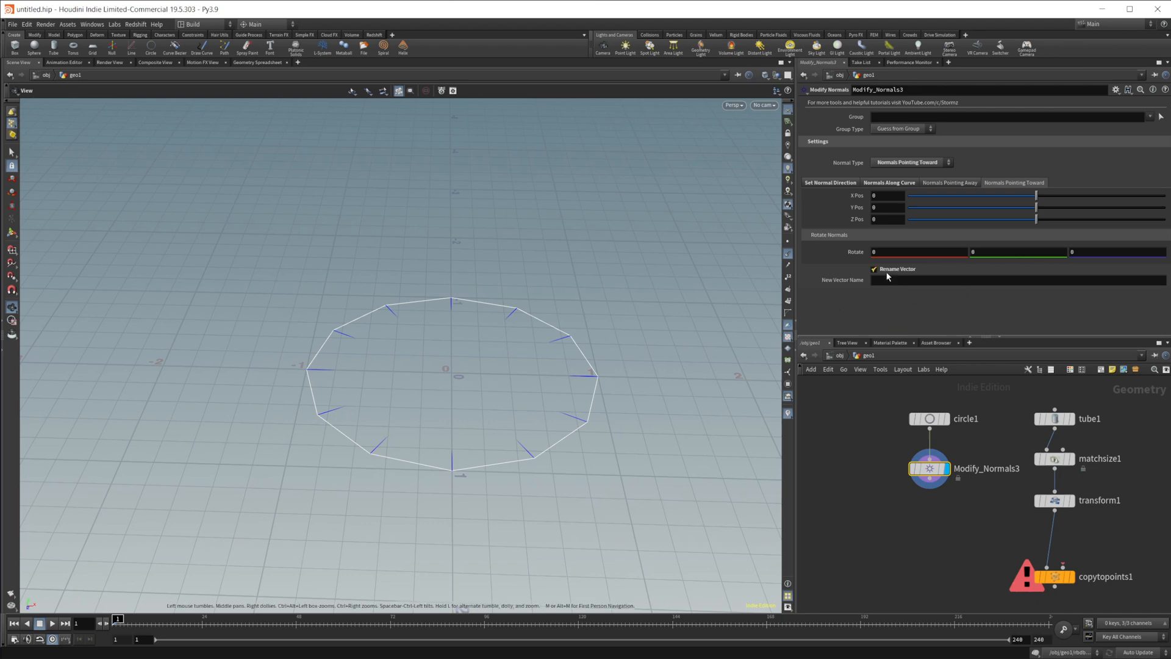
pyautogui.moveTo(813, 298)
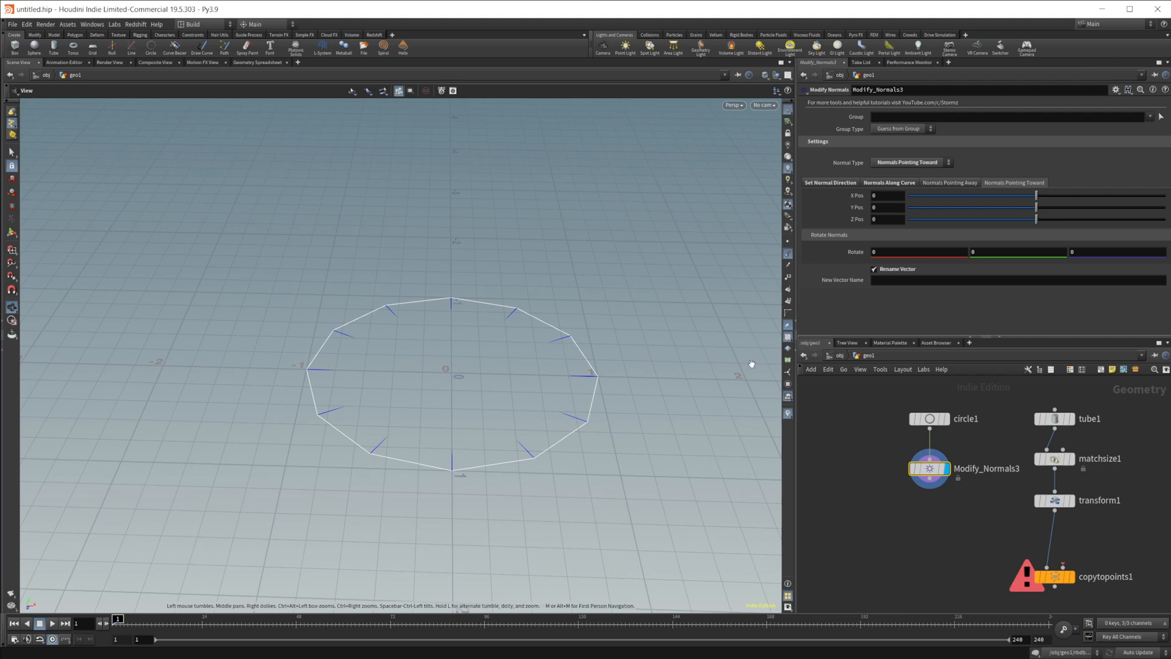
pyautogui.moveTo(875, 269)
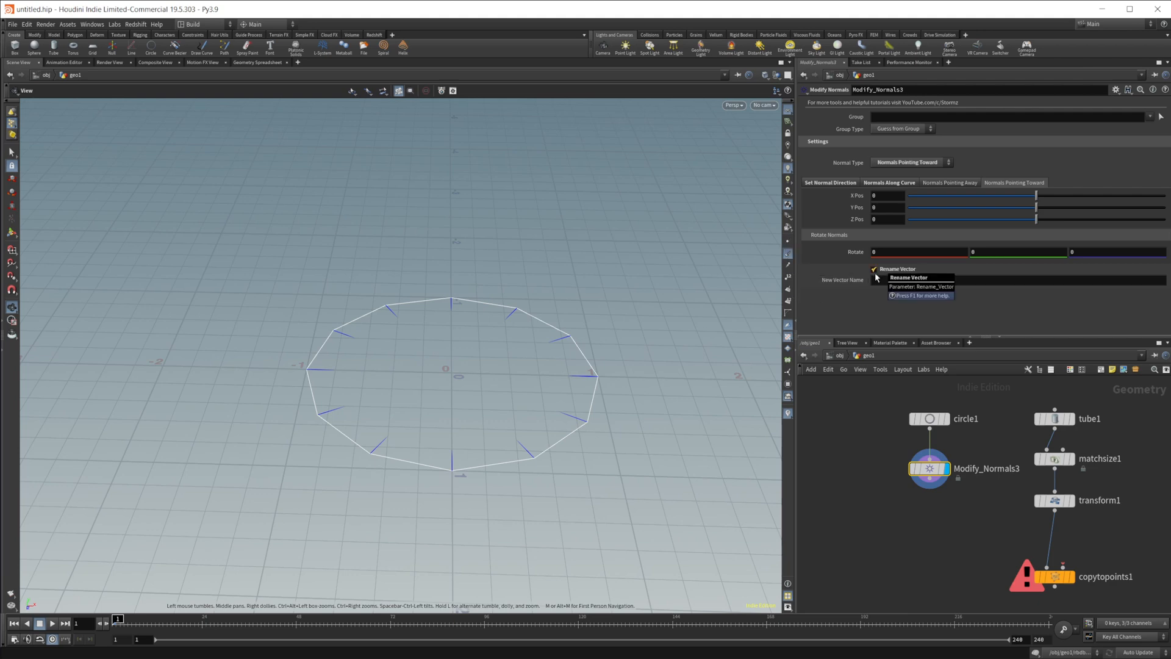
pyautogui.moveTo(620, 408)
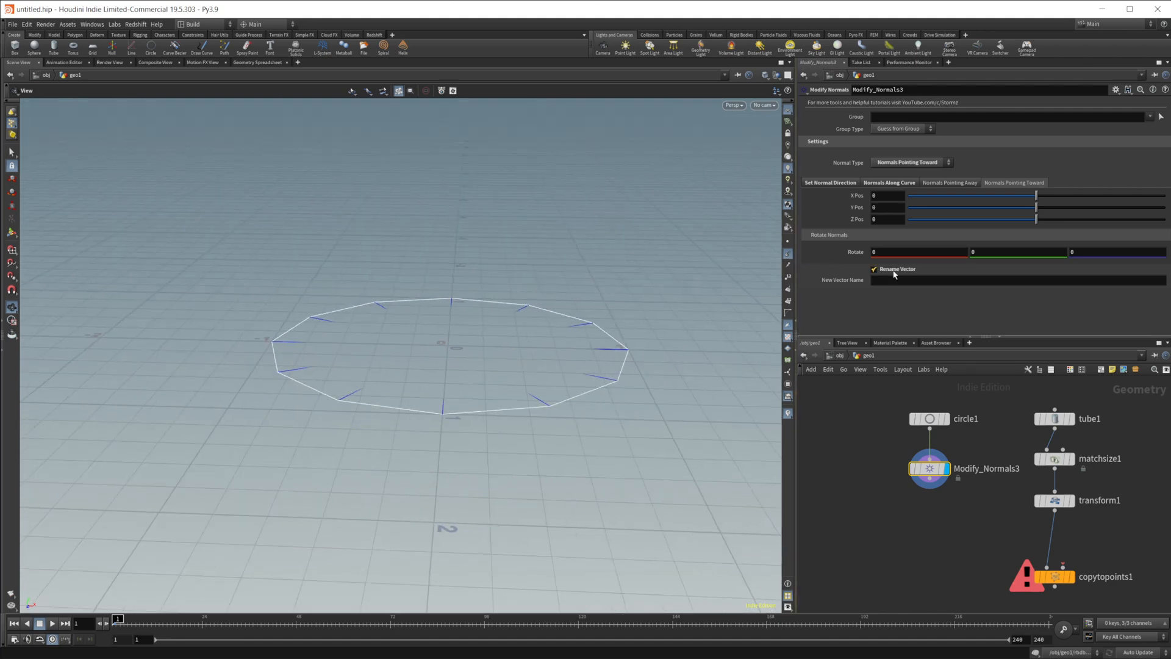
pyautogui.moveTo(894, 274)
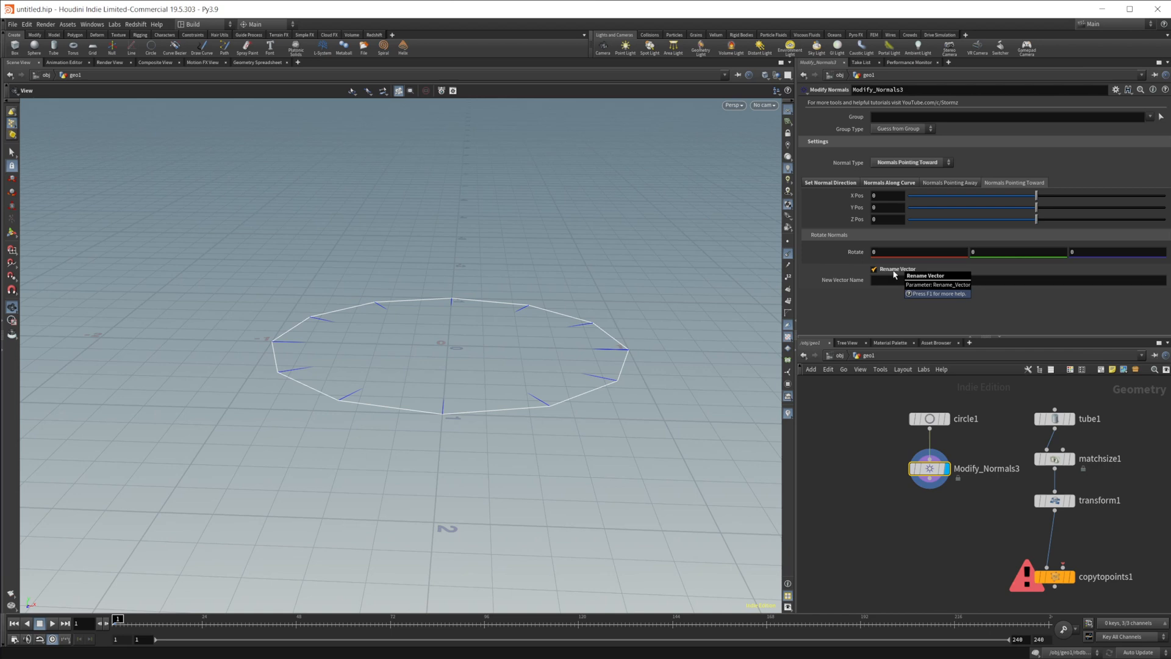
pyautogui.moveTo(906, 274)
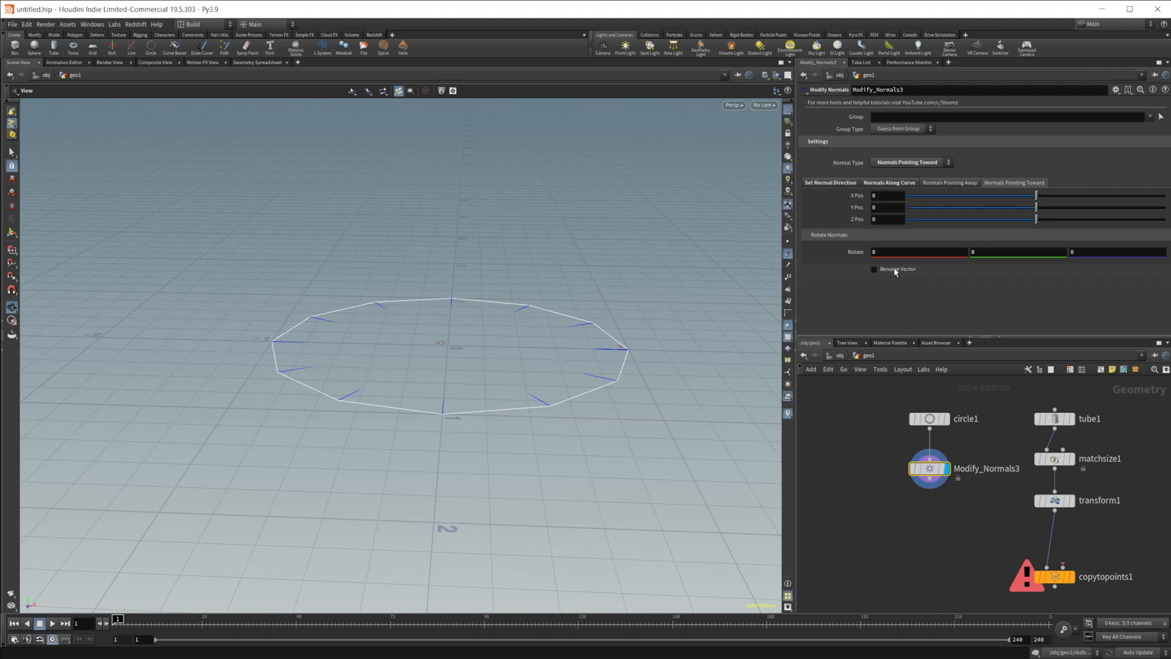
pyautogui.moveTo(941, 549)
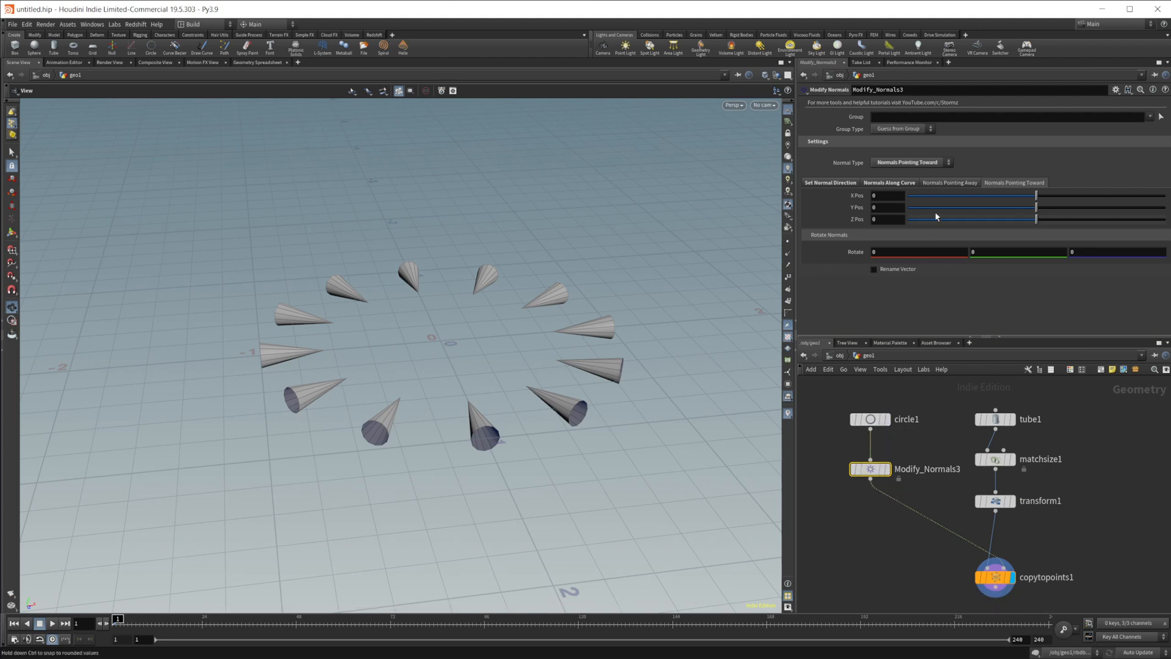
# Step: Set normals Along Curve, comparing the Two Edges and Primitive Centroid styles on the cones
pyautogui.click(911, 161)
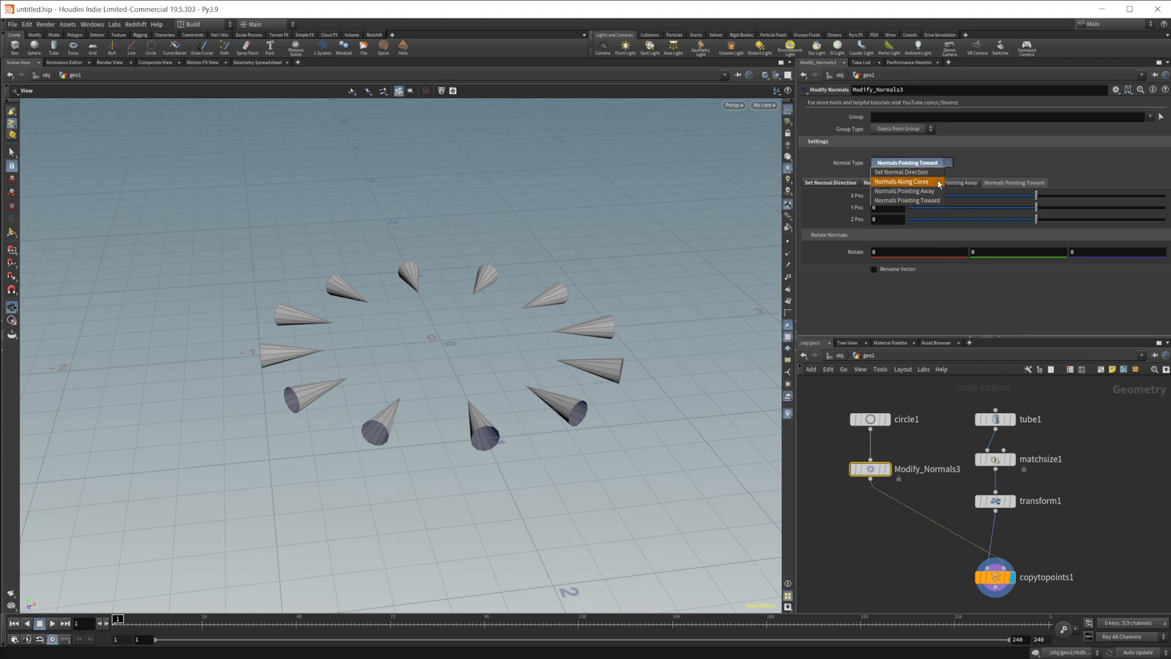
pyautogui.click(904, 181)
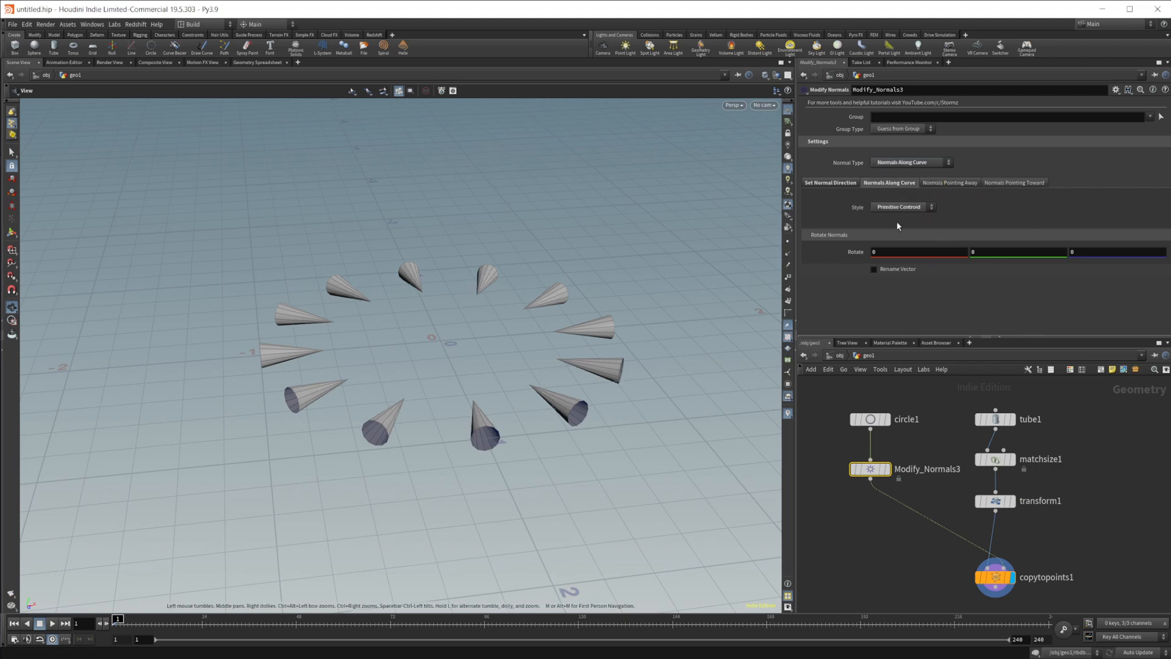
pyautogui.click(902, 207)
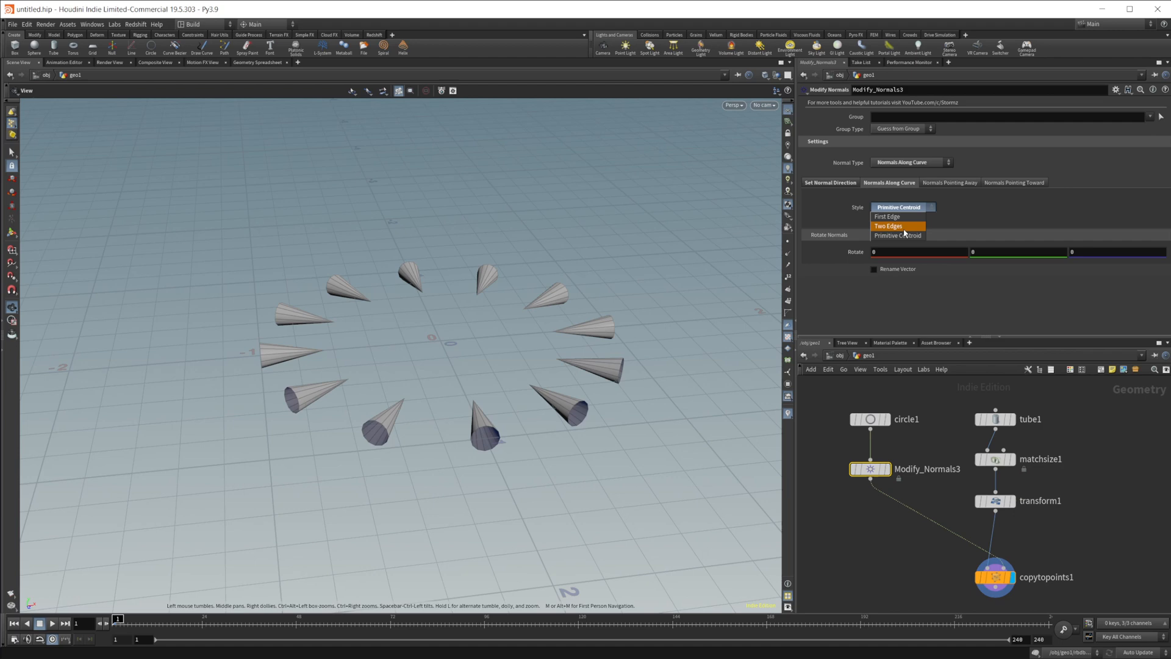
pyautogui.click(888, 226)
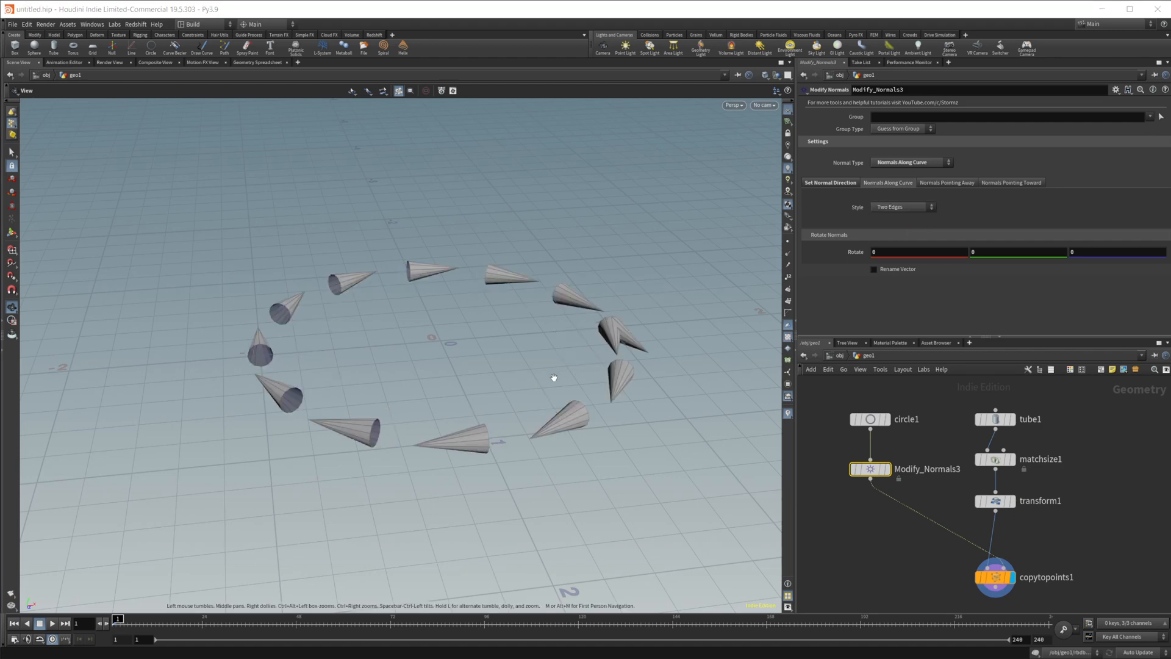
pyautogui.moveTo(552, 377); pyautogui.dragTo(424, 234)
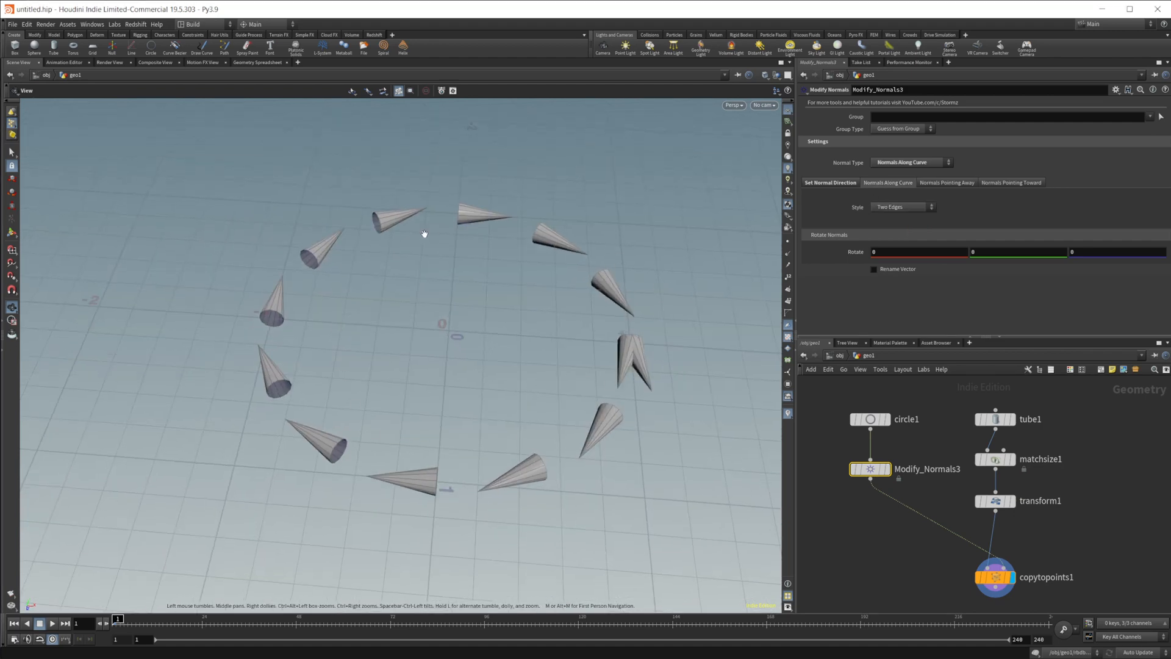
pyautogui.moveTo(424, 233); pyautogui.dragTo(656, 375)
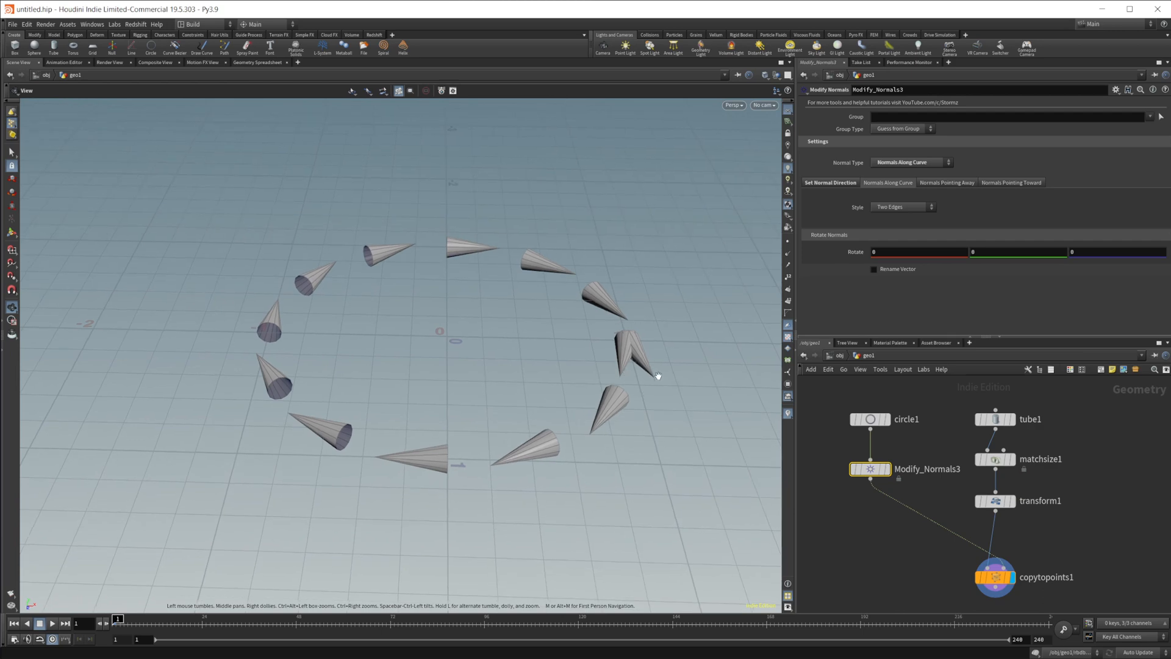
pyautogui.moveTo(743, 300)
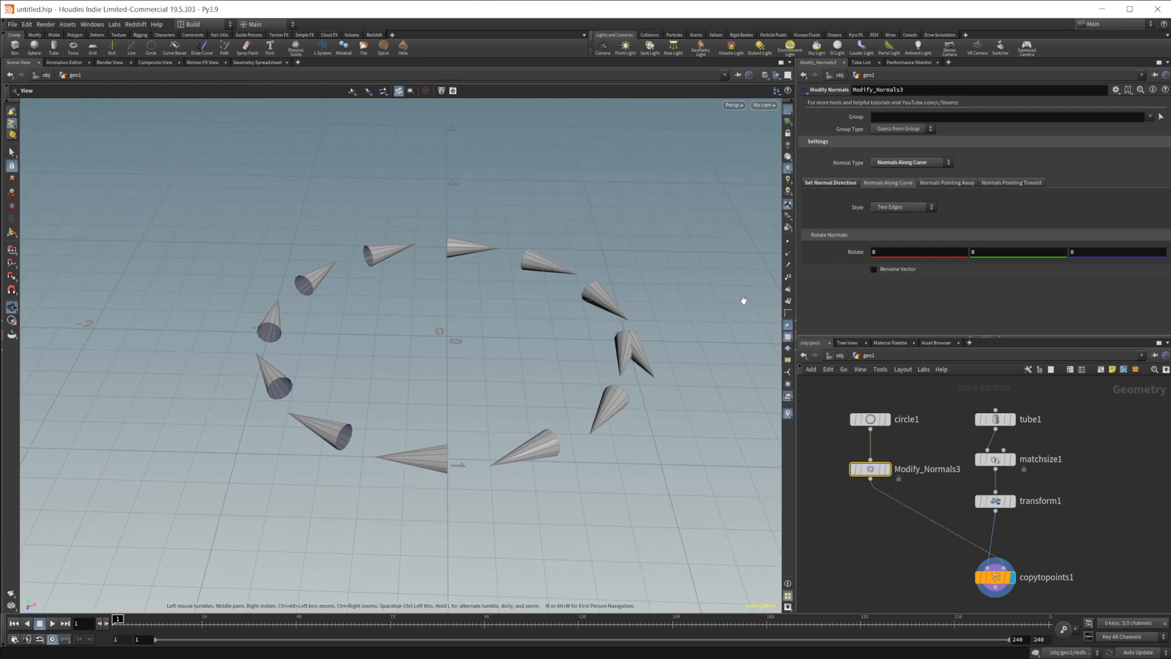
pyautogui.click(900, 207)
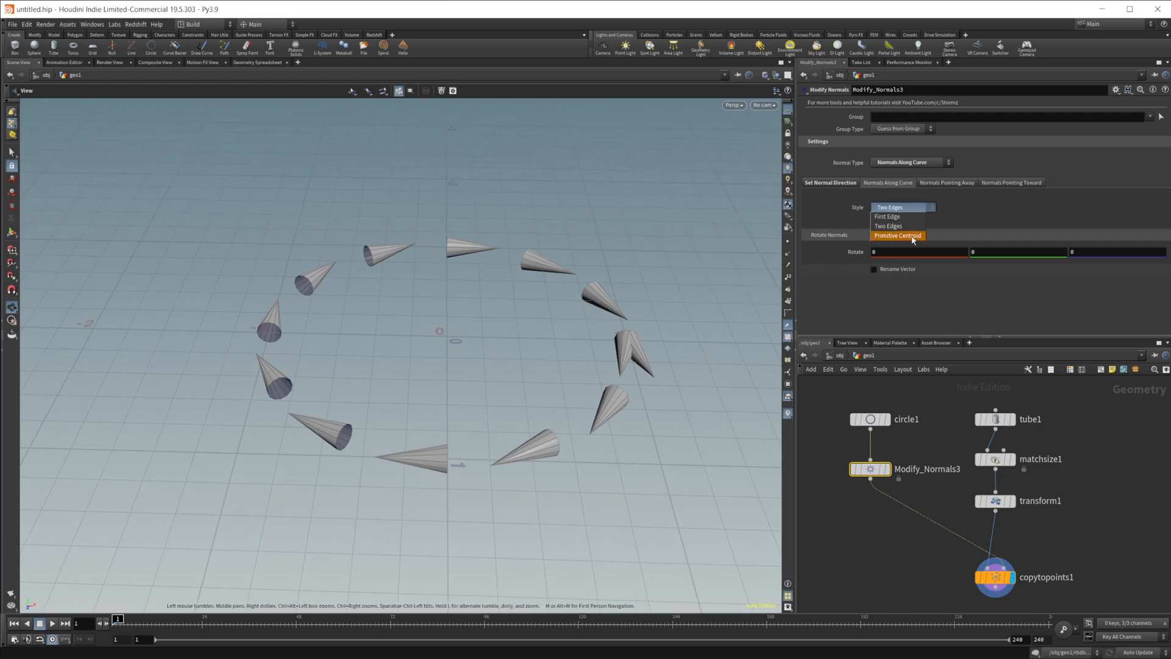
pyautogui.click(898, 236)
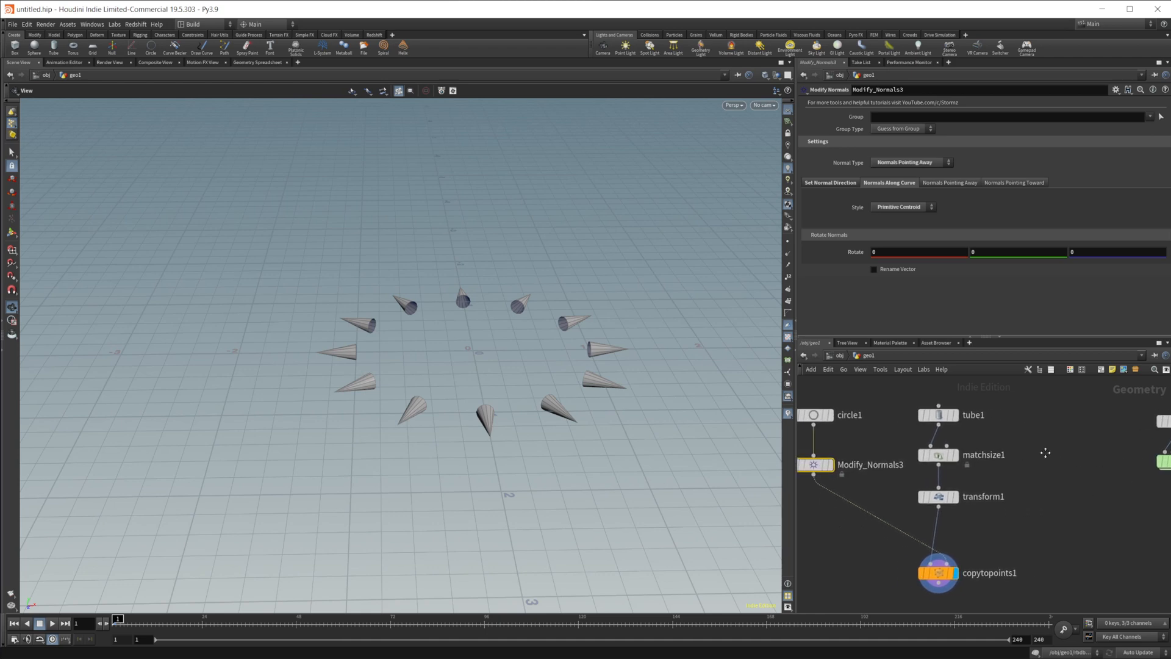
# Step: Add a Tube SOP and attach a second Modify Normals node beneath it
pyautogui.press('Tab')
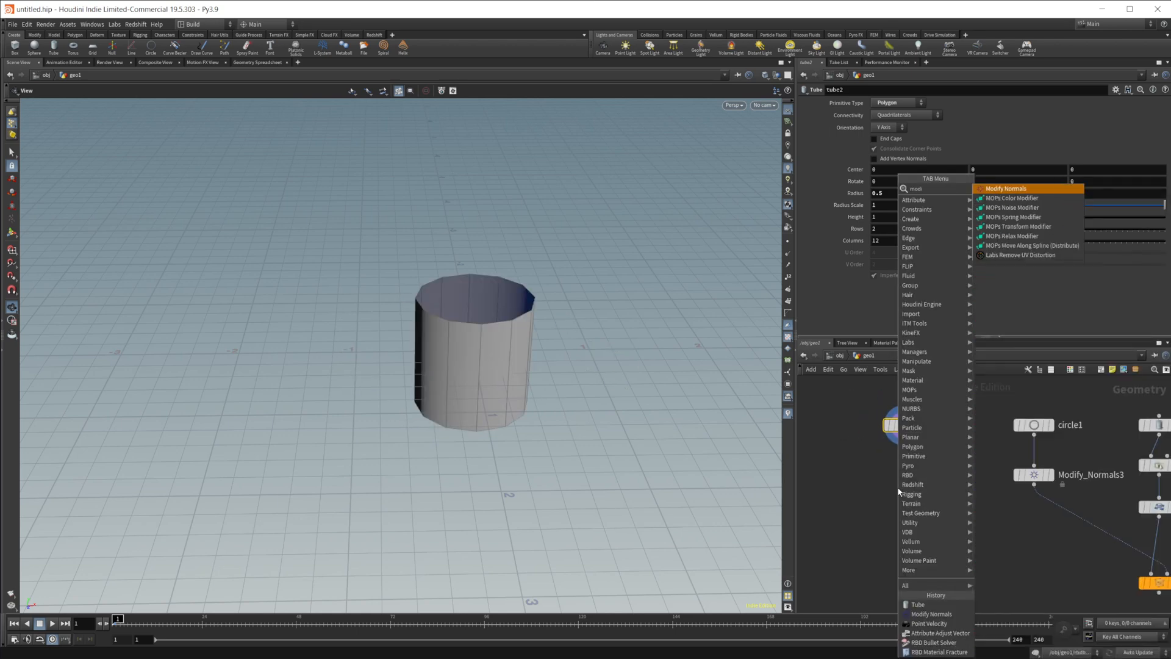
pyautogui.click(1006, 188)
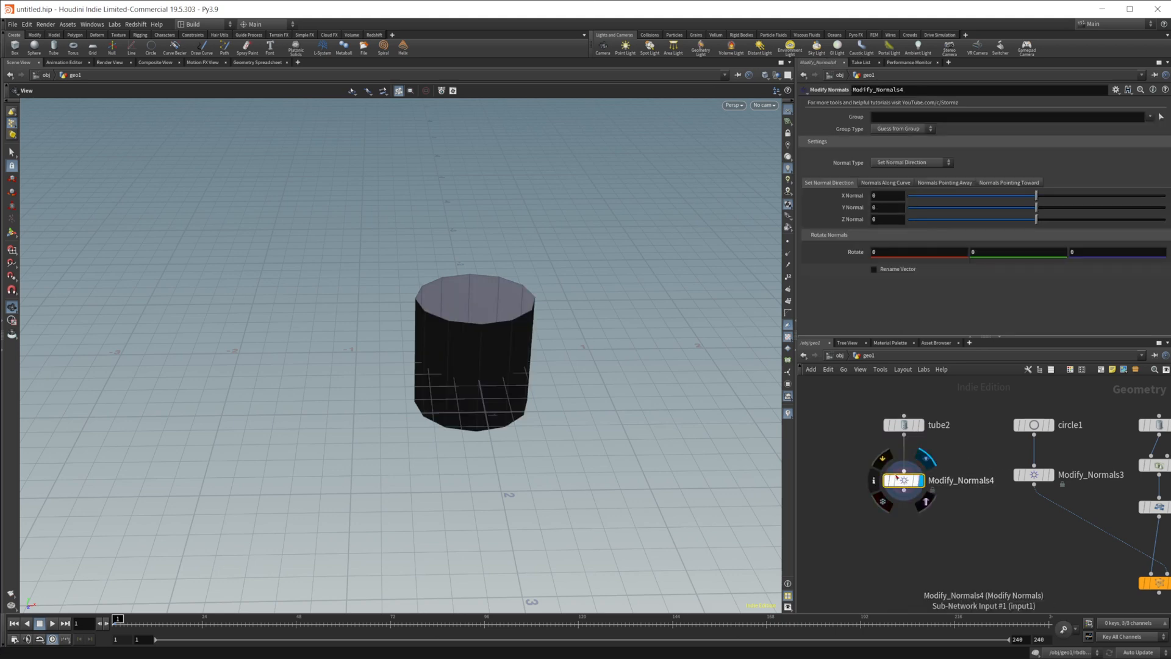
pyautogui.click(911, 162)
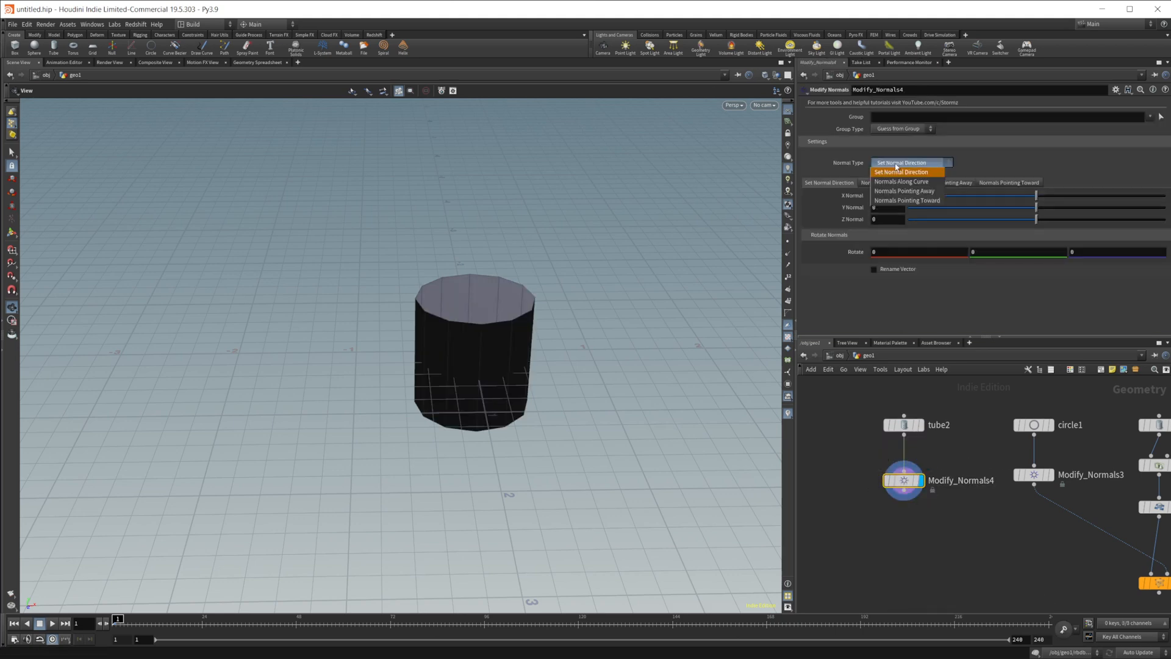
# Step: Point the tube's normals away and extrude its base along point normals into a wide skirt
pyautogui.click(905, 190)
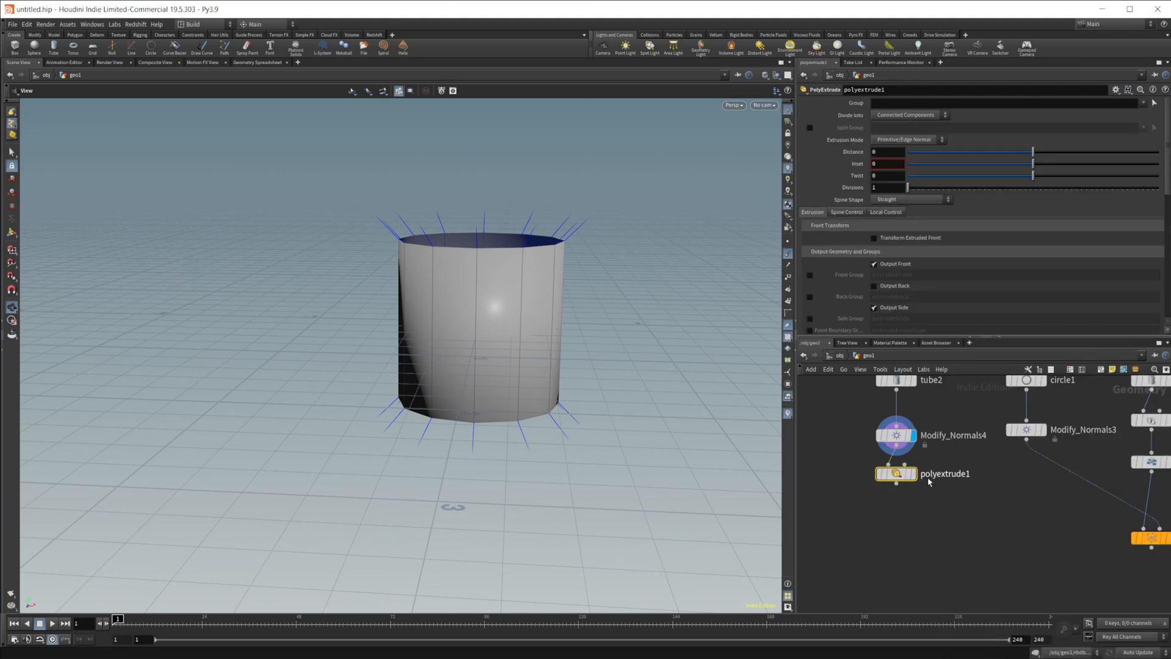
pyautogui.click(907, 139)
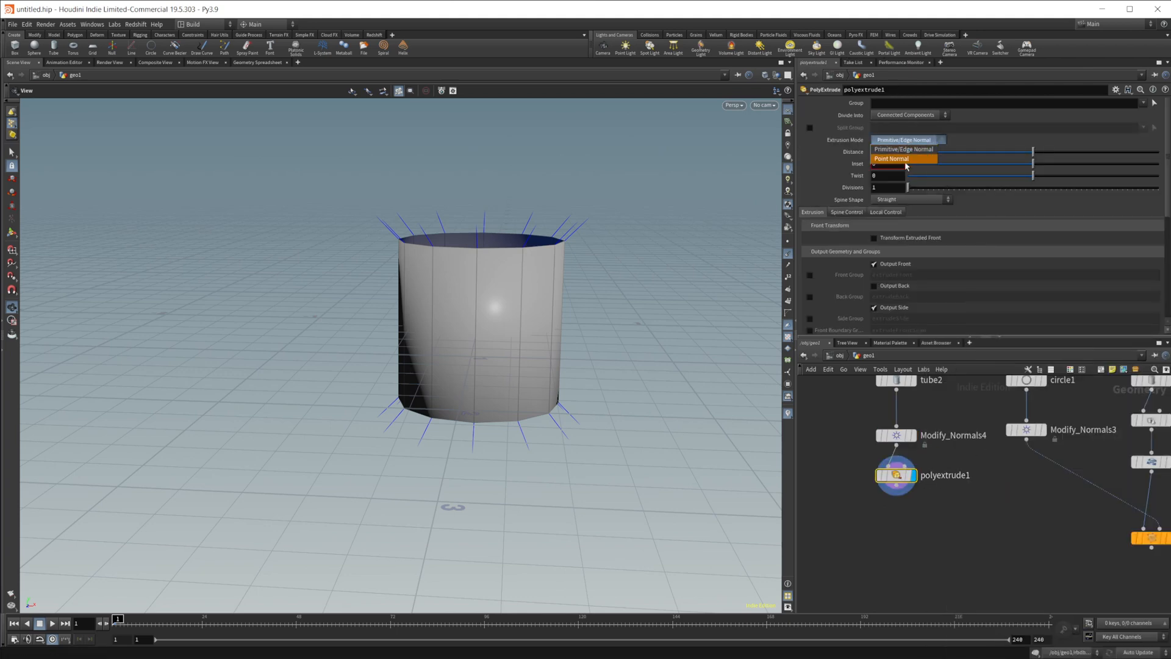
pyautogui.click(893, 159)
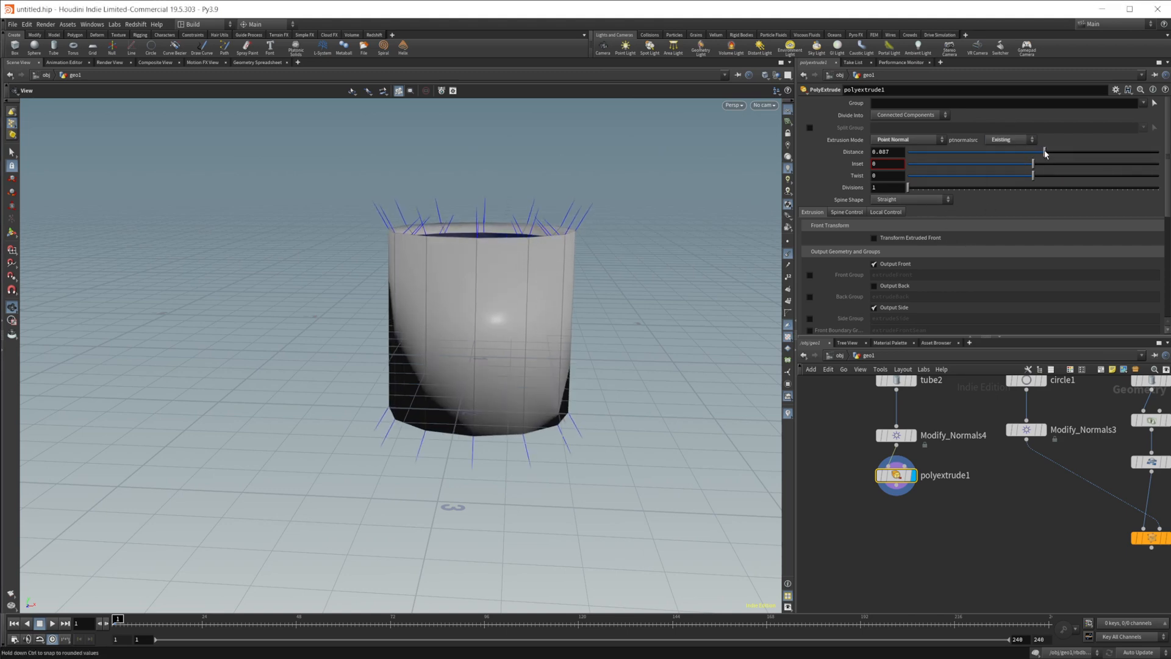
pyautogui.moveTo(1044, 152); pyautogui.dragTo(1040, 152)
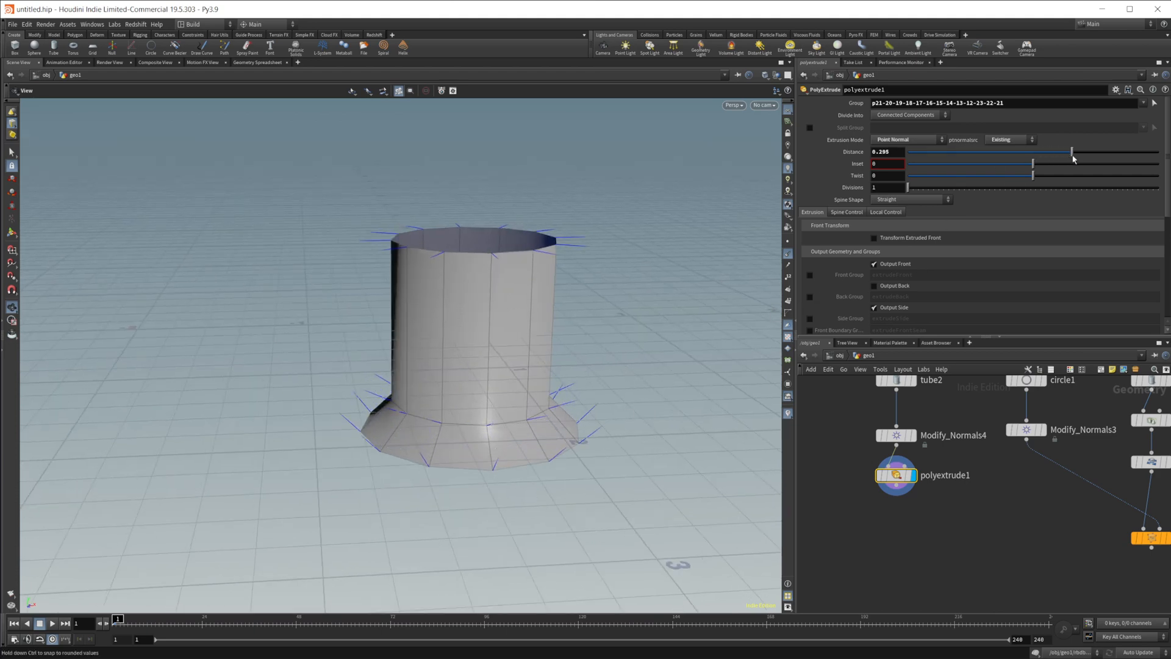
pyautogui.moveTo(1073, 151); pyautogui.dragTo(1115, 152)
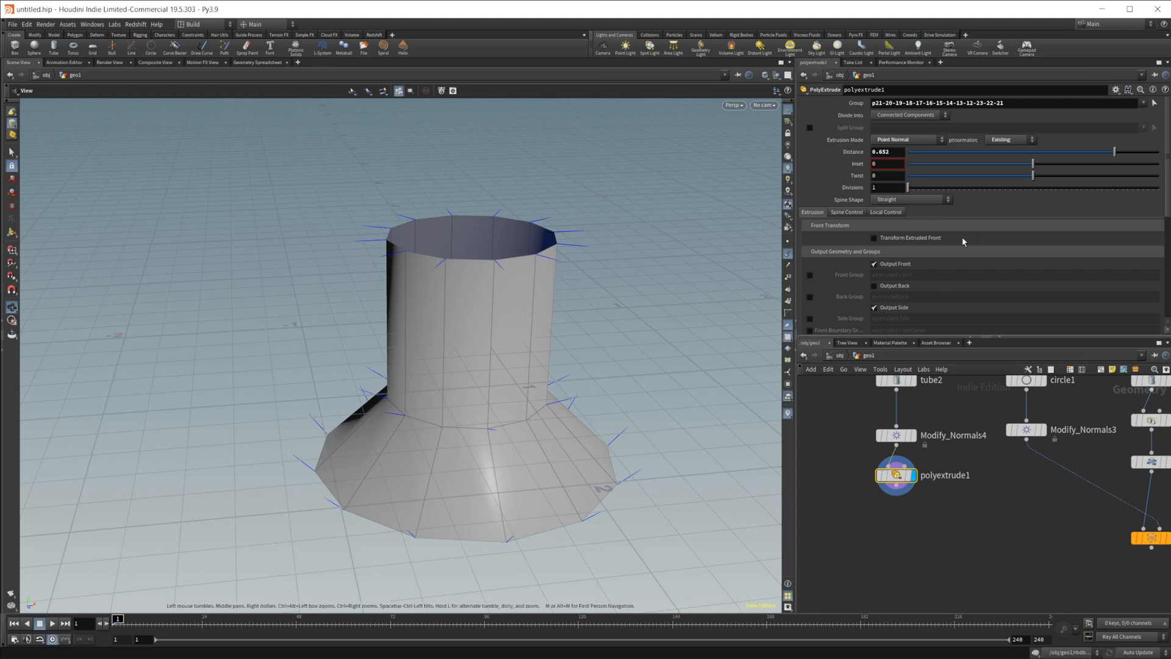
pyautogui.click(896, 435)
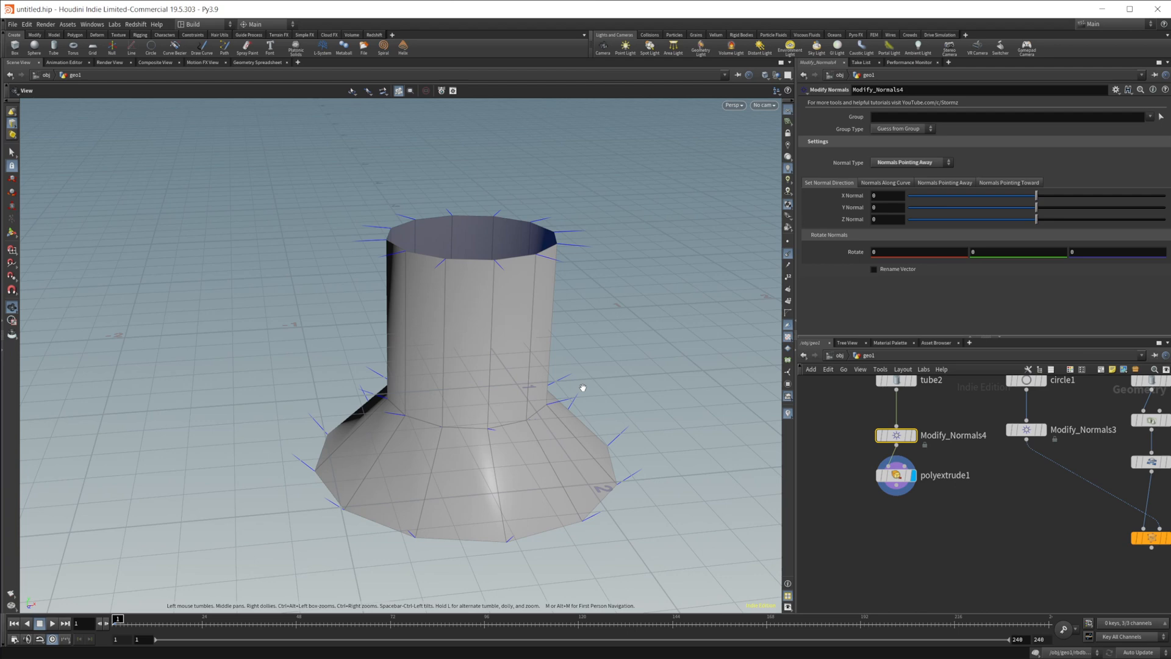
pyautogui.moveTo(927, 189)
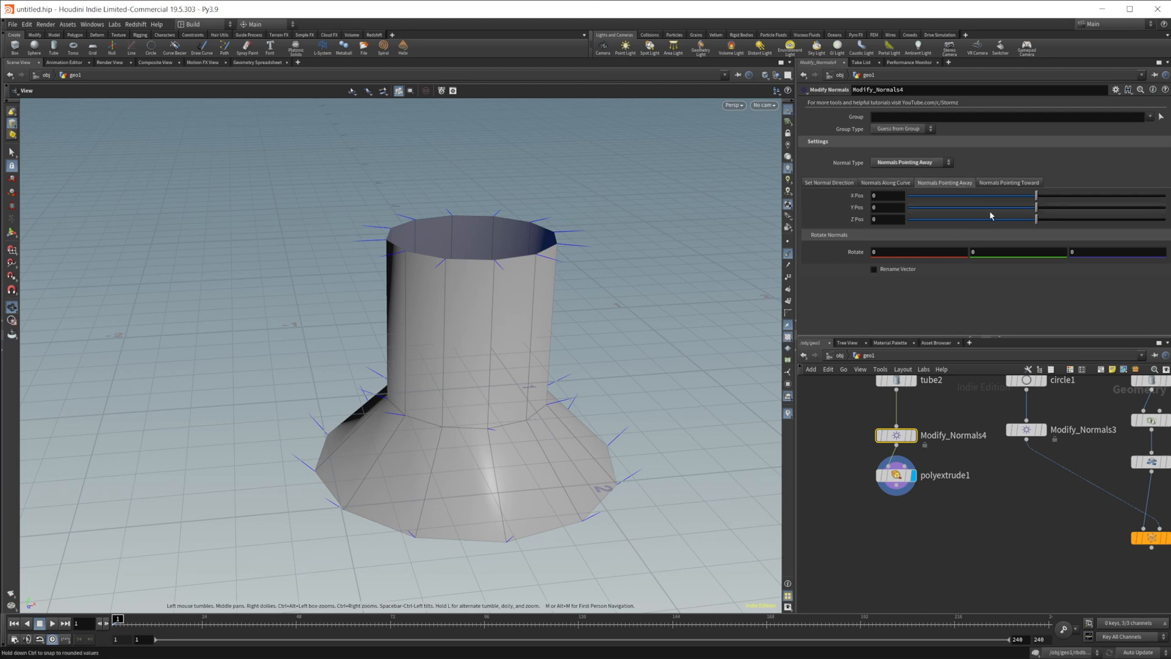
# Step: Adjust the pointing-away centre's Y position up and down, settling near 0.74
pyautogui.moveTo(969, 207); pyautogui.dragTo(1045, 207)
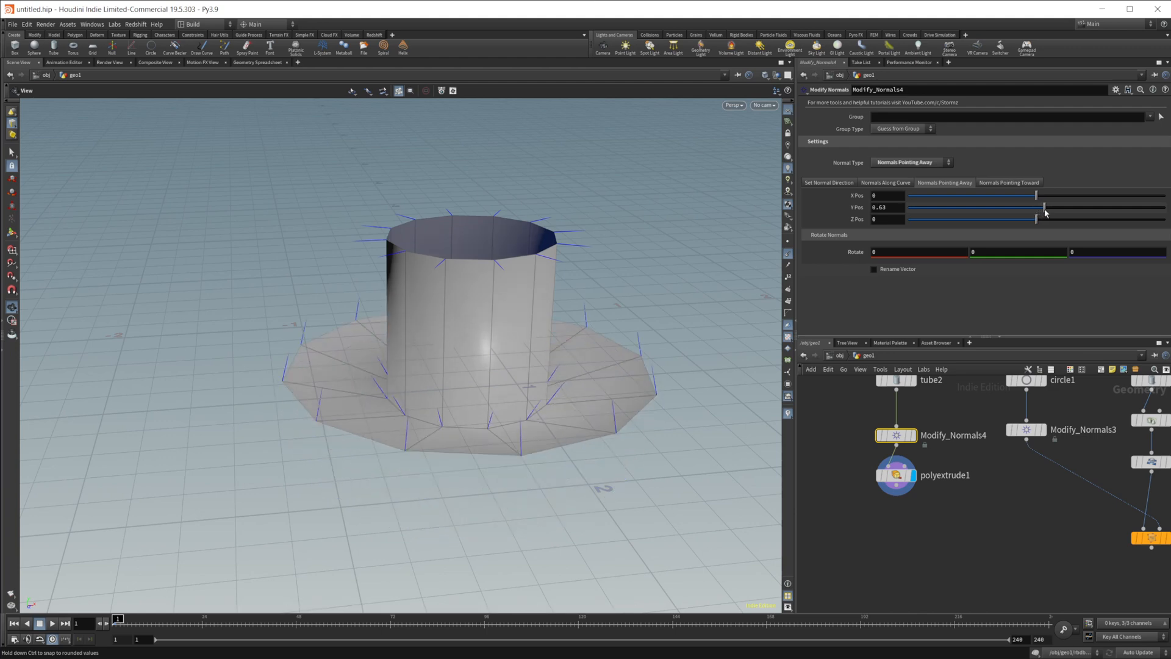
pyautogui.moveTo(1037, 207); pyautogui.dragTo(1032, 206)
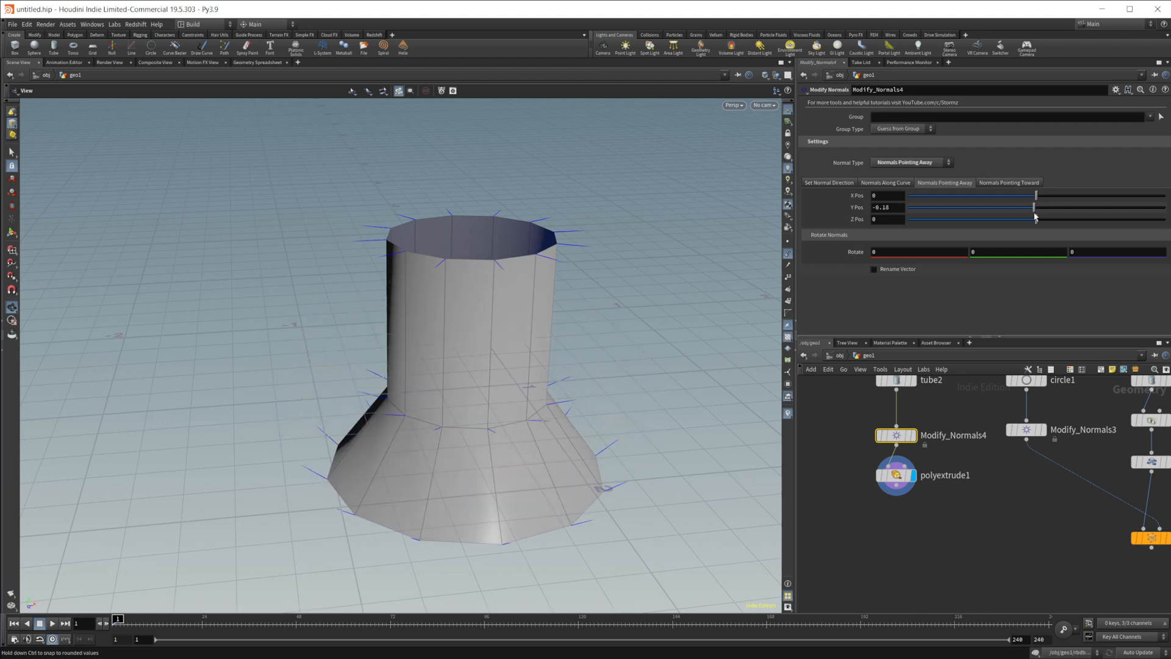
pyautogui.moveTo(1033, 206); pyautogui.dragTo(1045, 206)
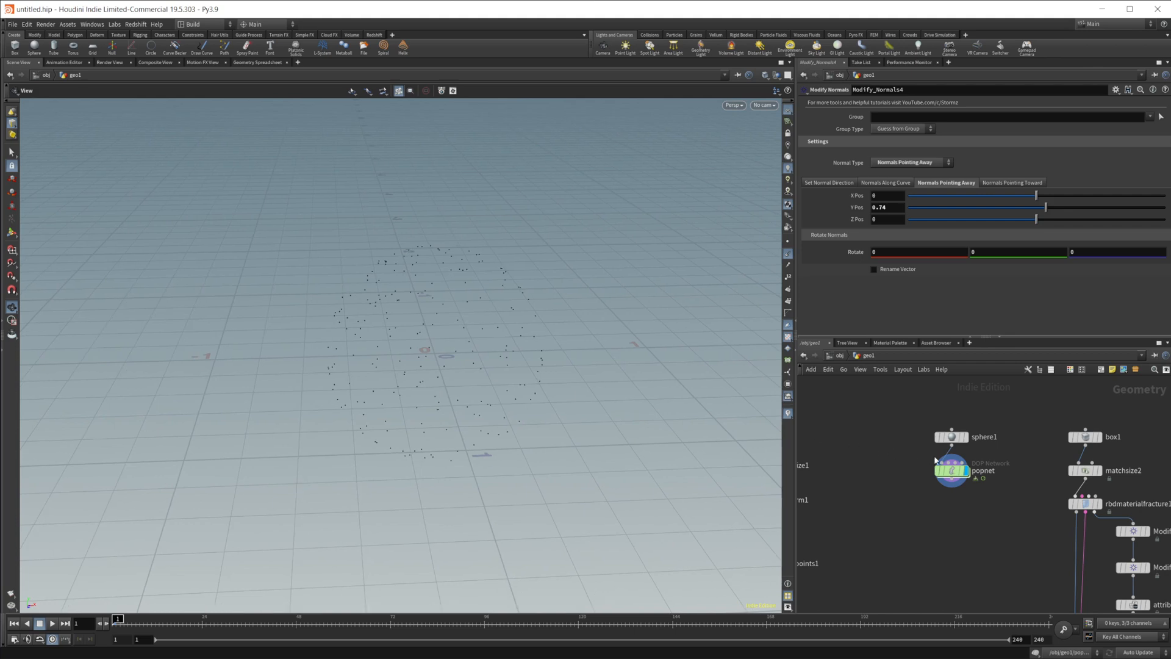
# Step: Enter the popnet, place a SOP Solver by the source node, and dive into it
pyautogui.doubleClick(950, 471)
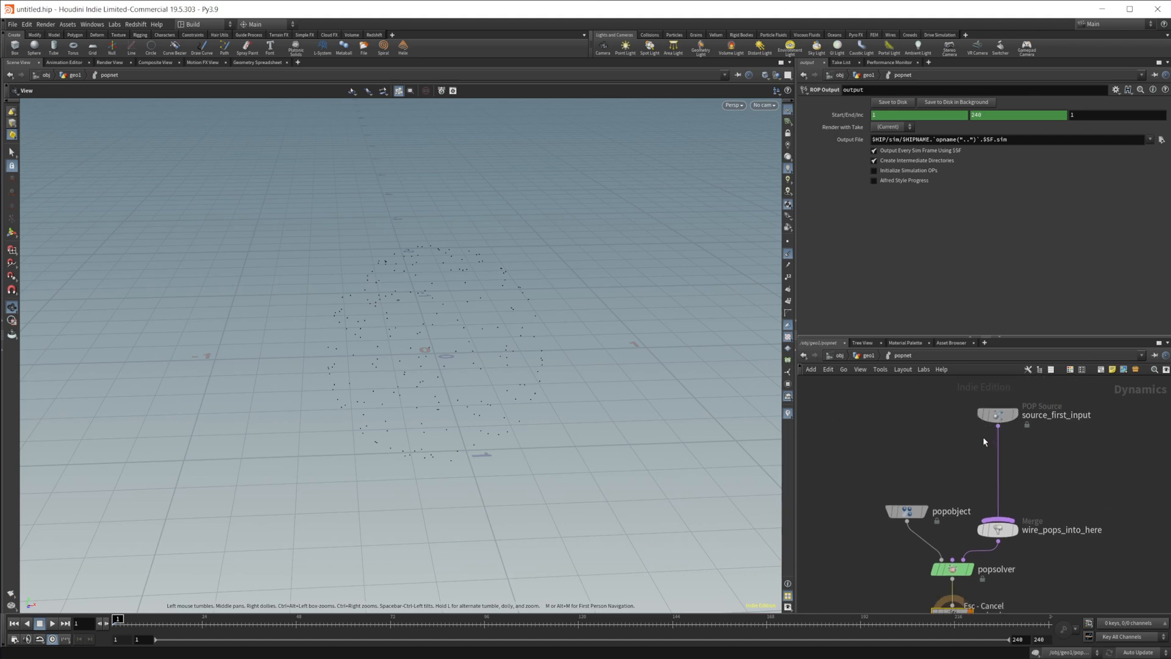
pyautogui.click(998, 415)
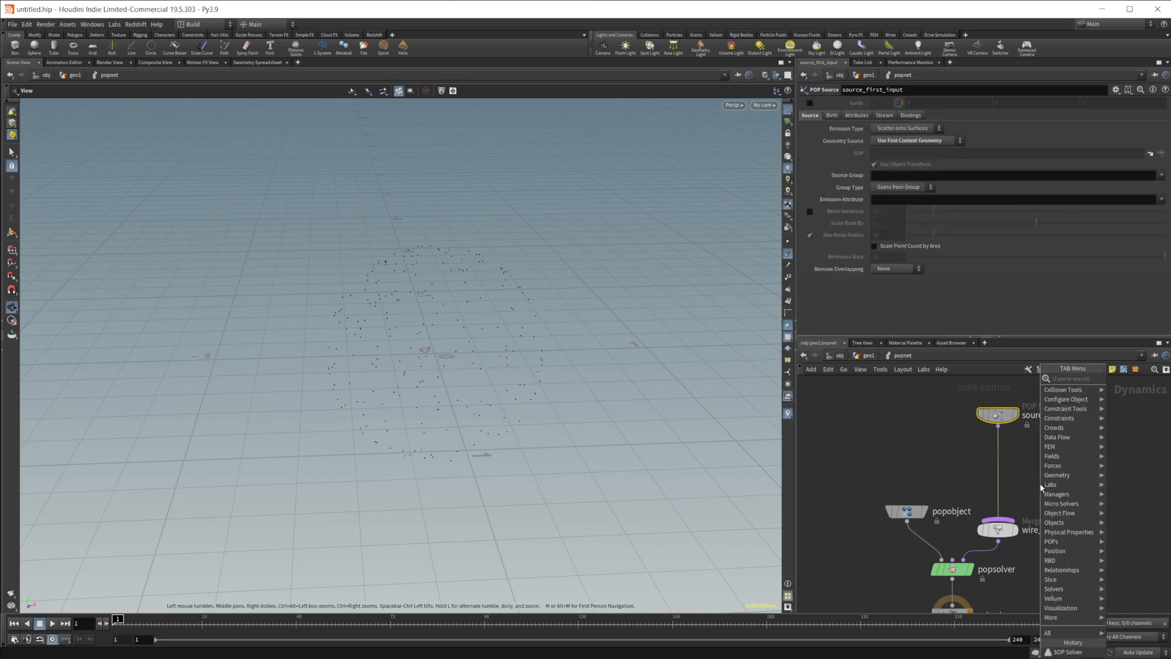
pyautogui.write('sop')
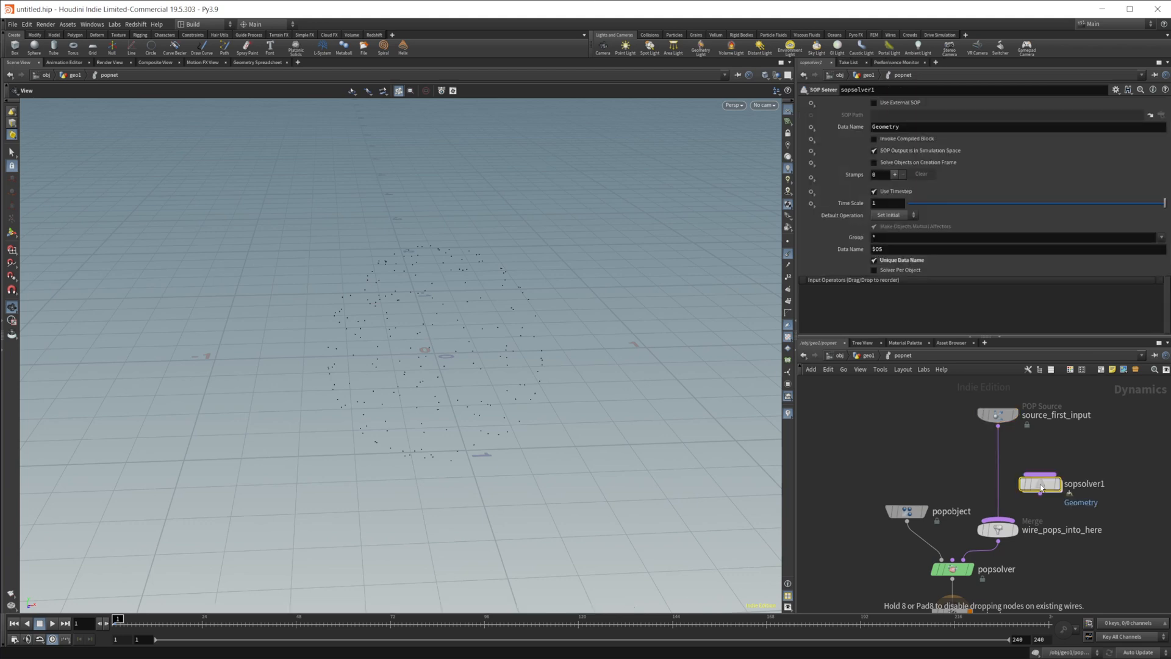
pyautogui.doubleClick(1040, 483)
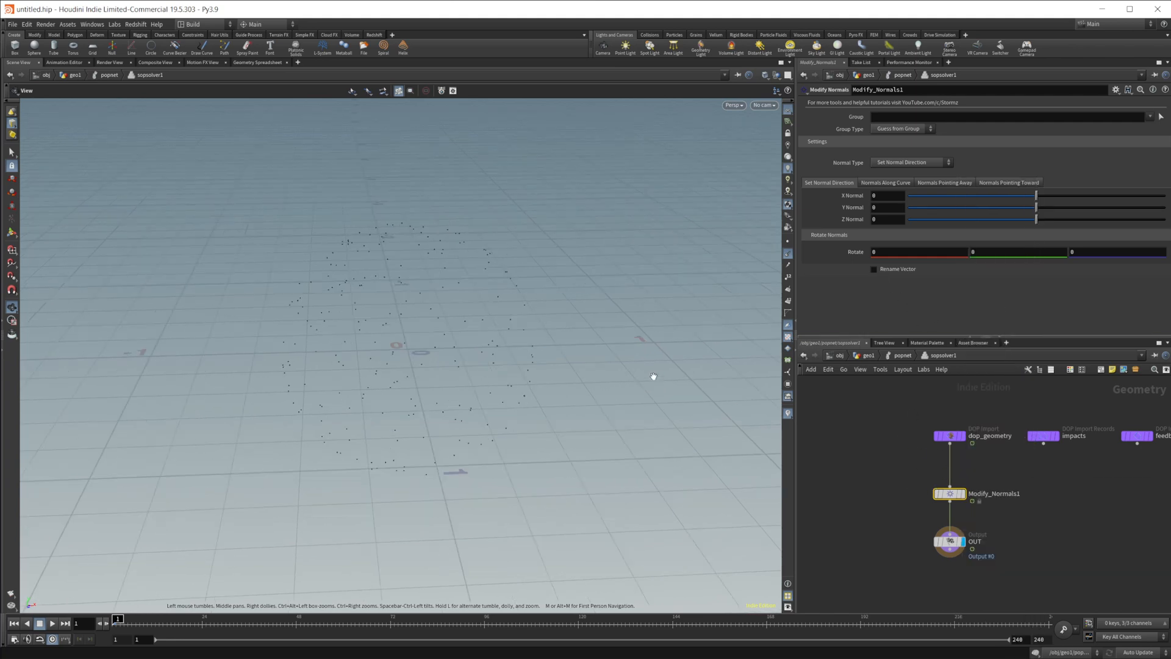
# Step: Add an Attribute Delete node above Modify_Normals1, dive into sopsolver1 and select Modify_Normals1
pyautogui.press('Tab')
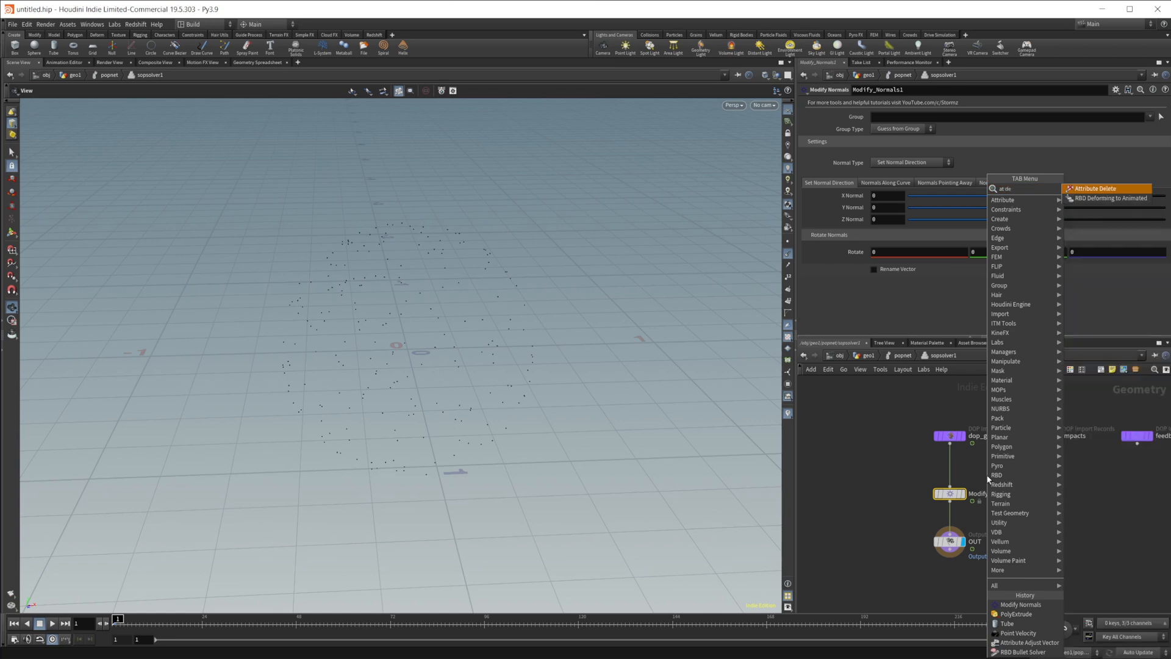
pyautogui.click(1101, 188)
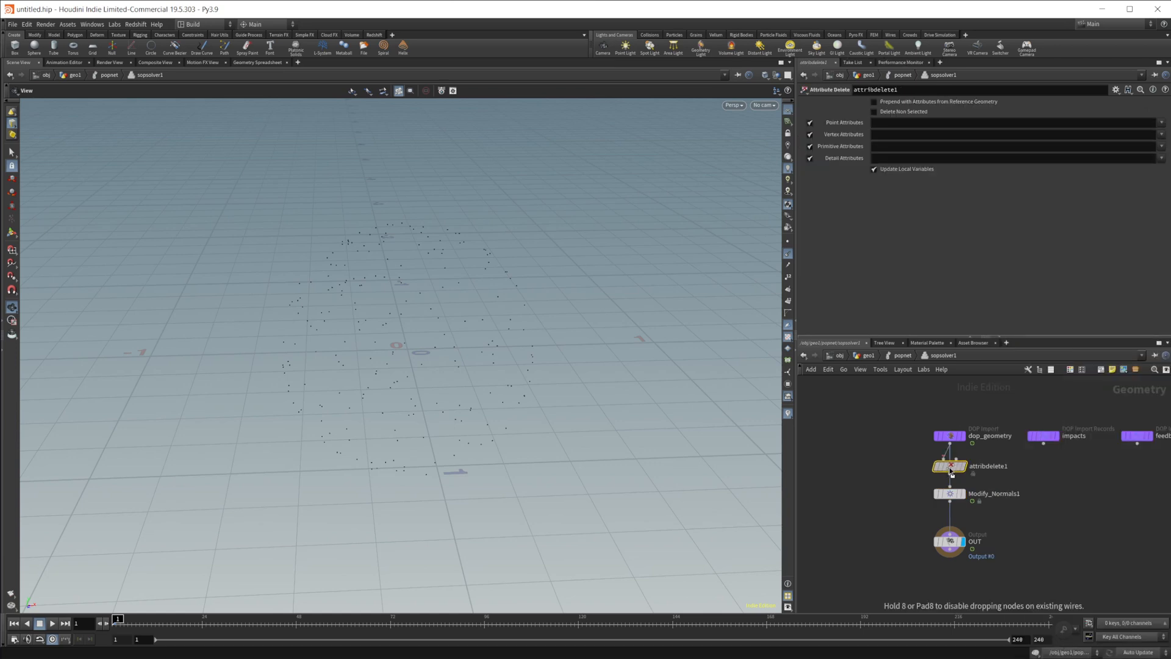
pyautogui.click(1160, 121)
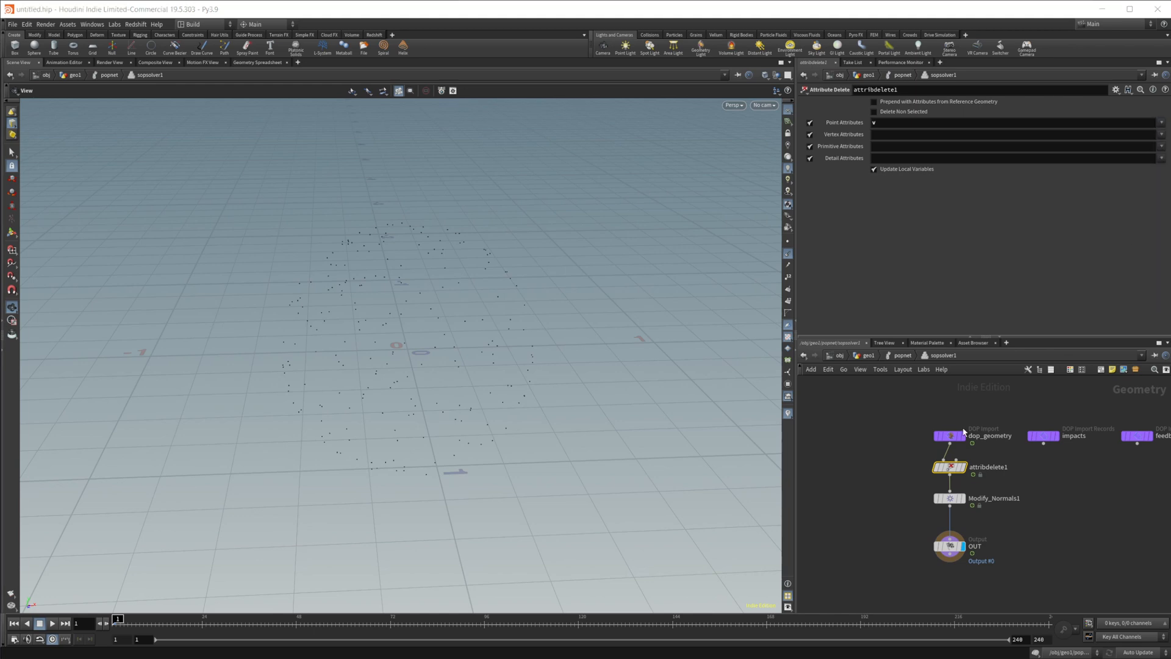
pyautogui.moveTo(879, 372)
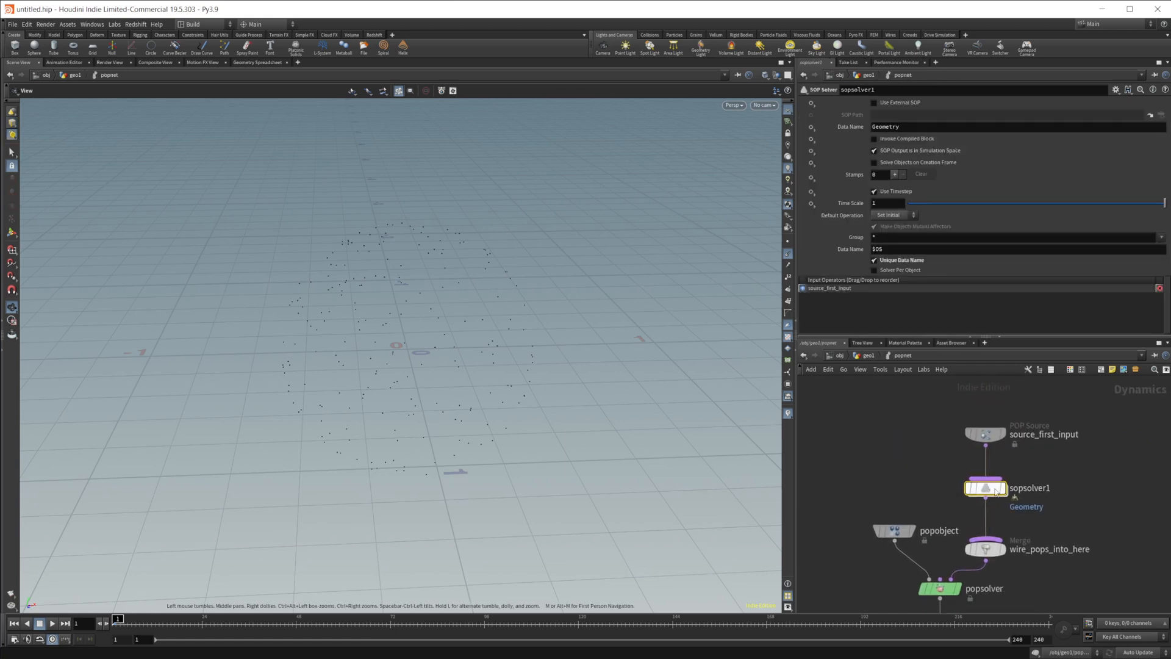
pyautogui.doubleClick(985, 488)
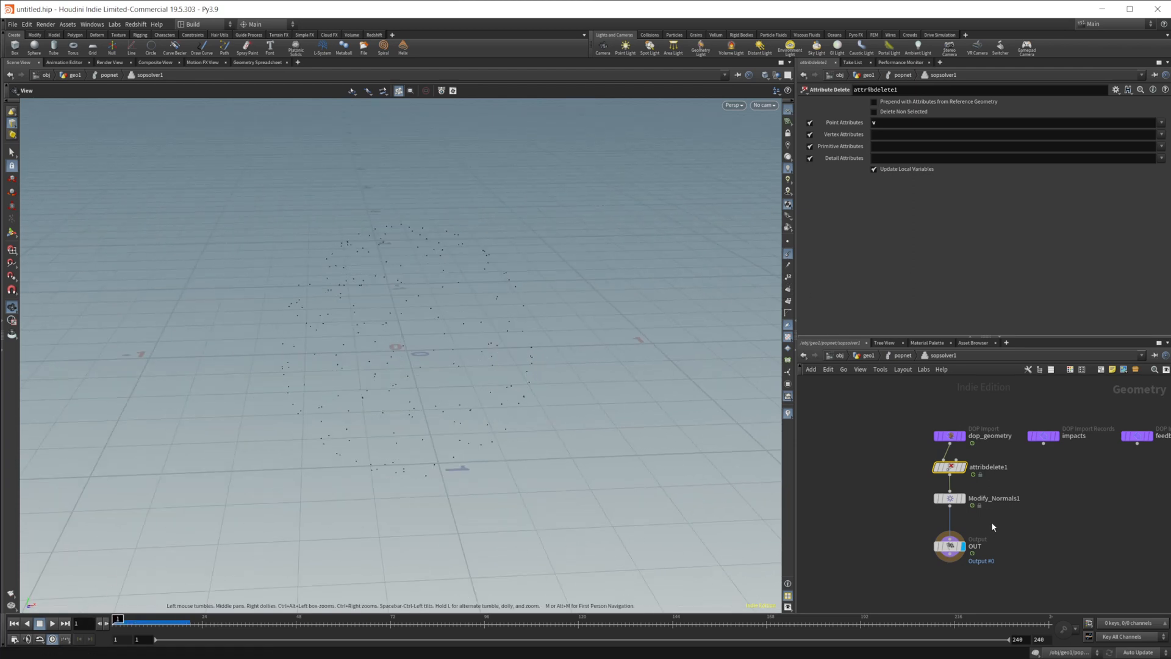
pyautogui.click(945, 498)
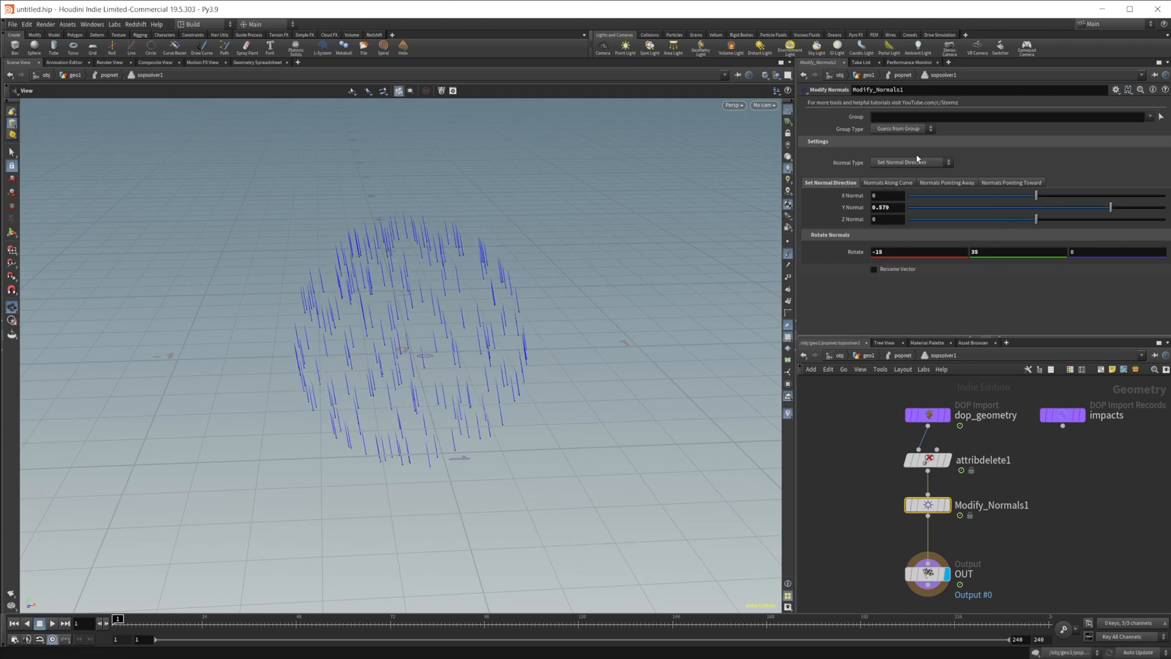
# Step: Set Modify_Normals1 to Normals Pointing Away and replay the particle simulation from frame one
pyautogui.click(911, 162)
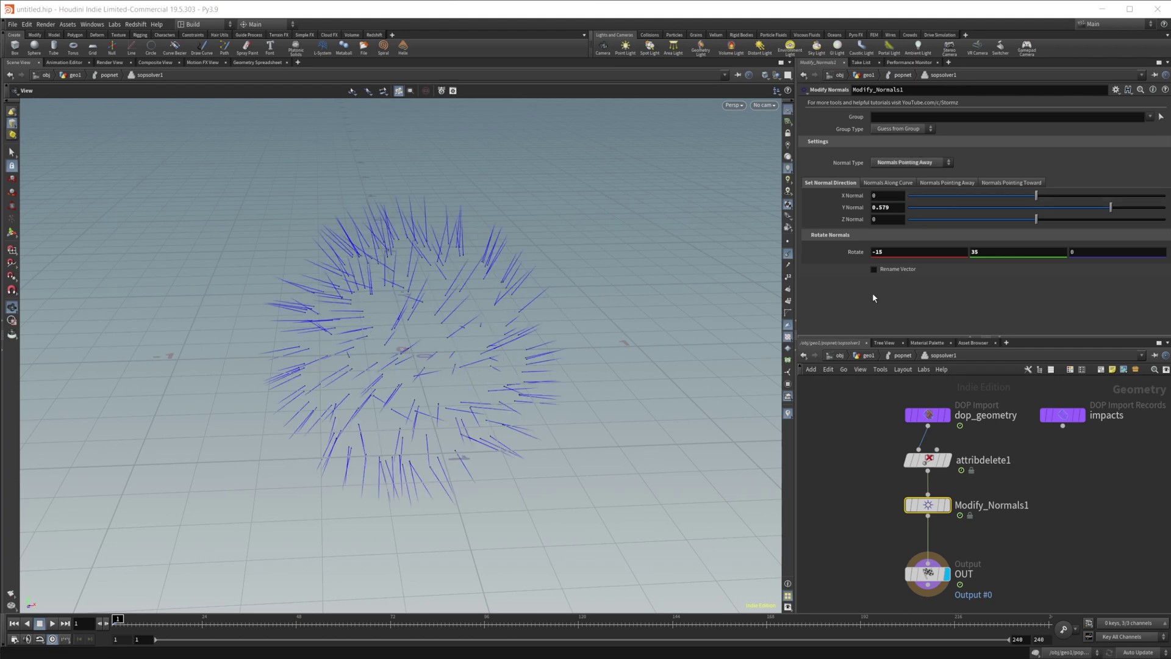
pyautogui.moveTo(437, 326)
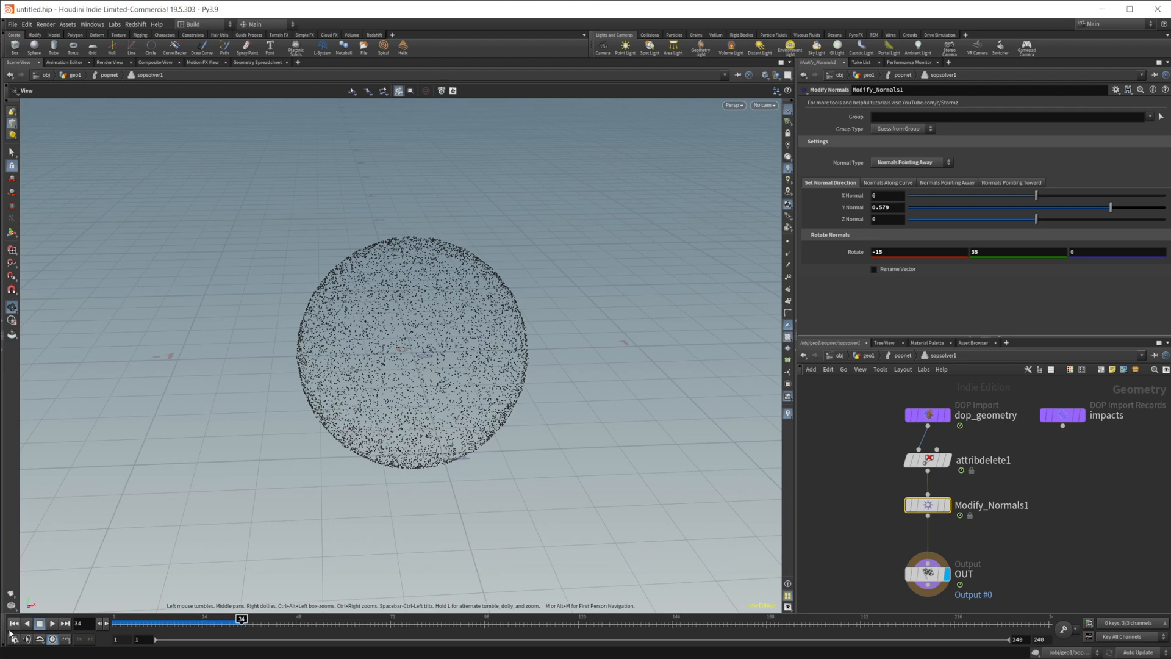
pyautogui.click(12, 623)
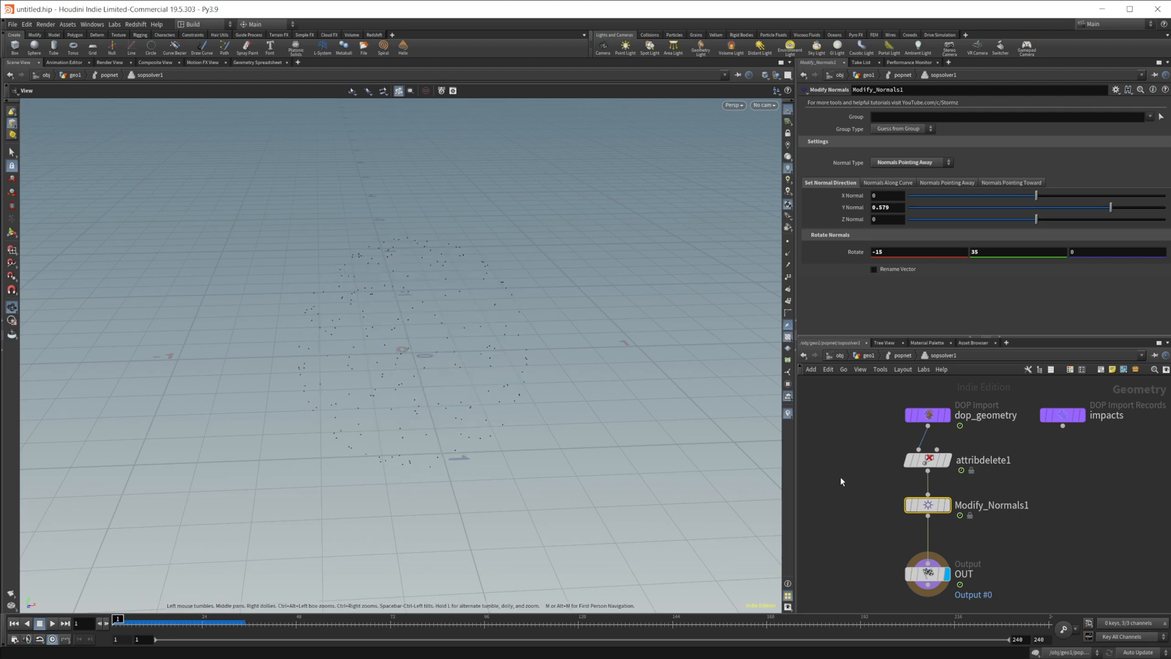
pyautogui.click(872, 269)
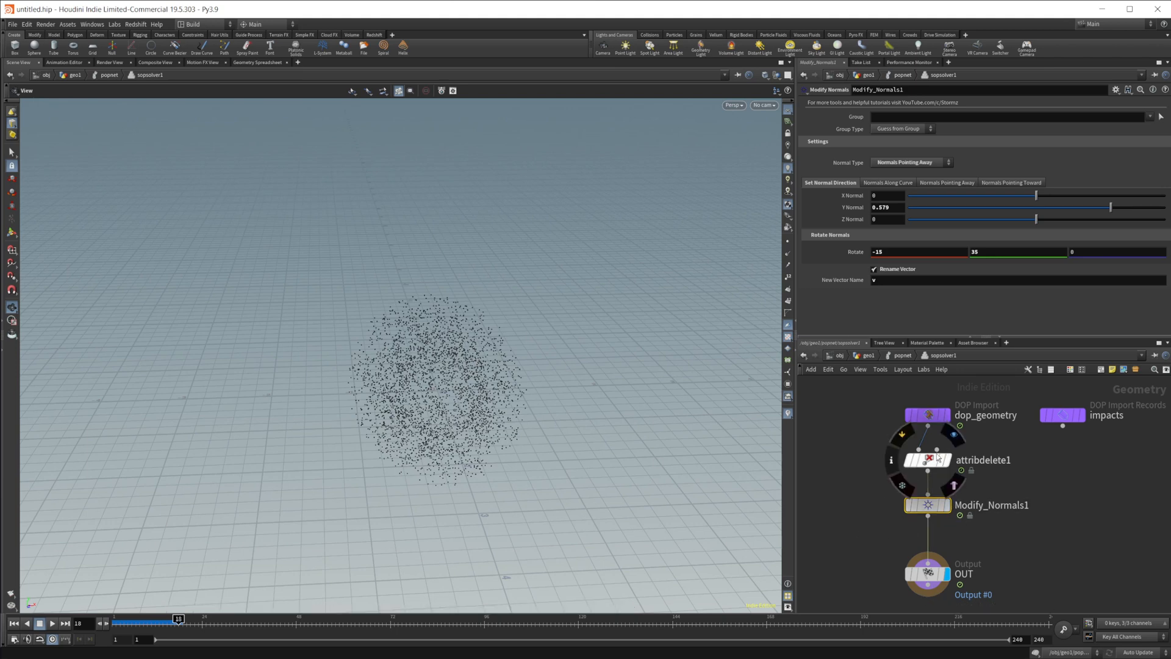
pyautogui.moveTo(940, 469)
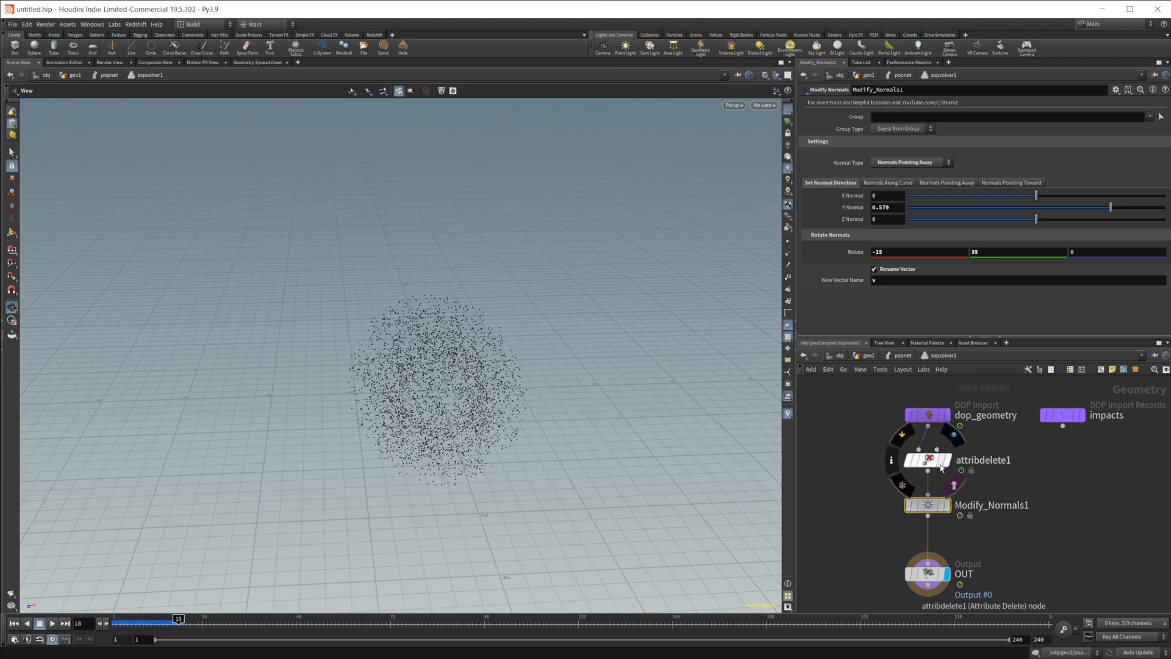
# Step: Bypass attribdelete1 and replay the particle simulation from the first frame
pyautogui.click(927, 460)
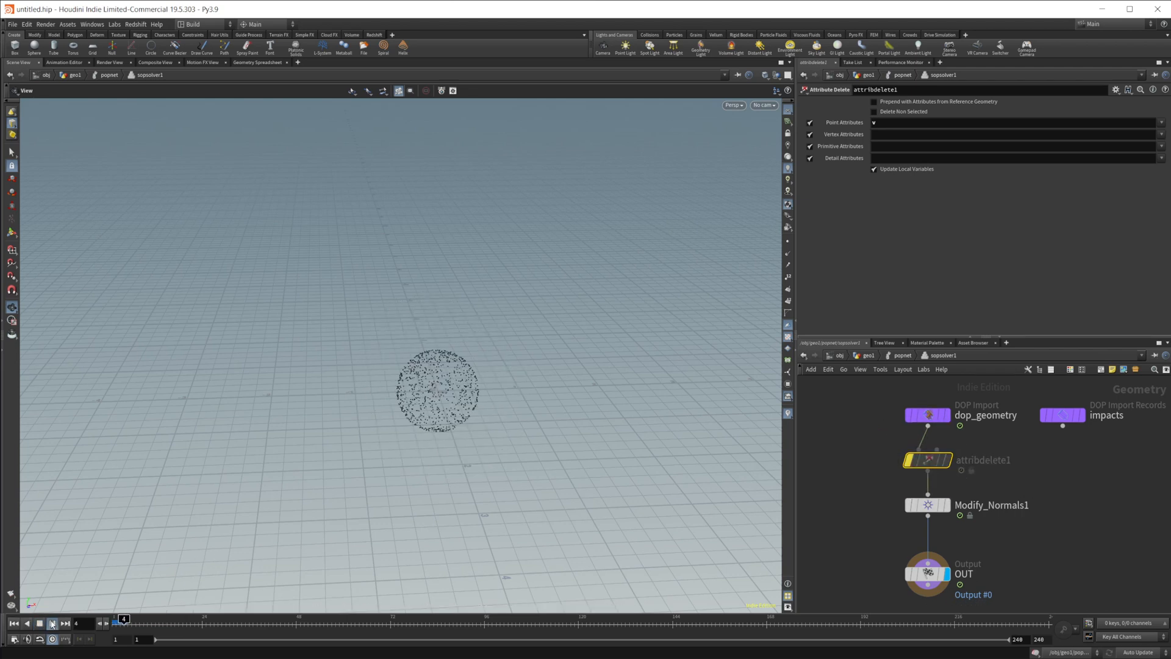
pyautogui.click(55, 622)
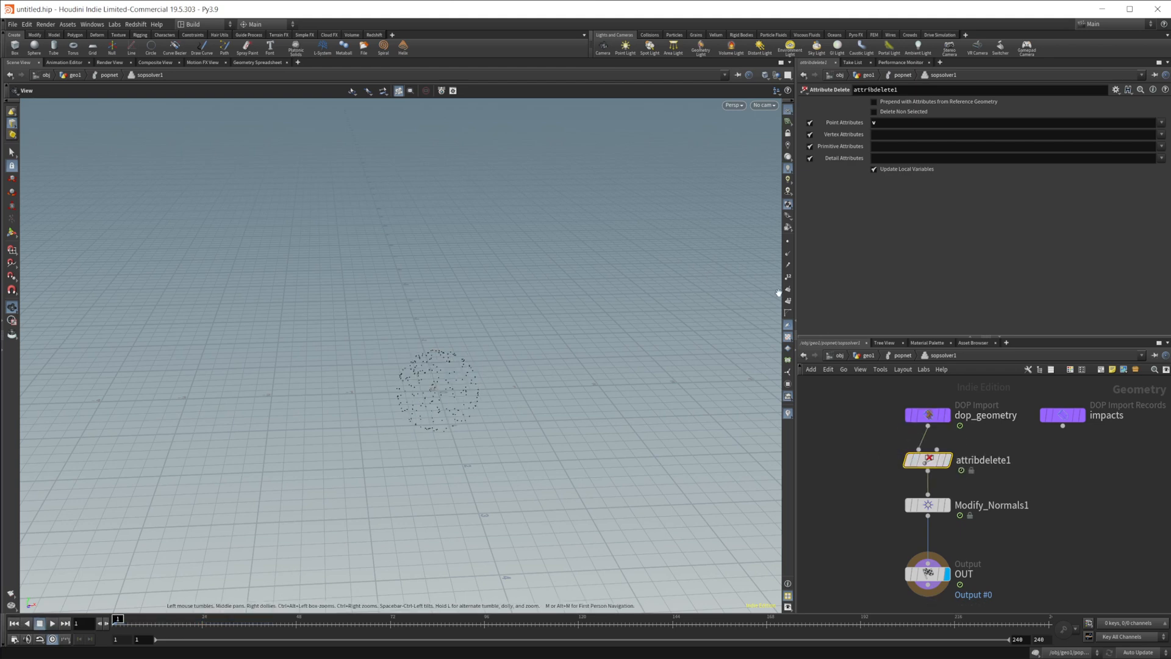
pyautogui.click(927, 504)
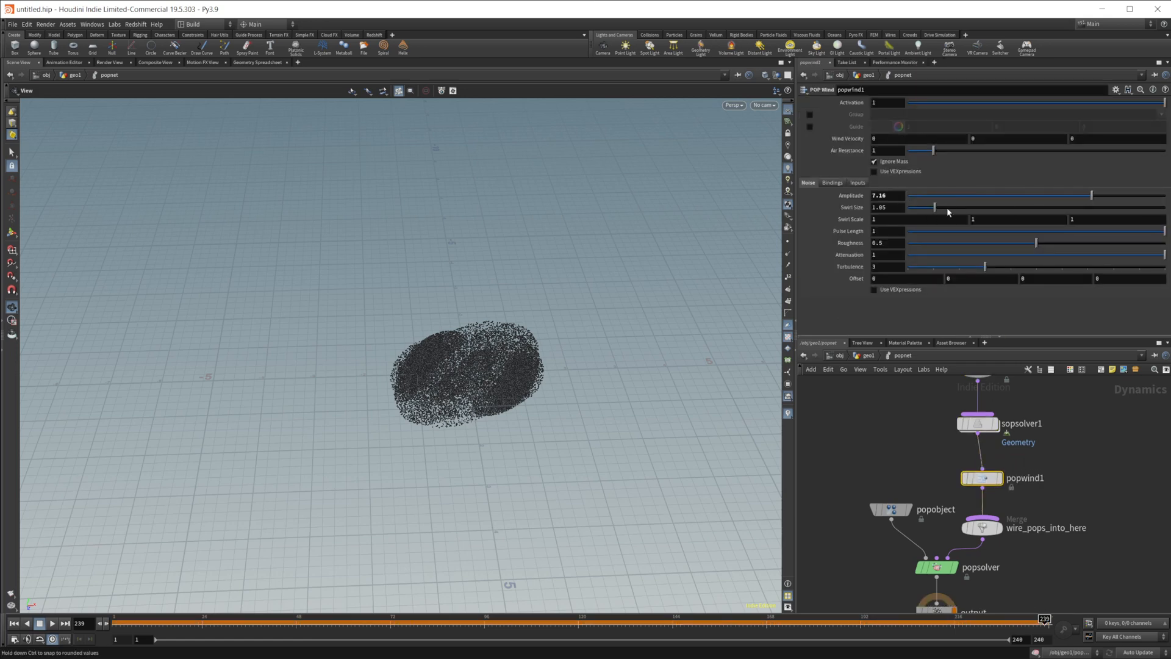
# Step: Raise the POP Wind swirl size to 5.85 and replay the swirling particle simulation
pyautogui.moveTo(934, 207); pyautogui.dragTo(1060, 206)
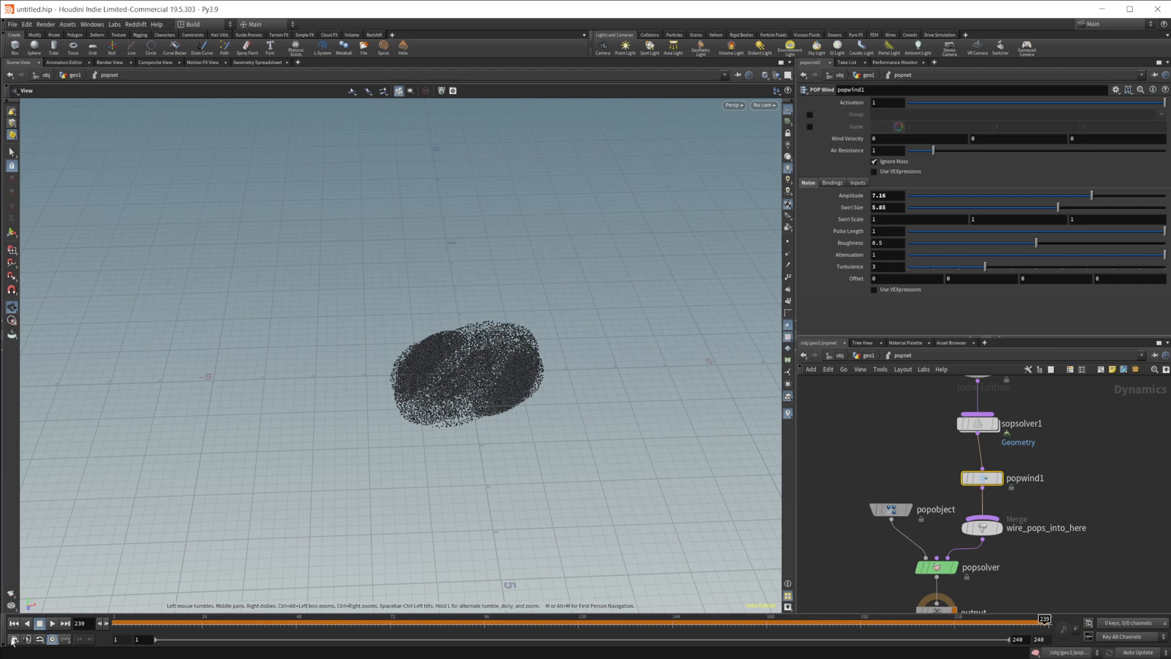
pyautogui.click(52, 623)
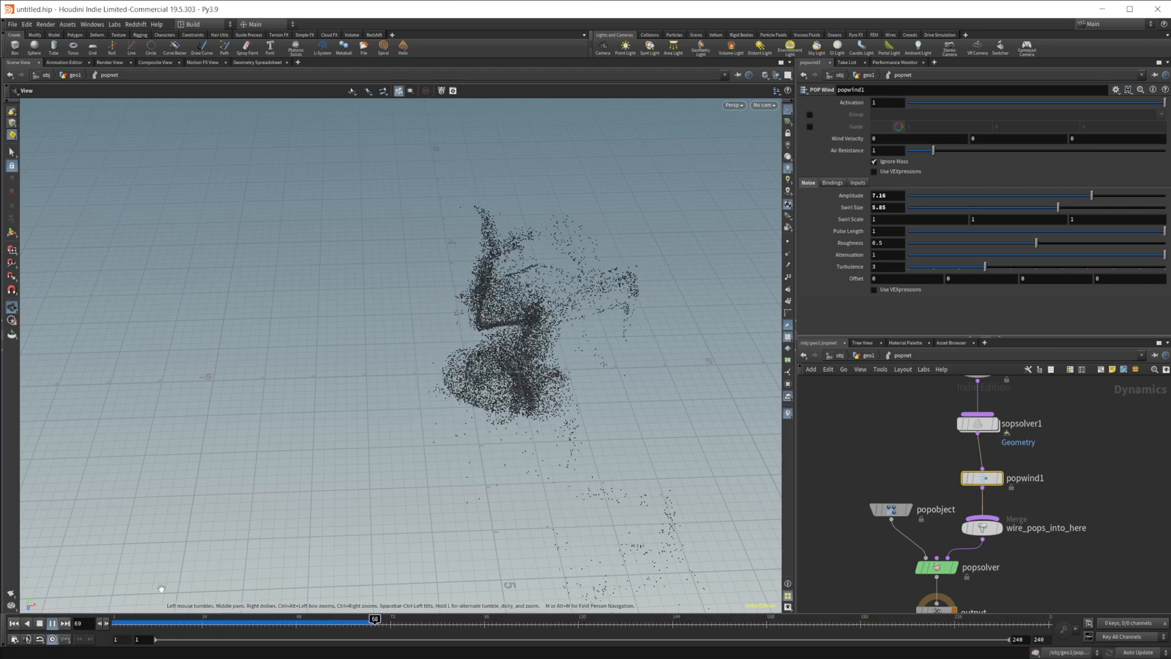
pyautogui.click(39, 624)
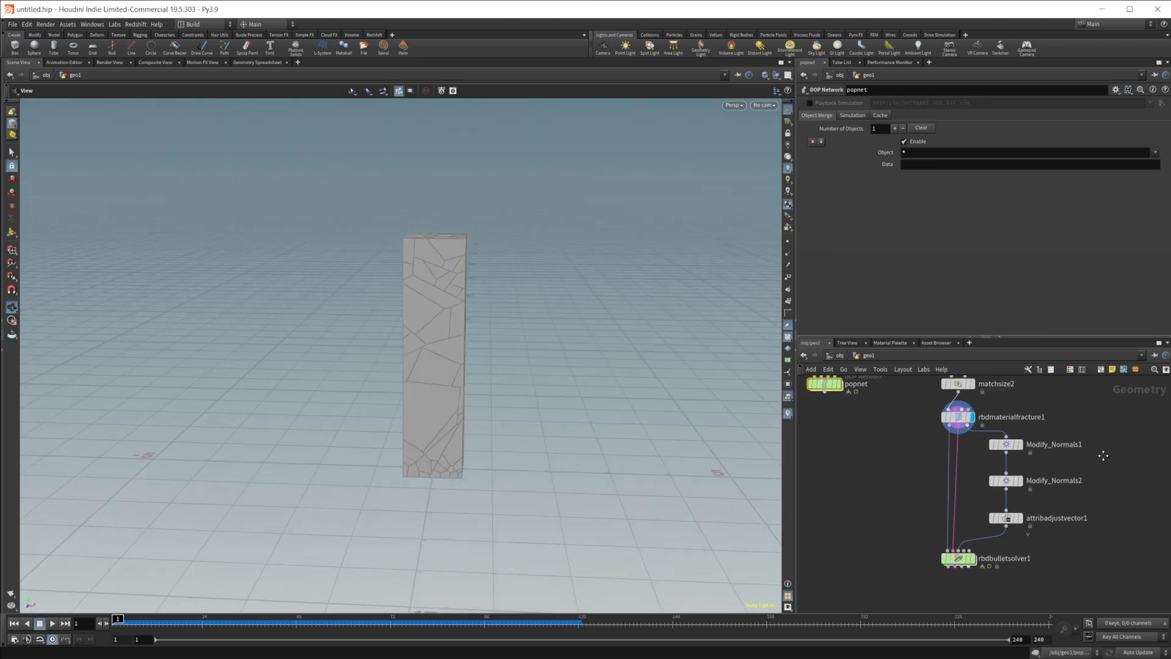
pyautogui.moveTo(974, 549)
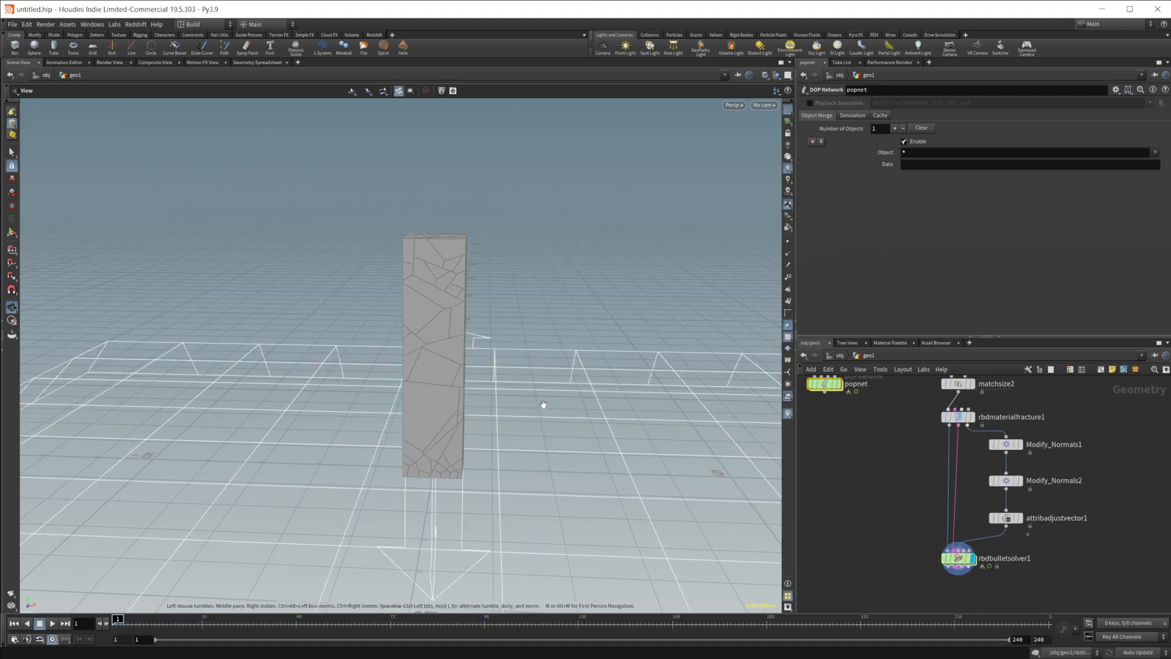
# Step: Display Modify_Normals1, then Modify_Normals2 on the tower, and view the adjusted velocity vectors
pyautogui.click(1006, 444)
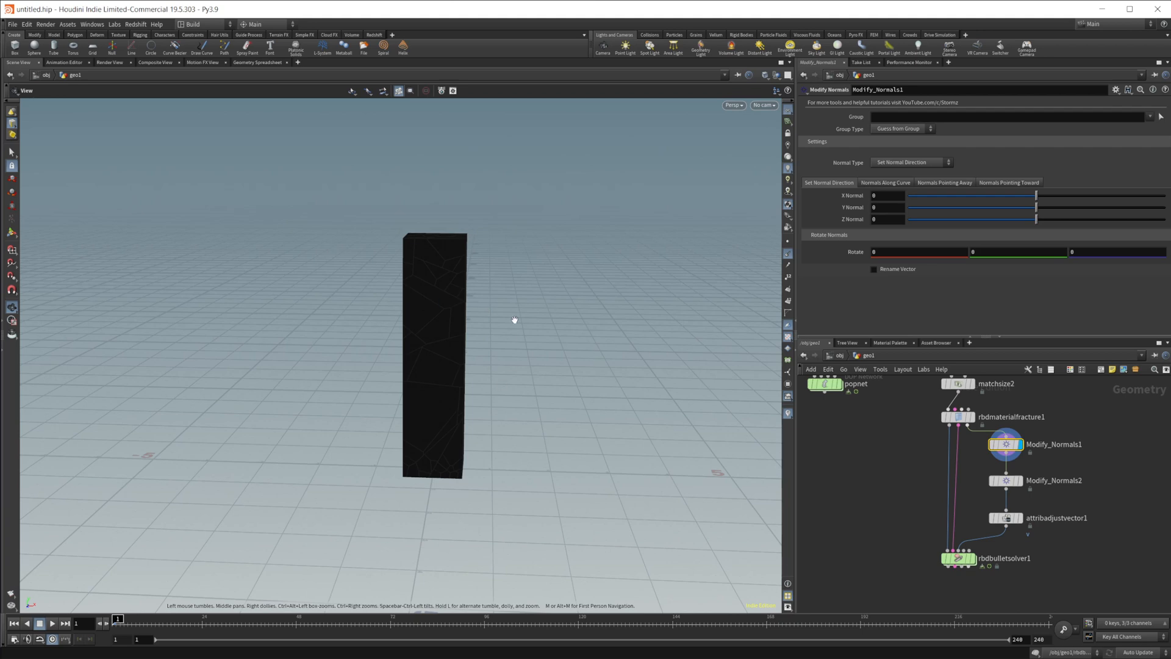
pyautogui.moveTo(592, 345)
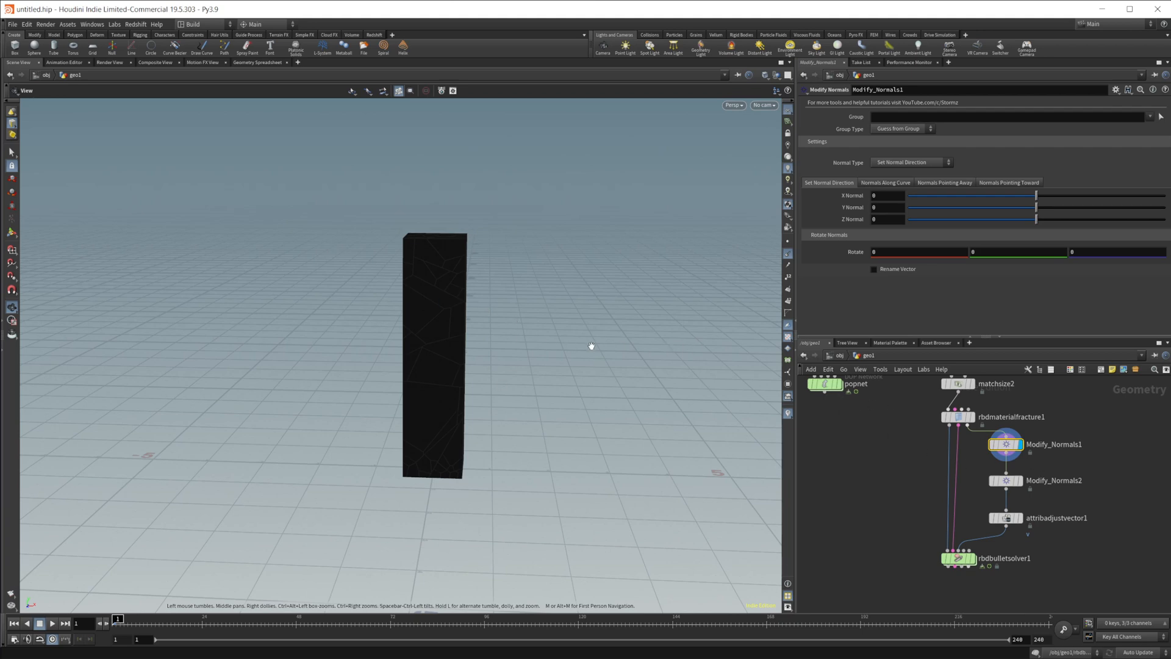
pyautogui.moveTo(1035, 492)
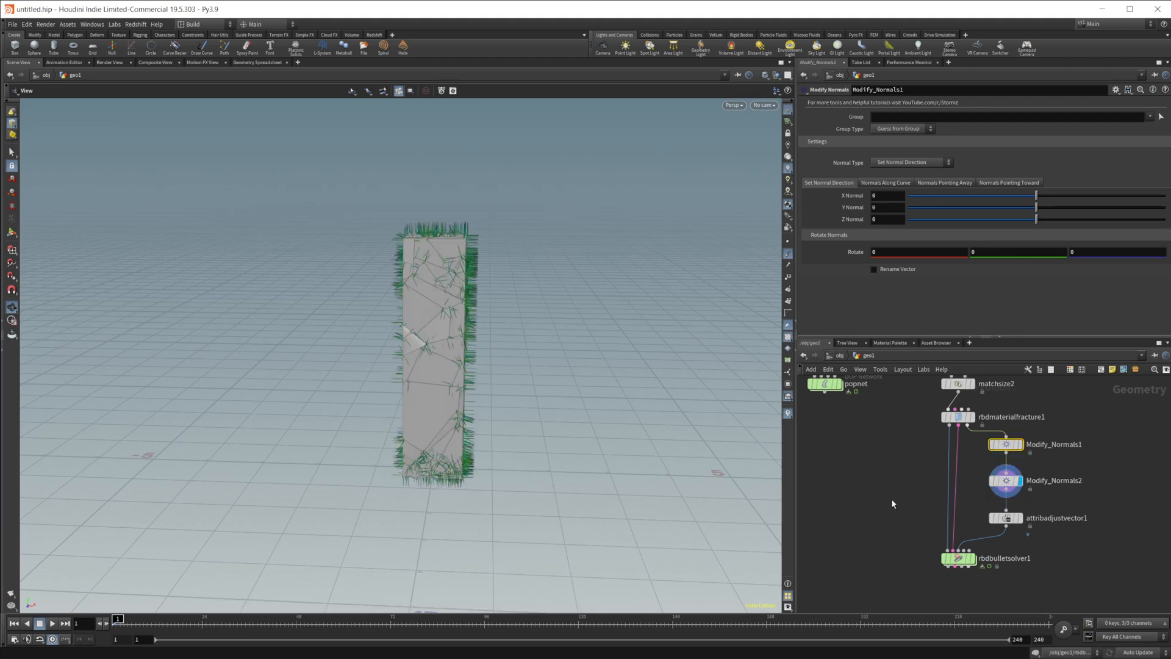
pyautogui.click(1002, 480)
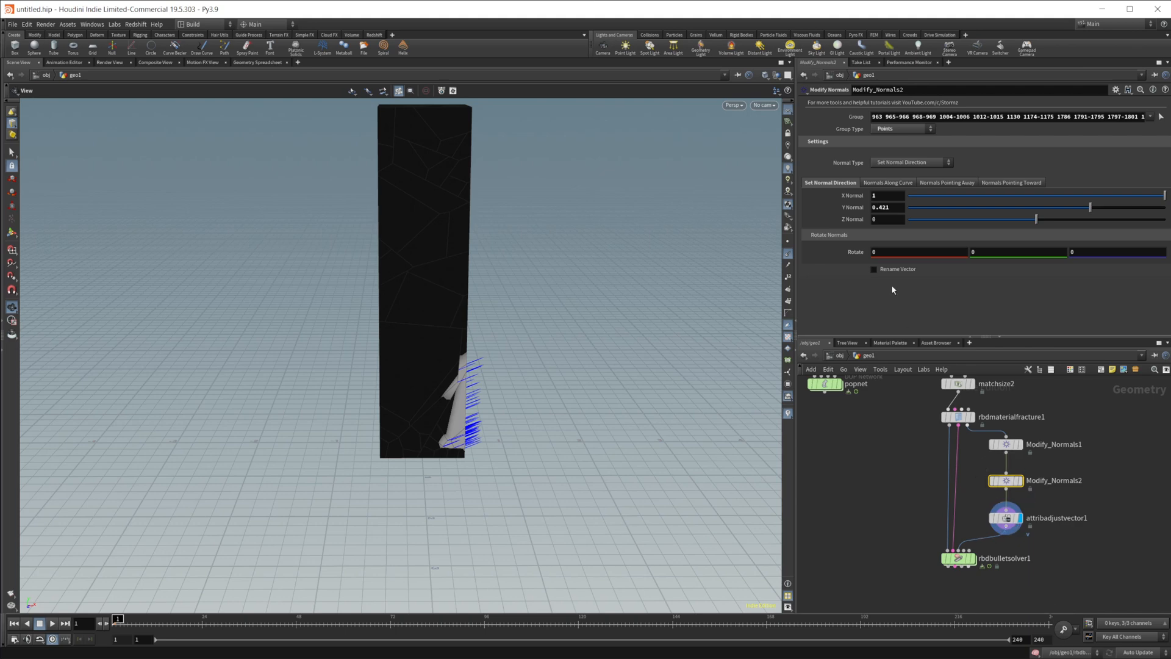
pyautogui.click(873, 268)
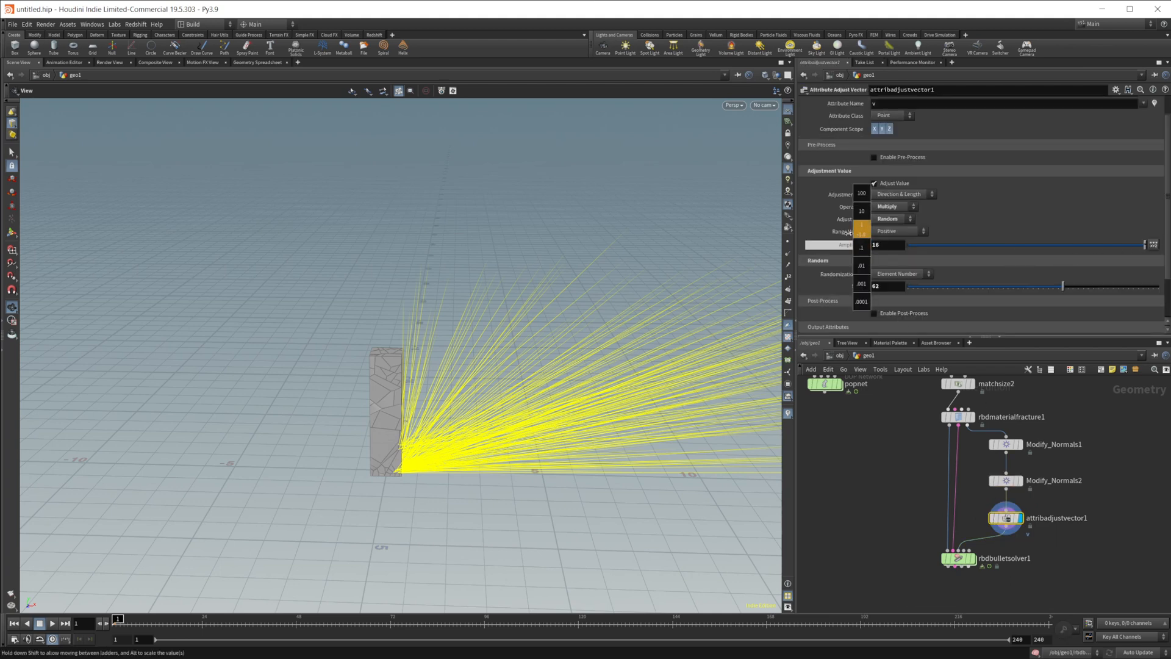
# Step: Lower velocity amplitude to 13, store Modify_Normals2 normals as v, and play the shattering
pyautogui.moveTo(1120, 244); pyautogui.dragTo(1046, 244)
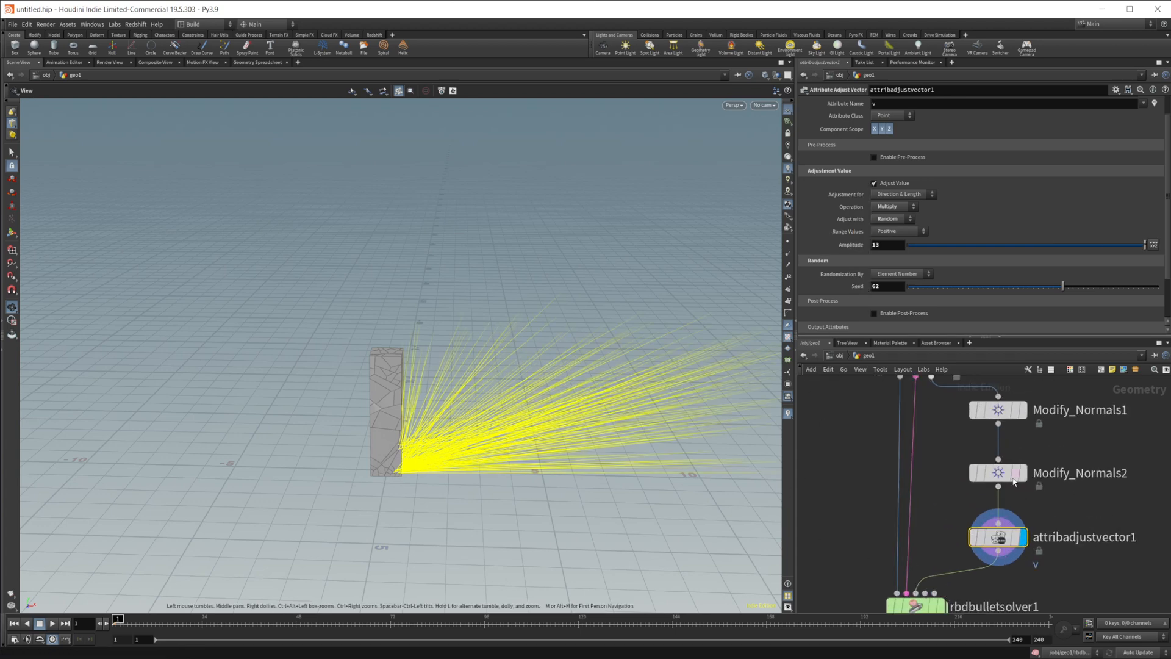
pyautogui.click(997, 472)
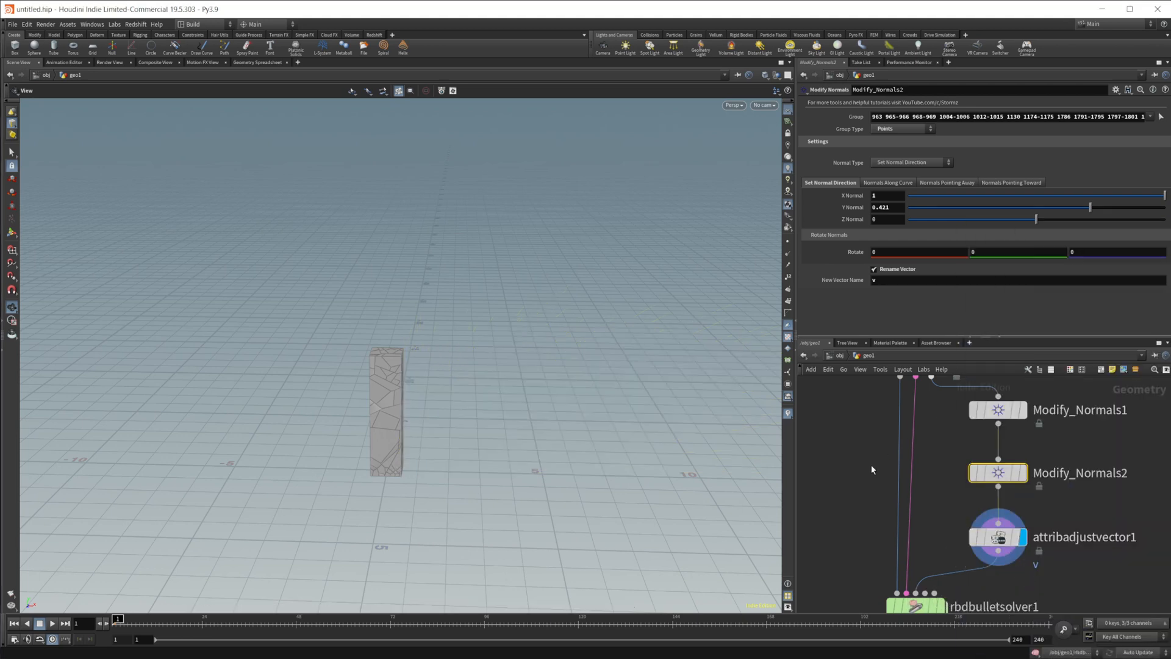
pyautogui.scroll(-3)
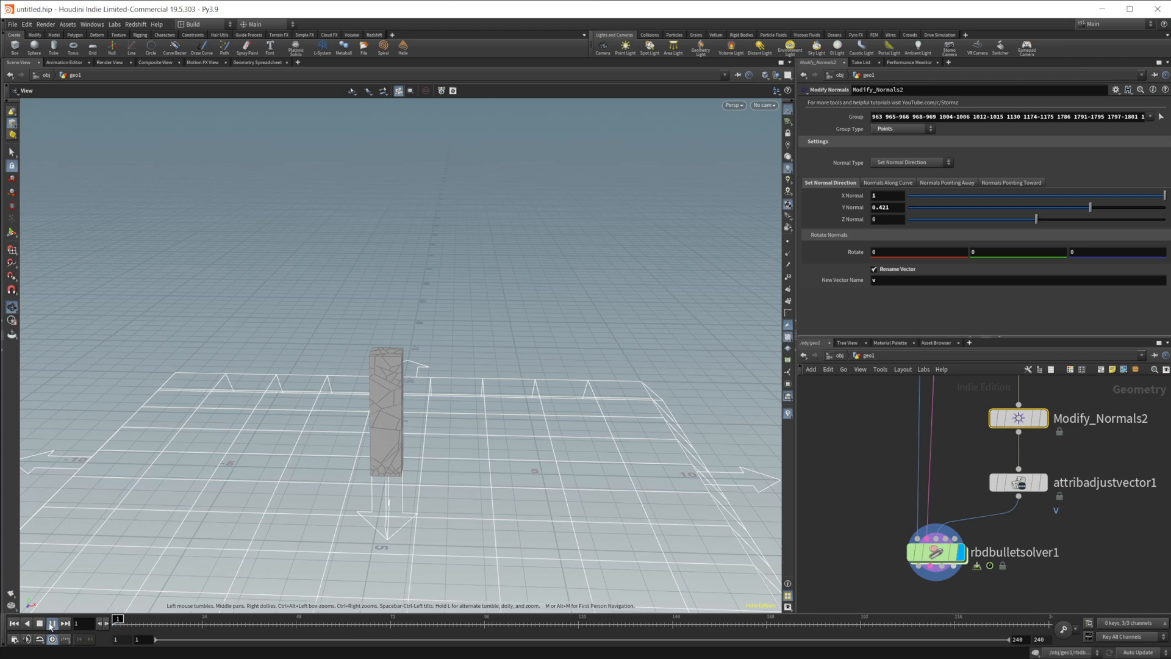
pyautogui.click(55, 624)
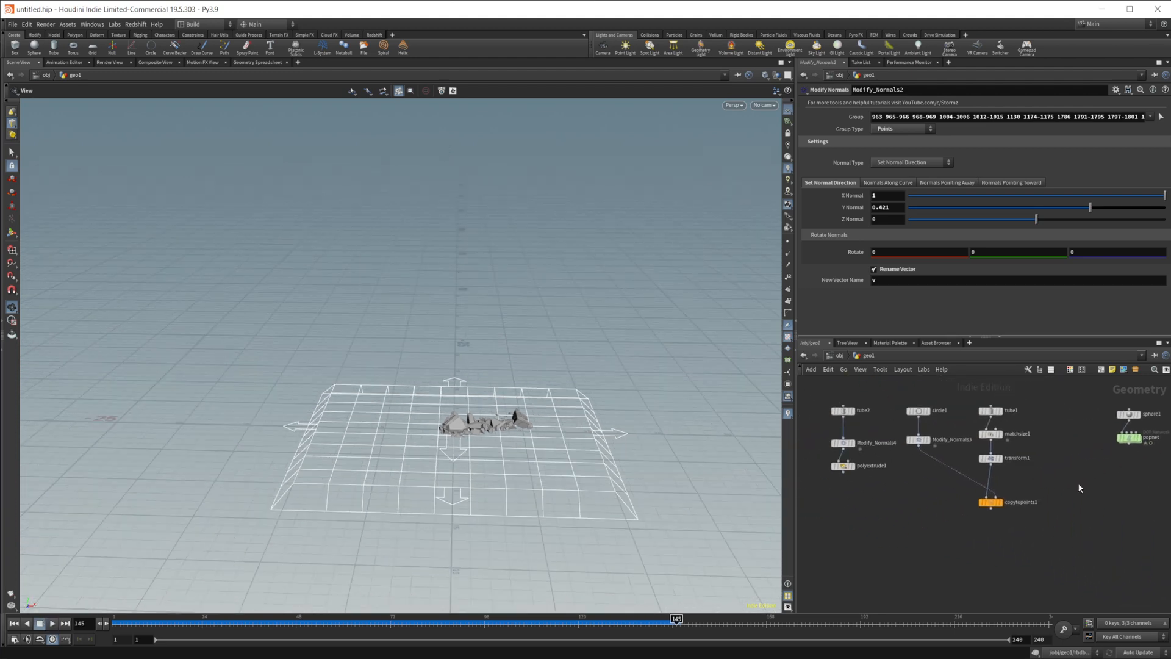
pyautogui.moveTo(909, 514)
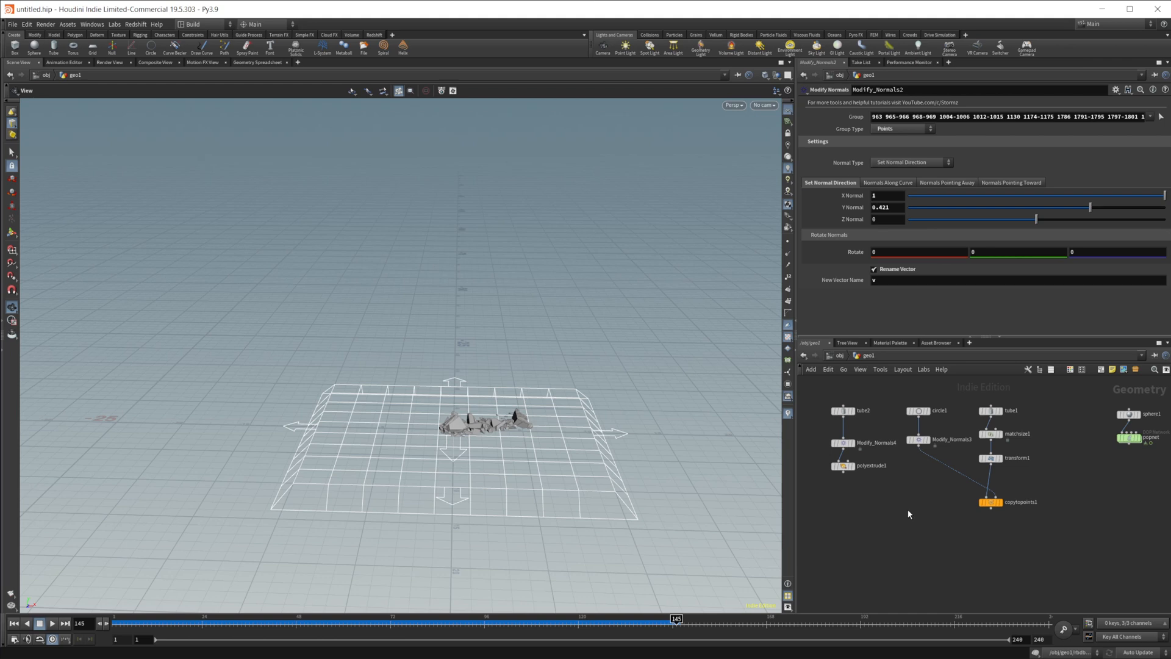
pyautogui.moveTo(884, 520)
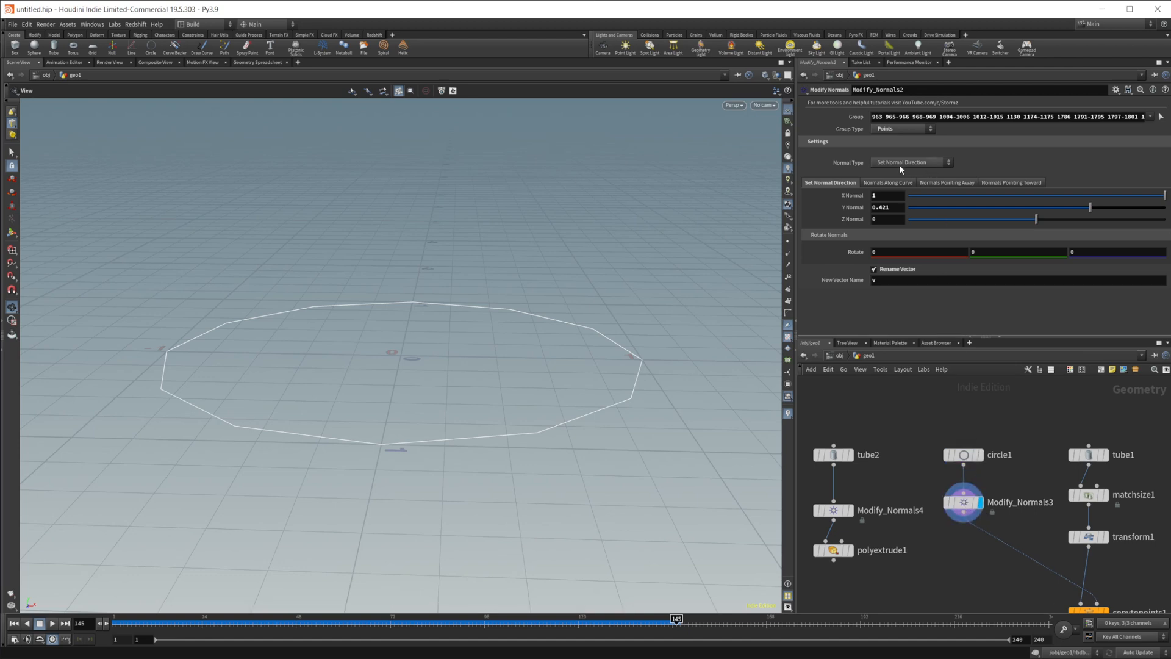
# Step: Switch Modify_Normals3's Normal Type from Normals Pointing Away to Normals Pointing Toward
pyautogui.click(911, 161)
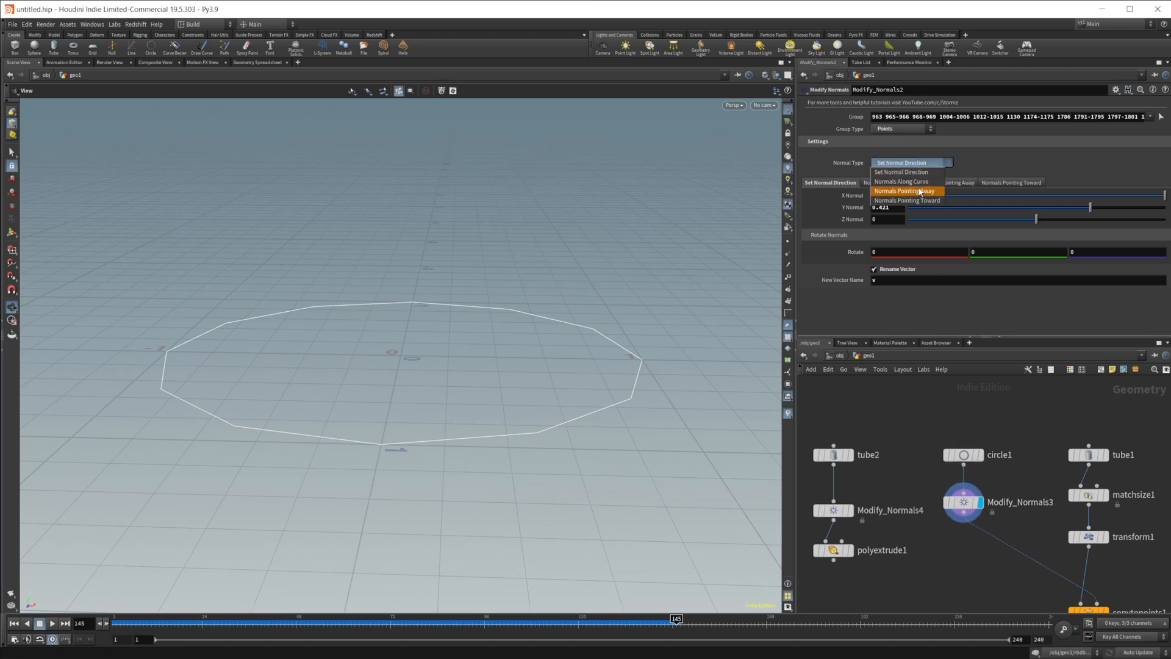
pyautogui.click(907, 200)
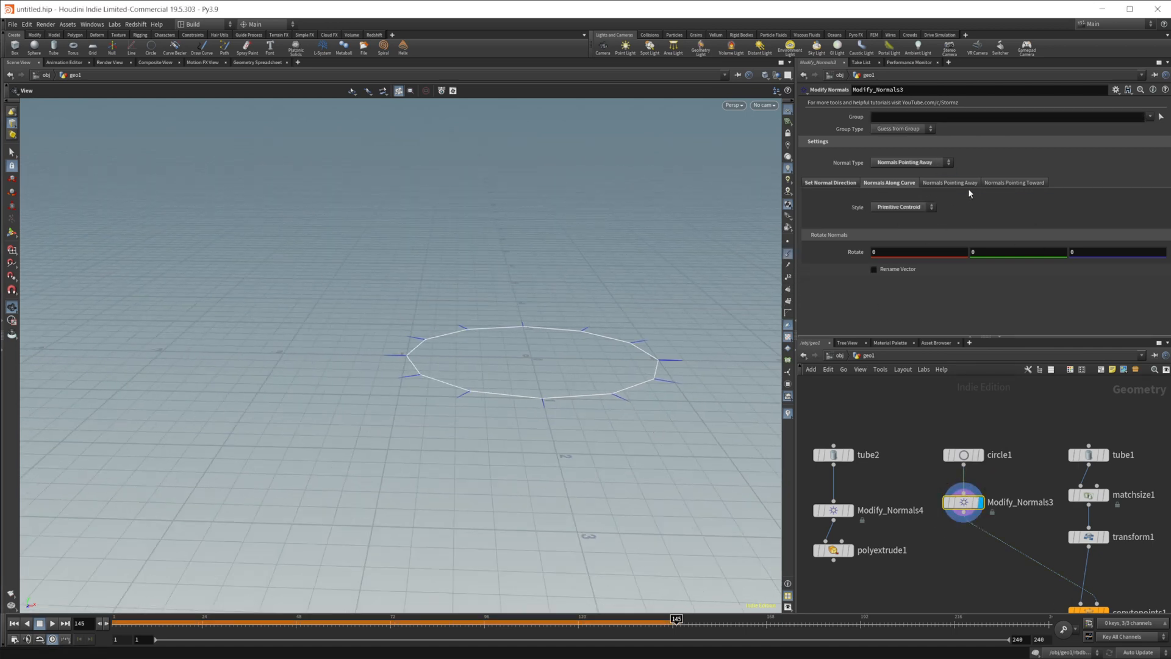
pyautogui.click(904, 161)
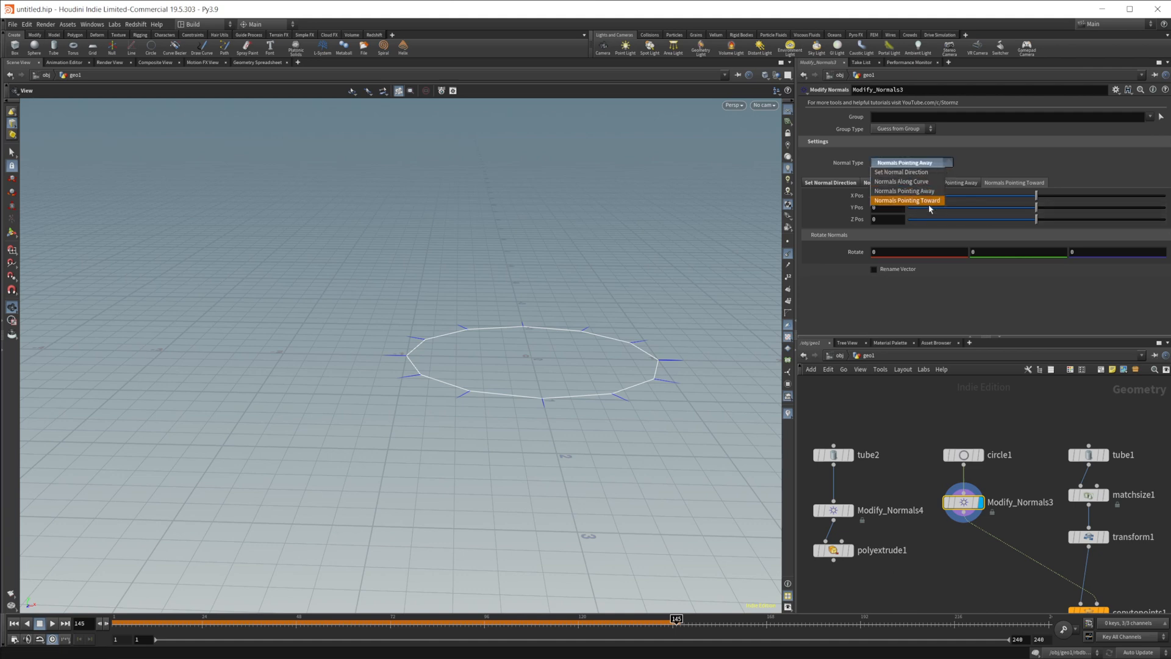
pyautogui.click(907, 200)
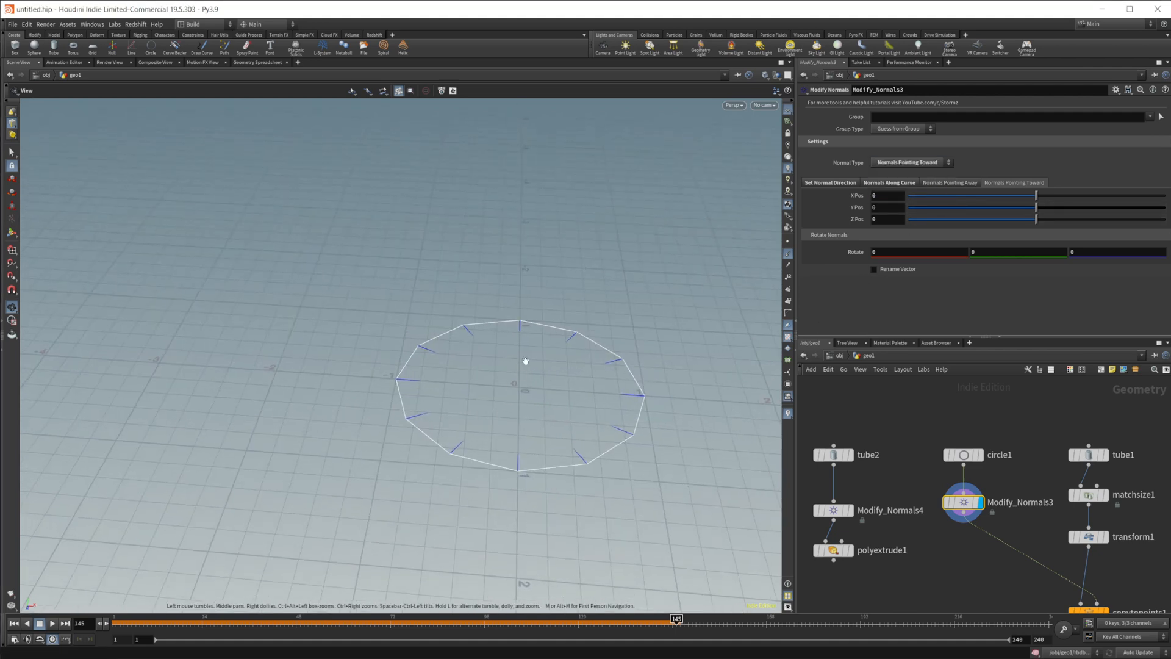